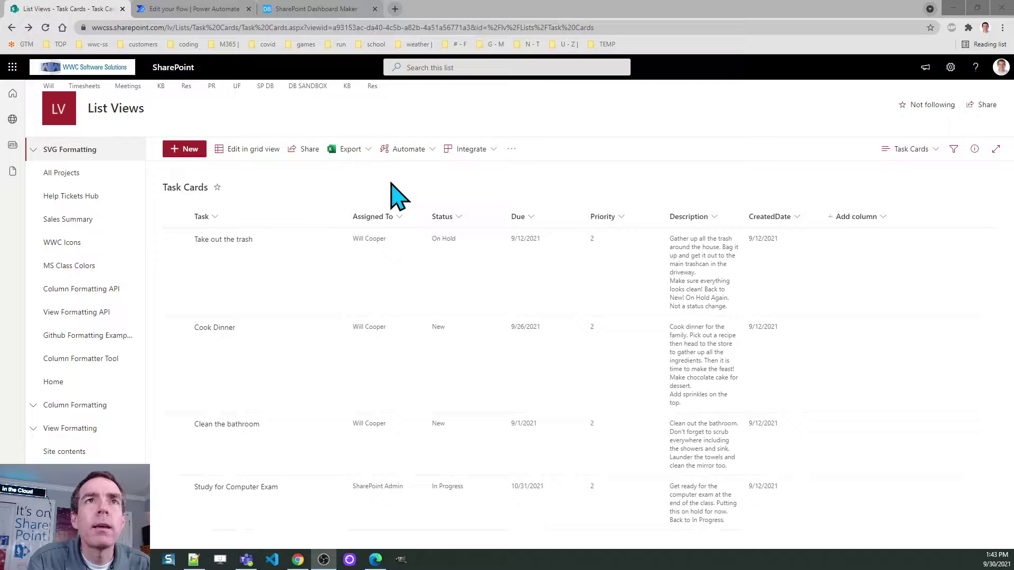
mouse_move(308, 204)
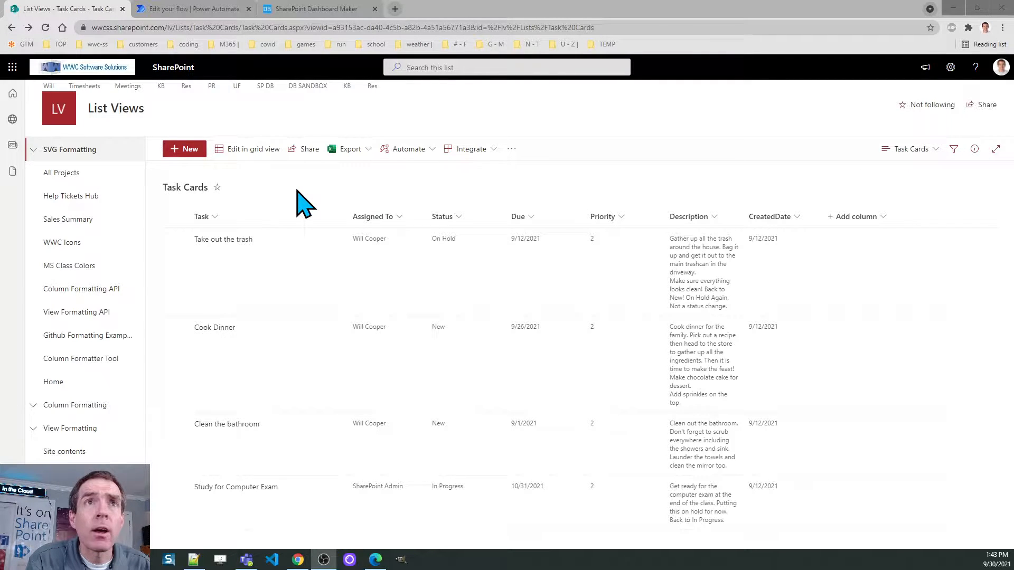
mouse_move(186, 187)
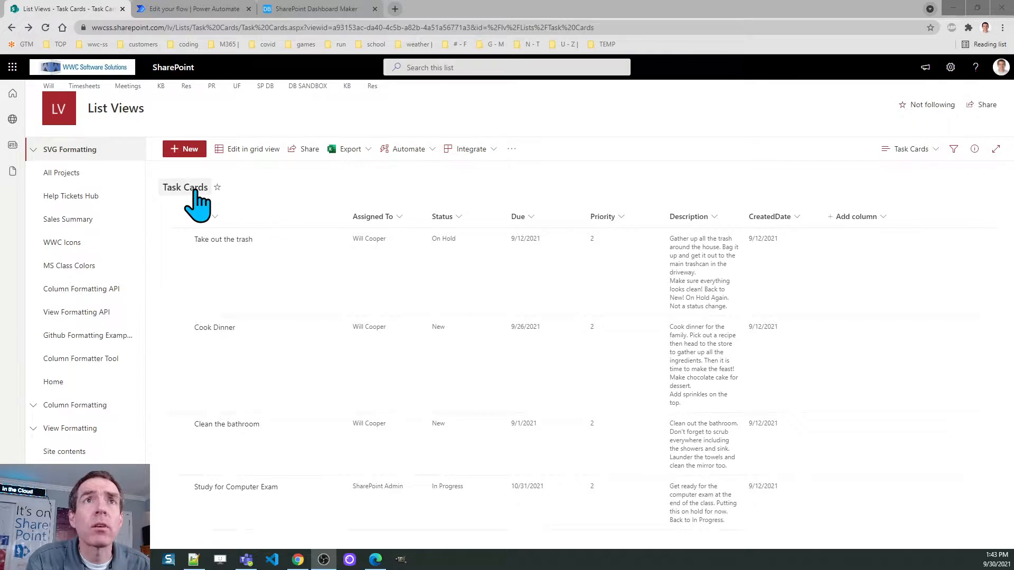
mouse_move(304, 207)
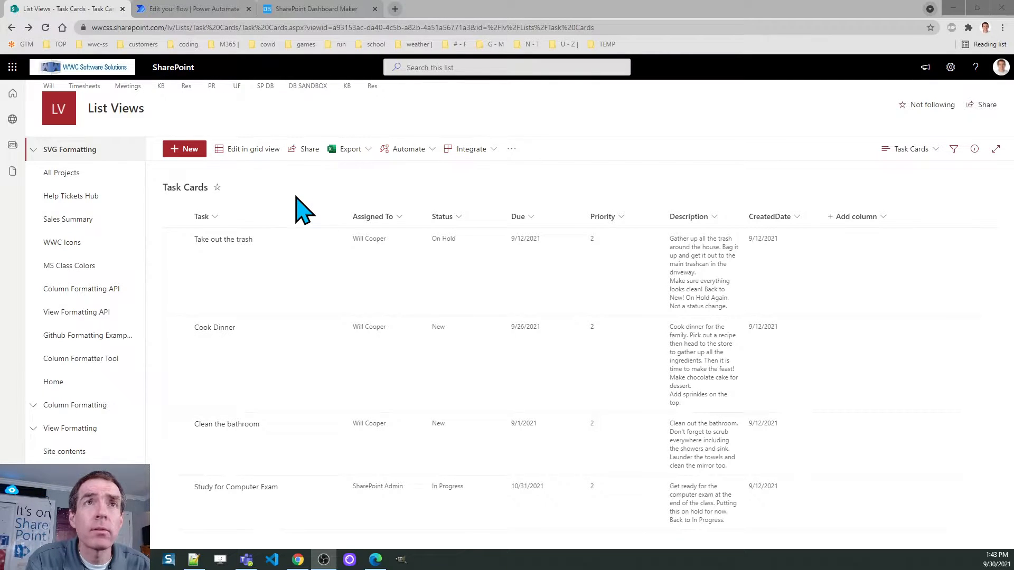
mouse_move(326, 197)
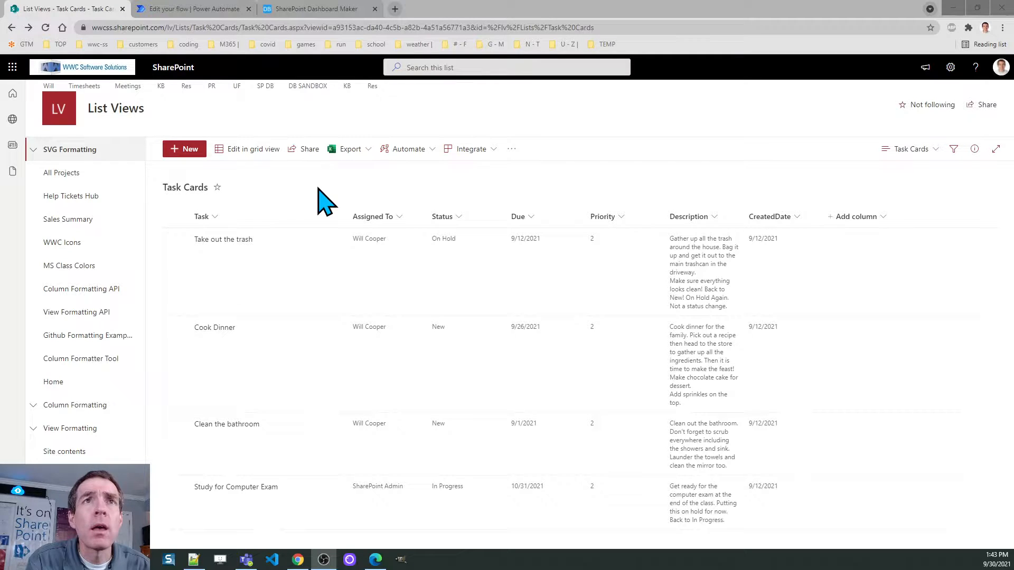
mouse_move(204, 229)
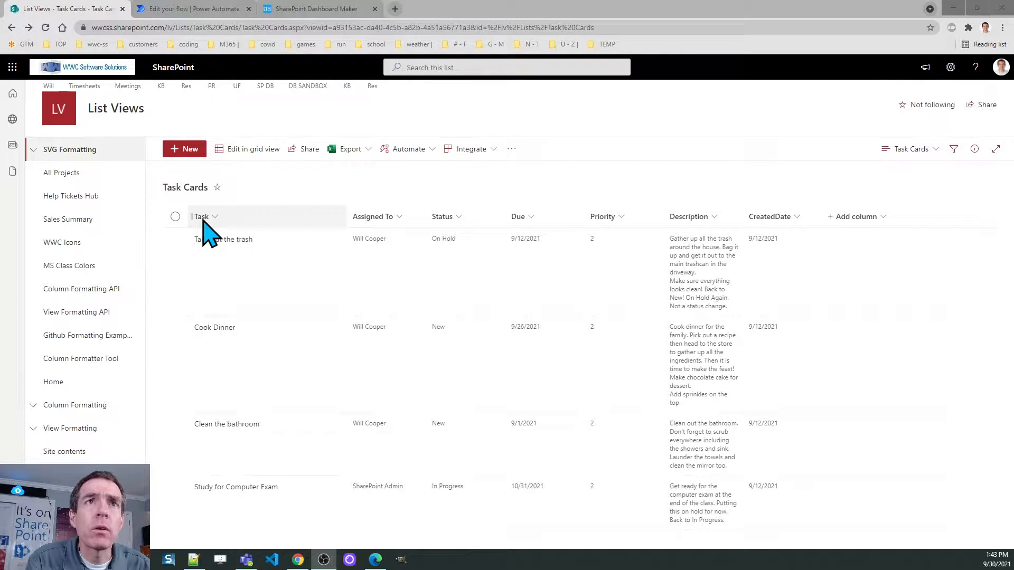
mouse_move(317, 230)
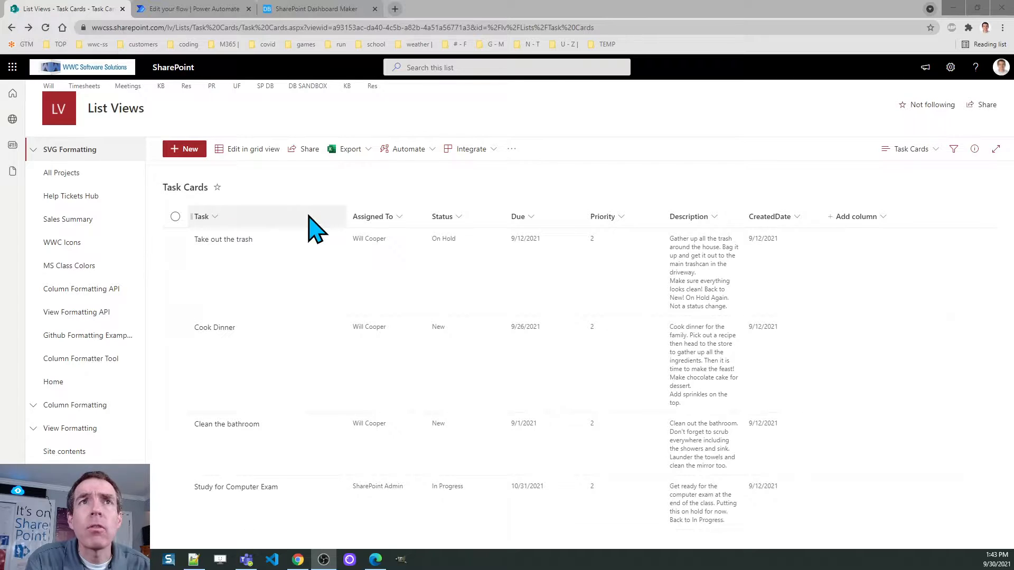
mouse_move(381, 215)
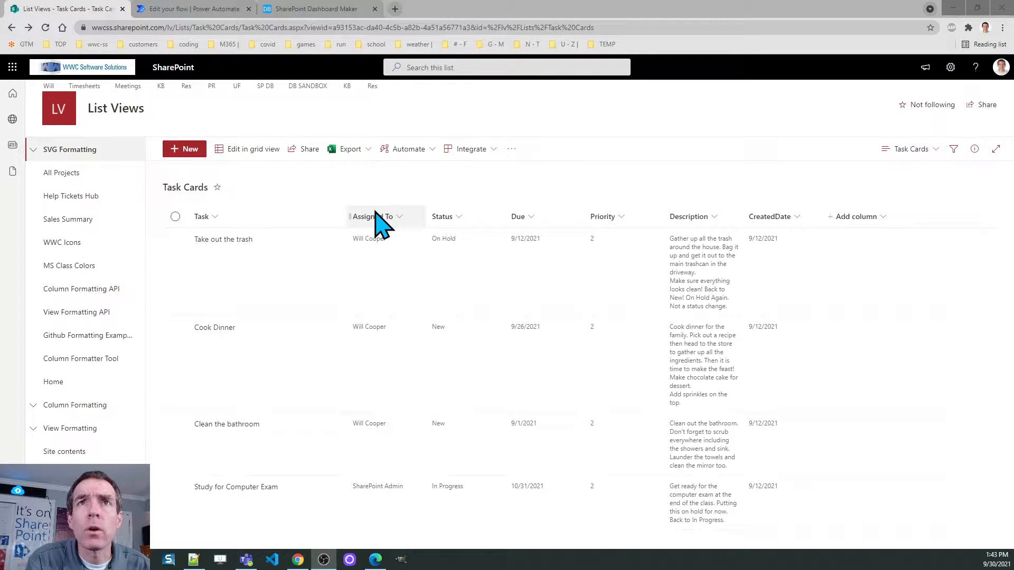
mouse_move(456, 250)
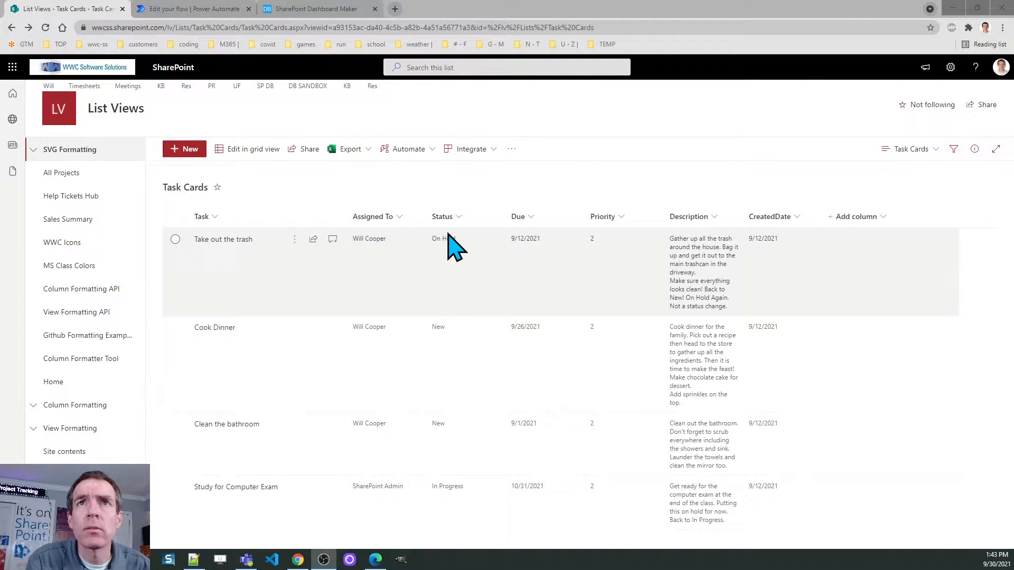
mouse_move(462, 223)
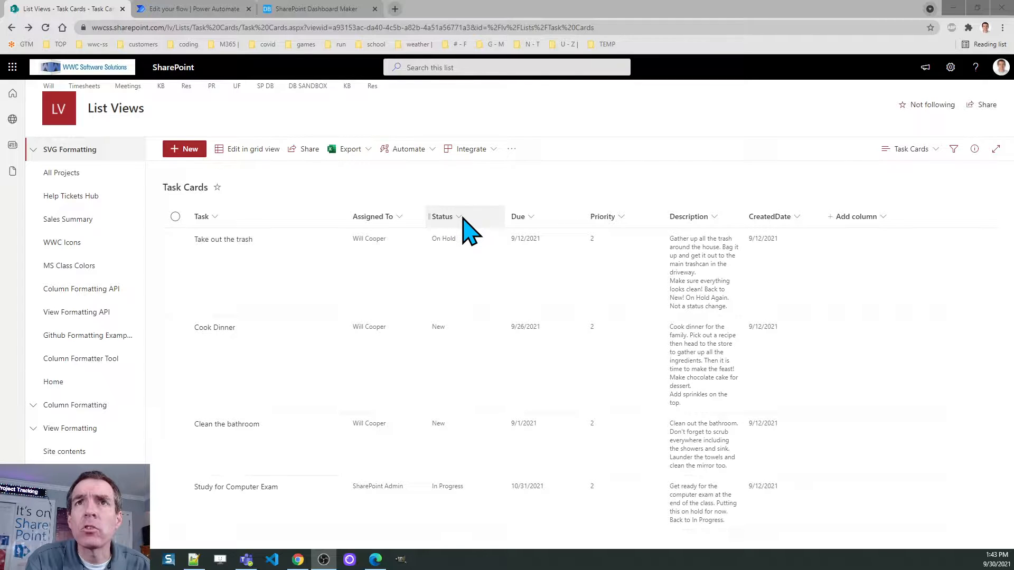
mouse_move(498, 194)
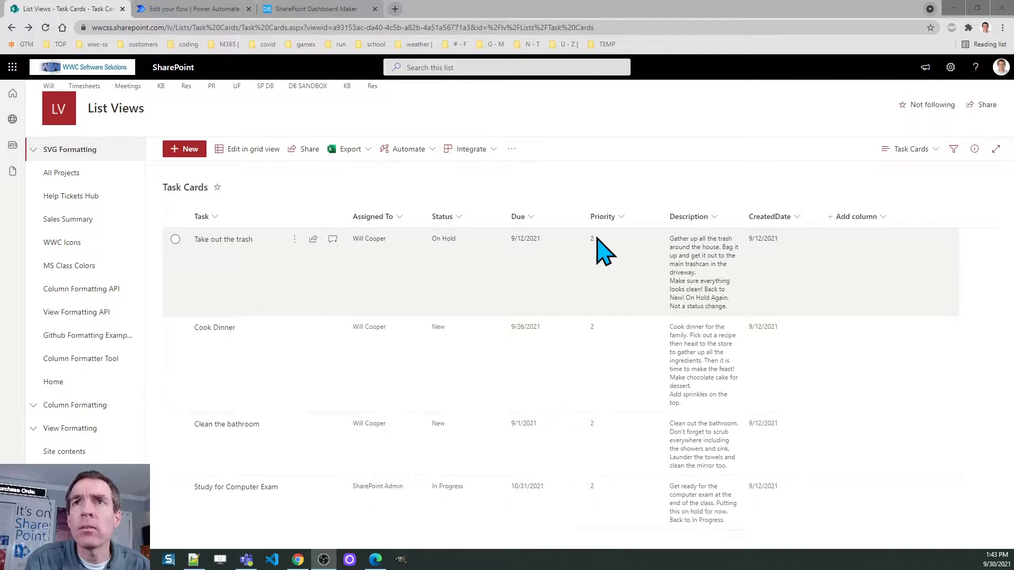
mouse_move(627, 246)
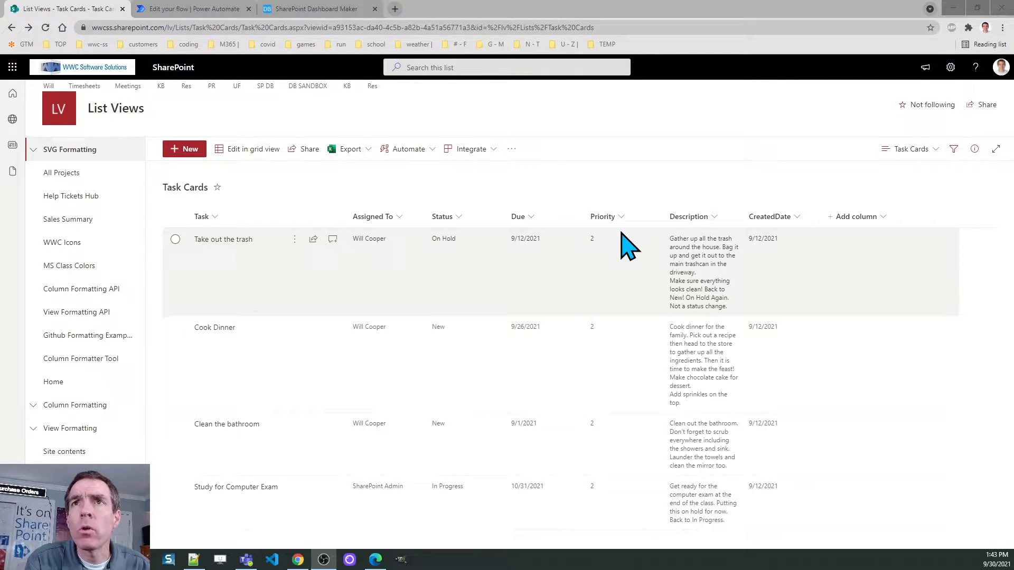
mouse_move(628, 207)
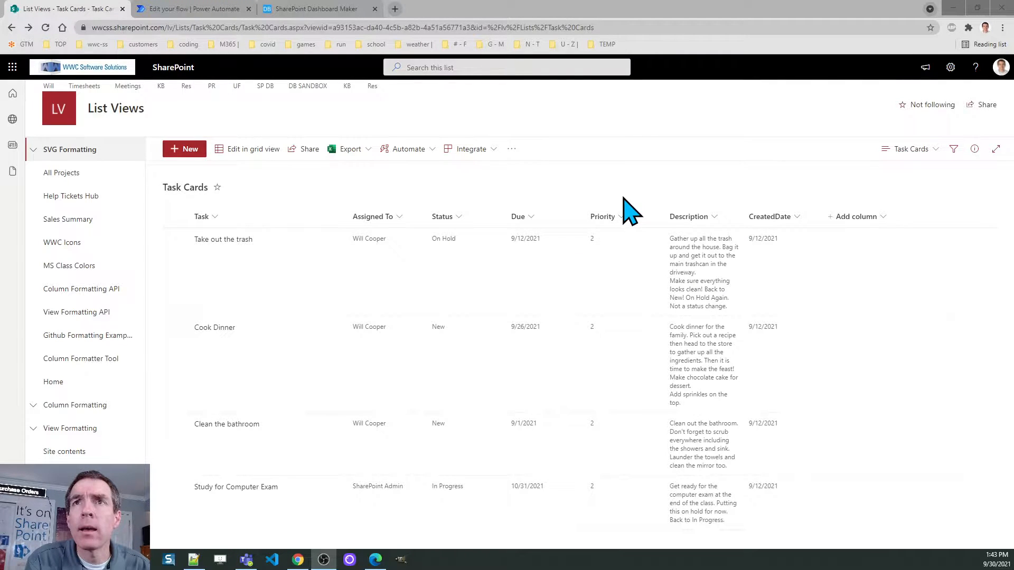
mouse_move(699, 253)
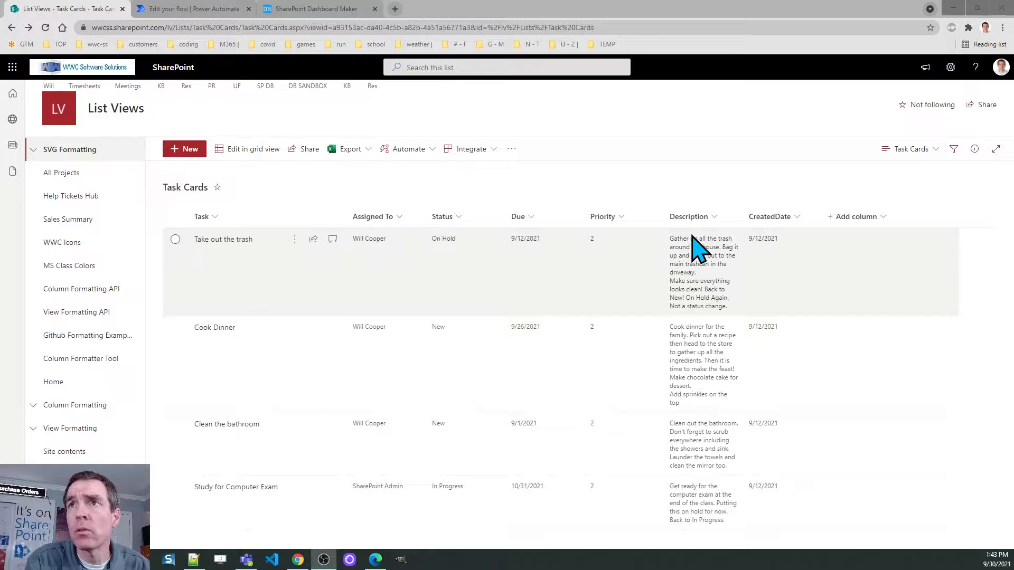
mouse_move(783, 250)
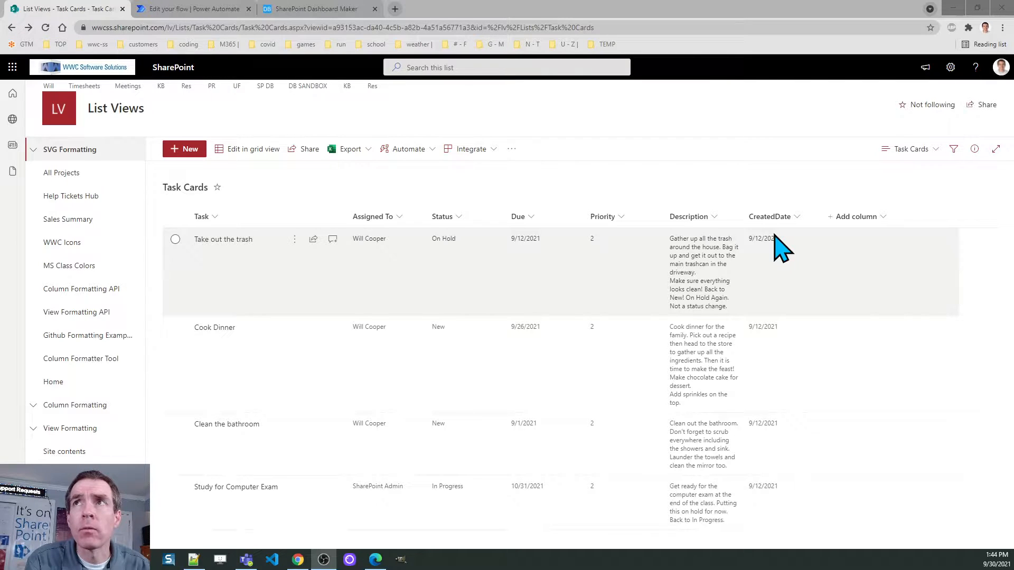
Step: Reach the Task Cards list settings and its Columns section listing History, Prev Status and CreatedDate
click(950, 67)
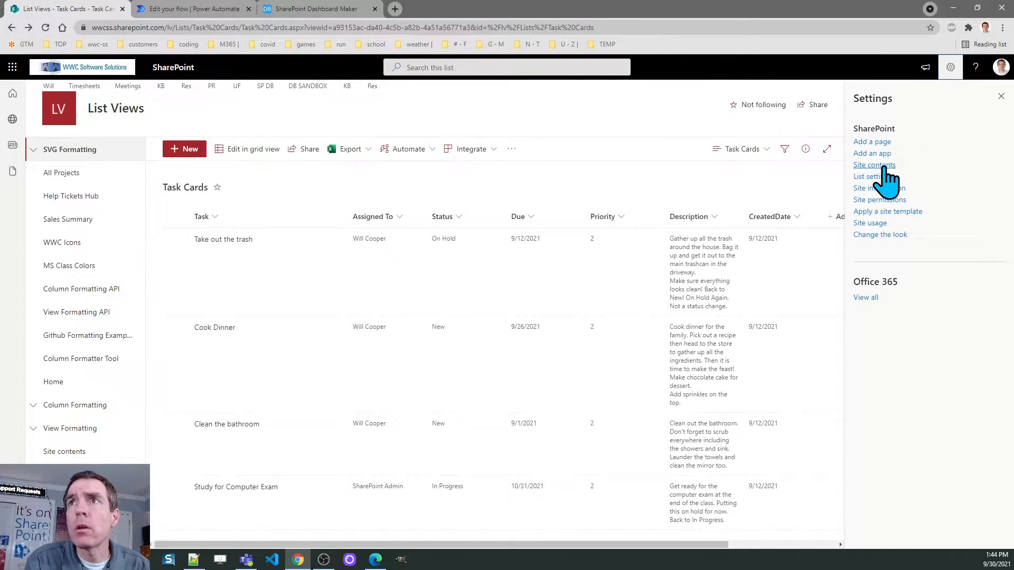
click(869, 176)
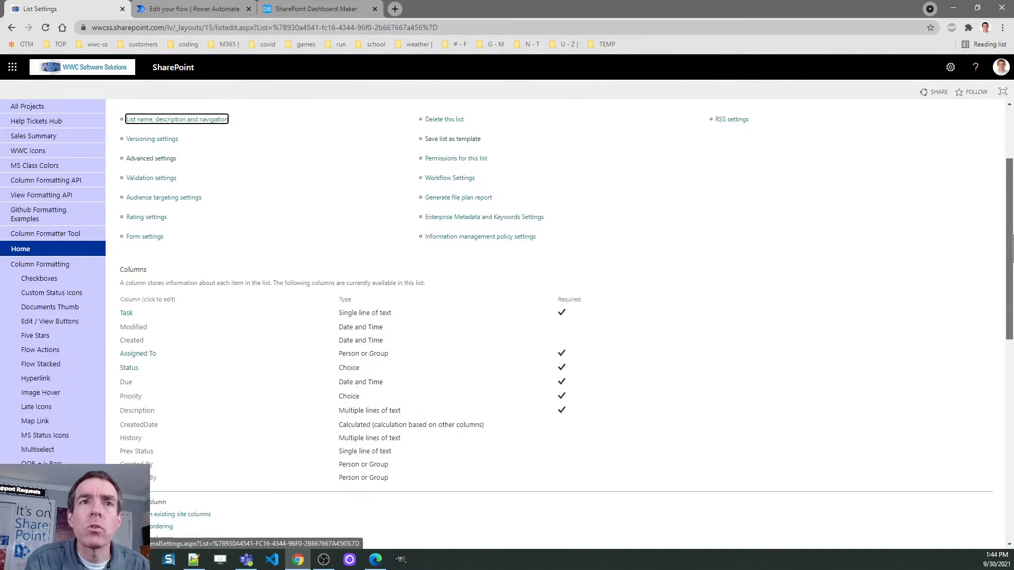
scroll(down, 3)
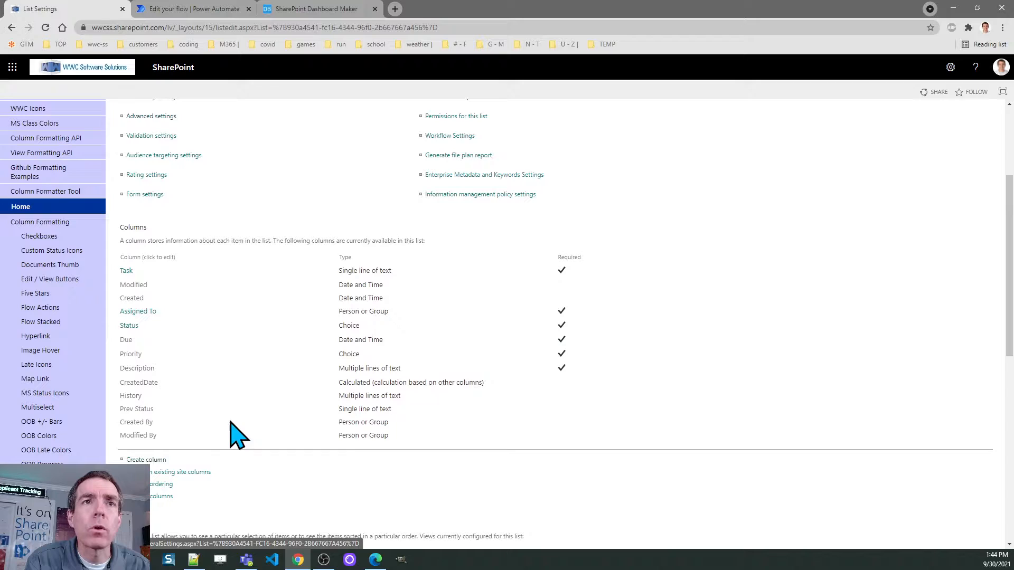
mouse_move(136, 409)
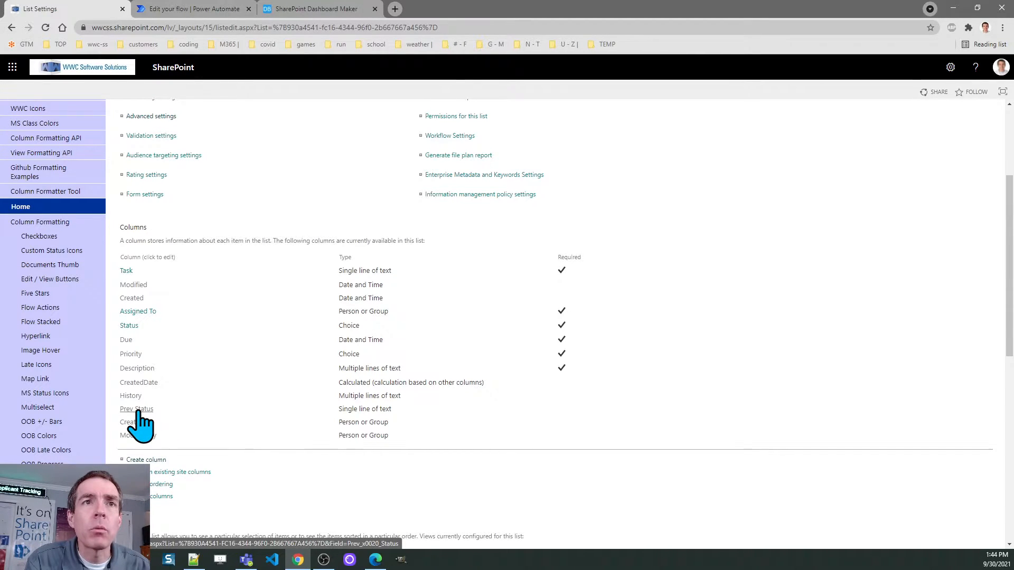
mouse_move(192, 430)
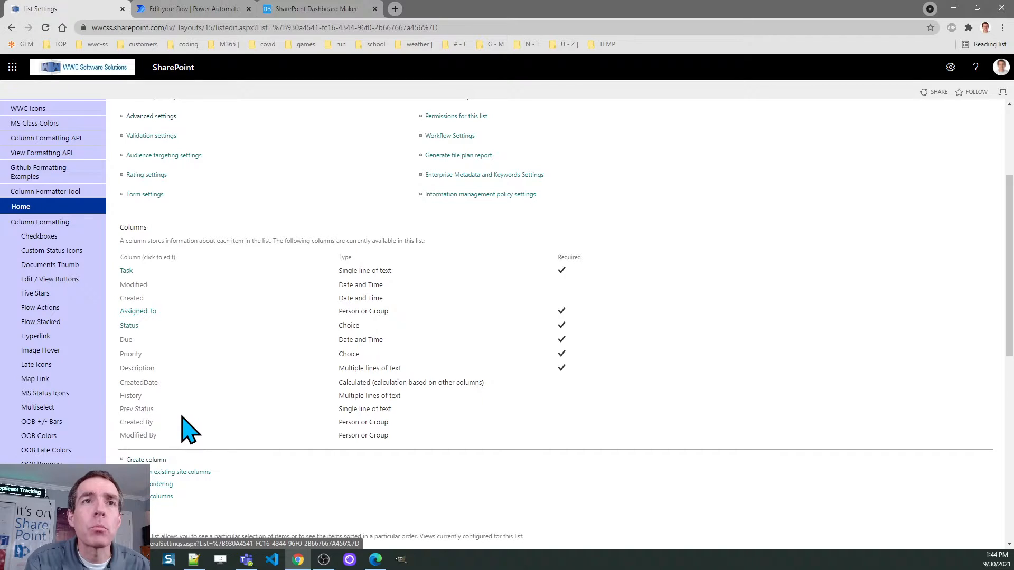
double_click(136, 409)
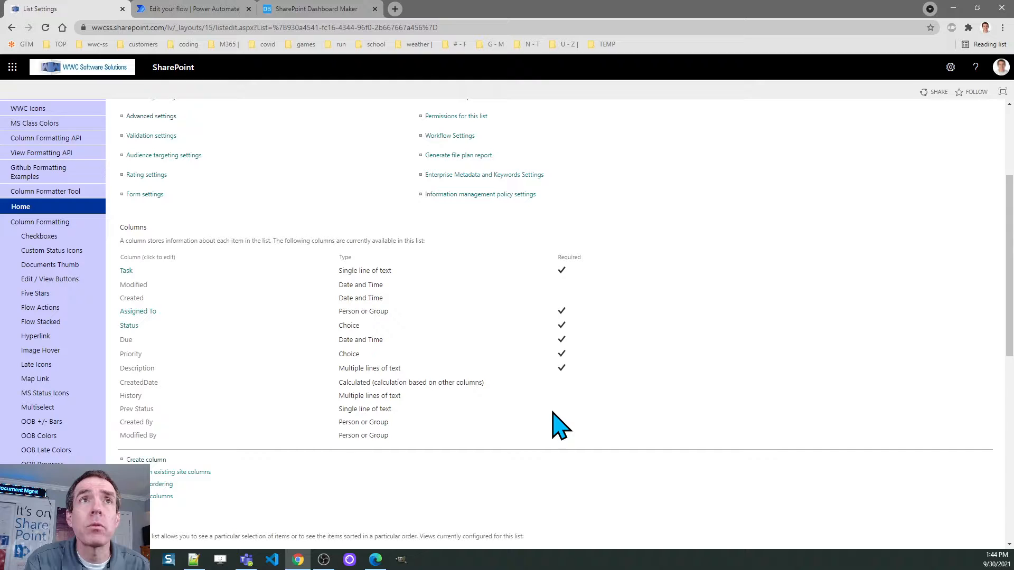
mouse_move(13, 25)
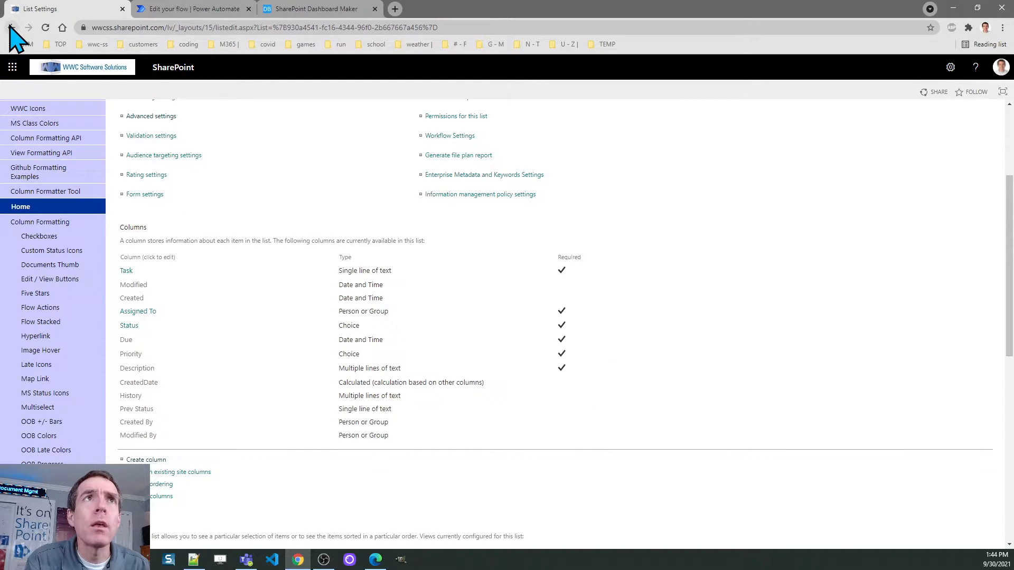
Step: Return to the Task Cards list and start formatting the current view in Advanced (JSON) mode
click(16, 28)
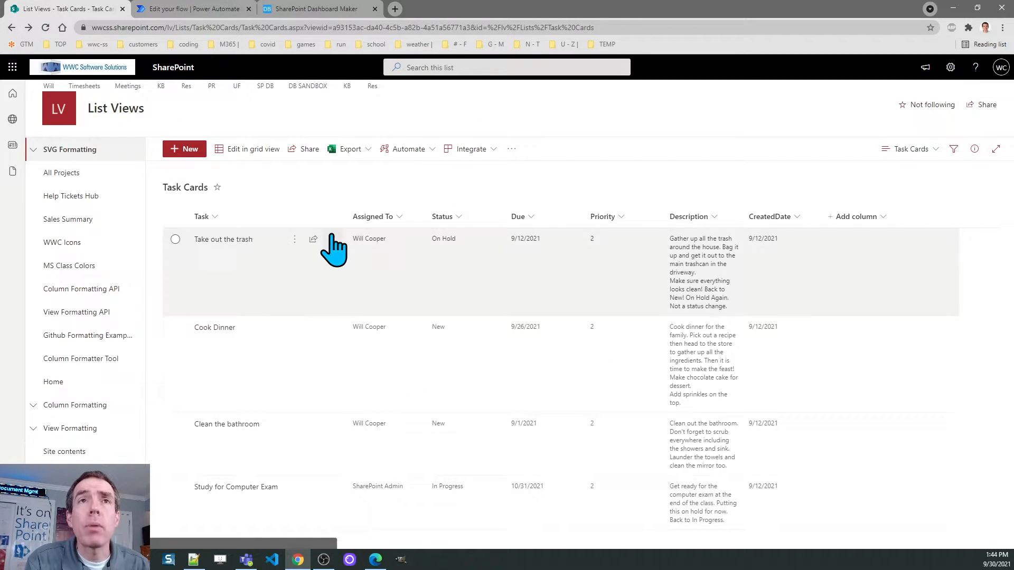
mouse_move(365, 201)
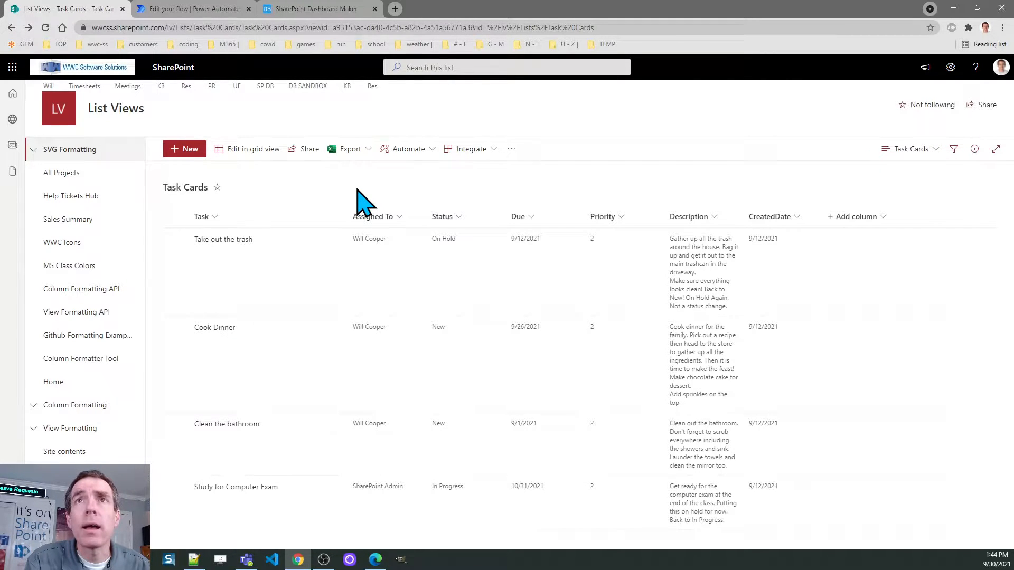
mouse_move(805, 172)
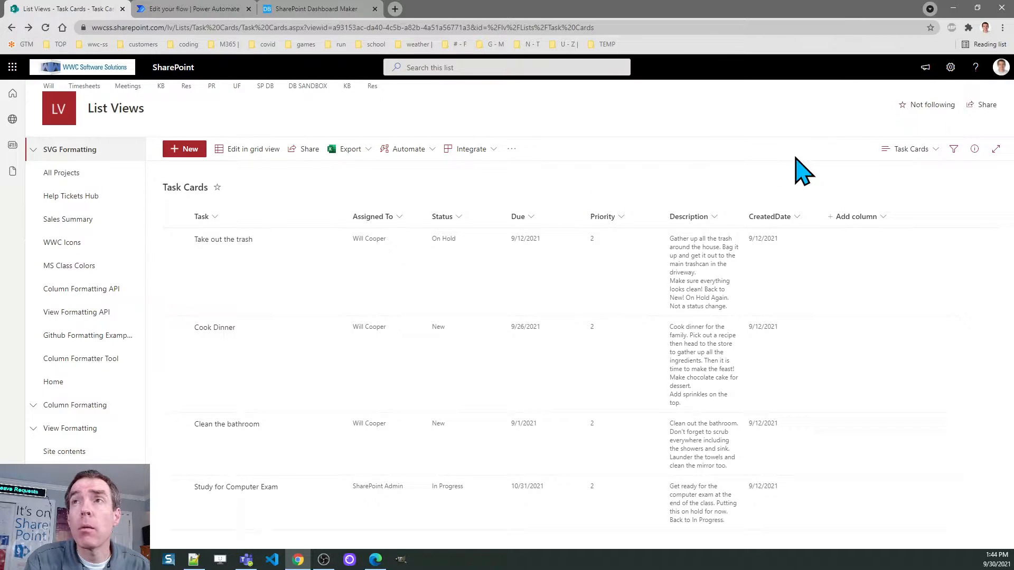
mouse_move(912, 149)
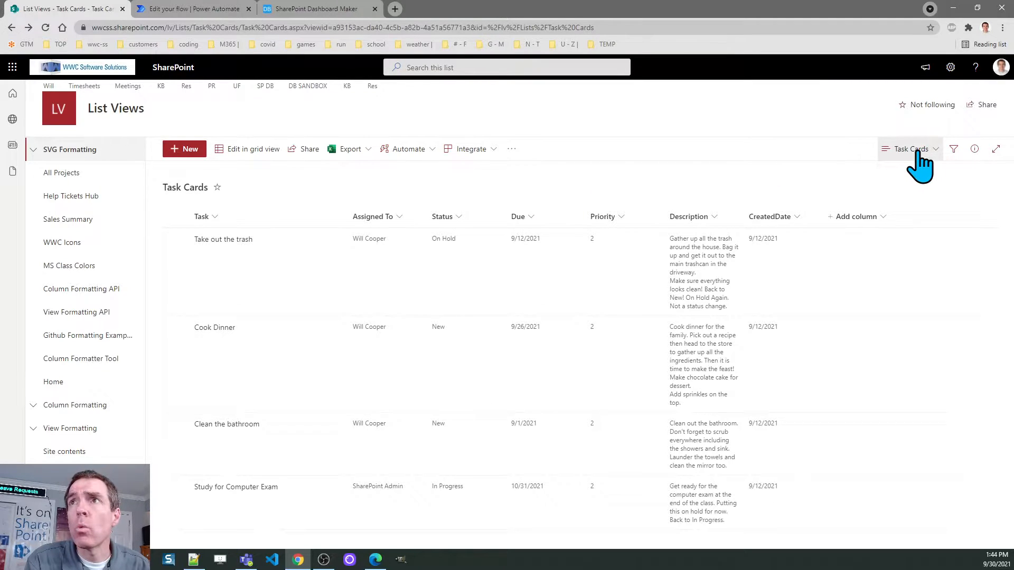
click(912, 149)
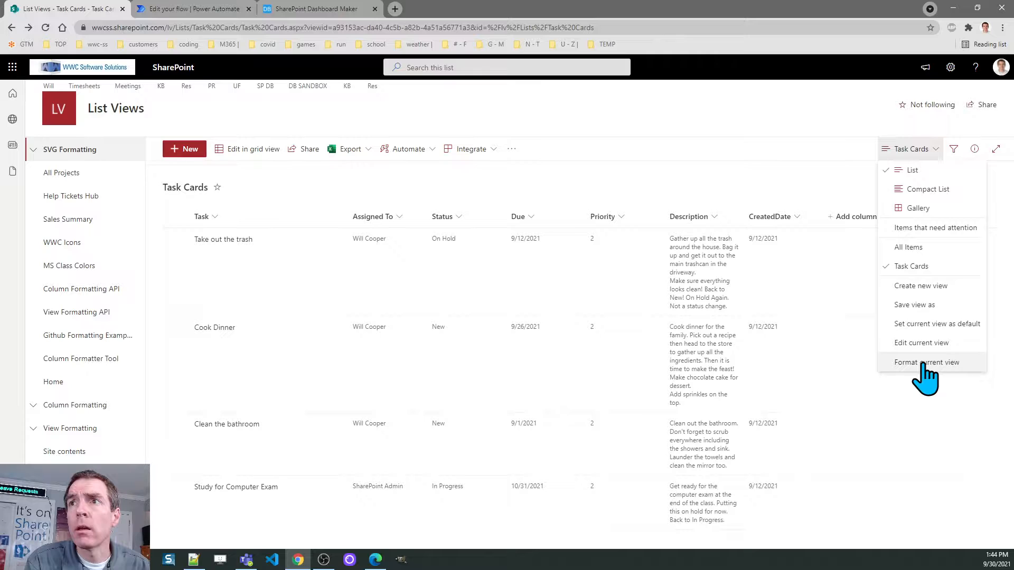
click(926, 363)
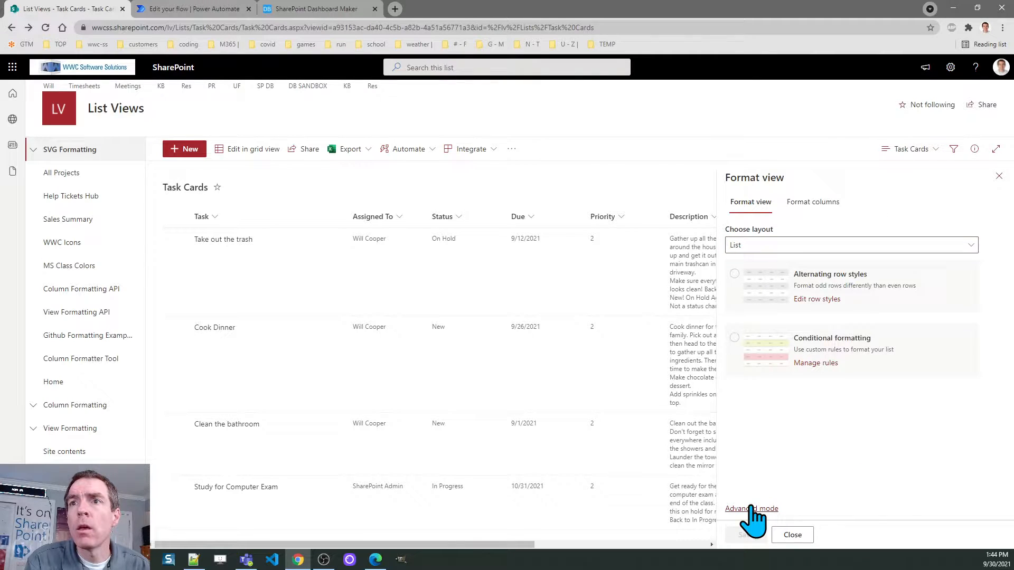
click(751, 508)
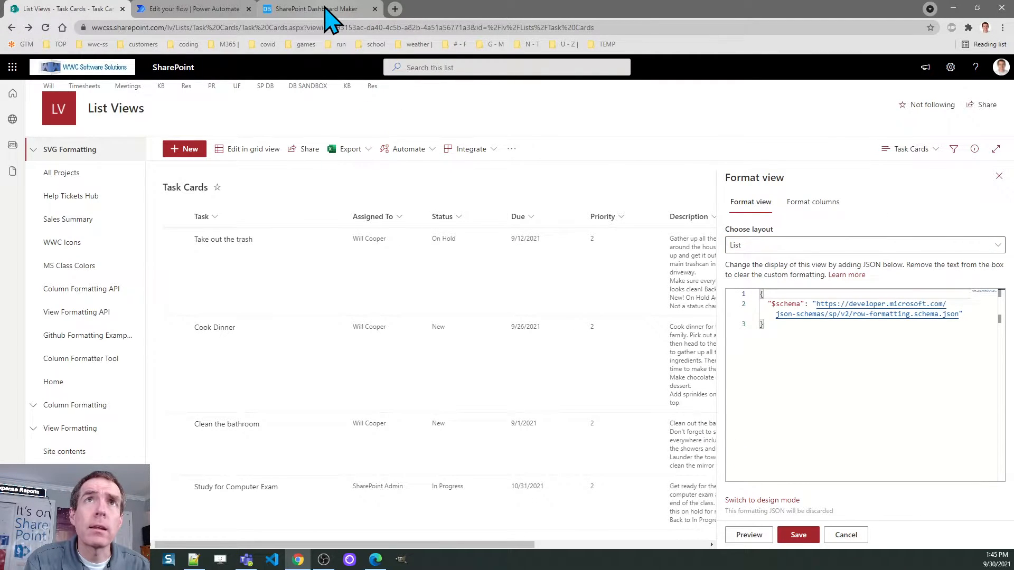
Step: In Dashboard Maker, load the 'View - Task Cards' template and copy its code to SharePoint
click(317, 8)
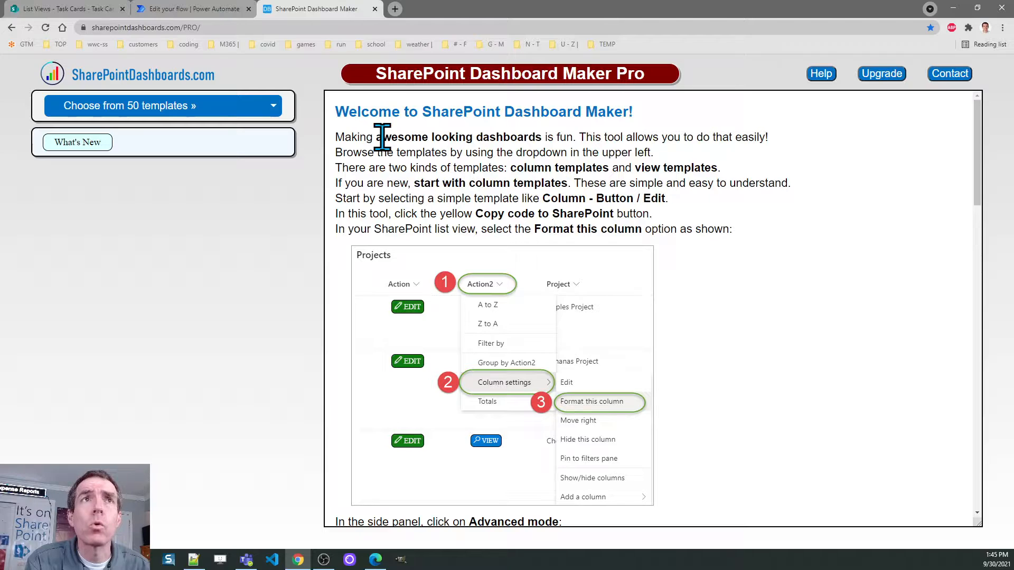
click(162, 106)
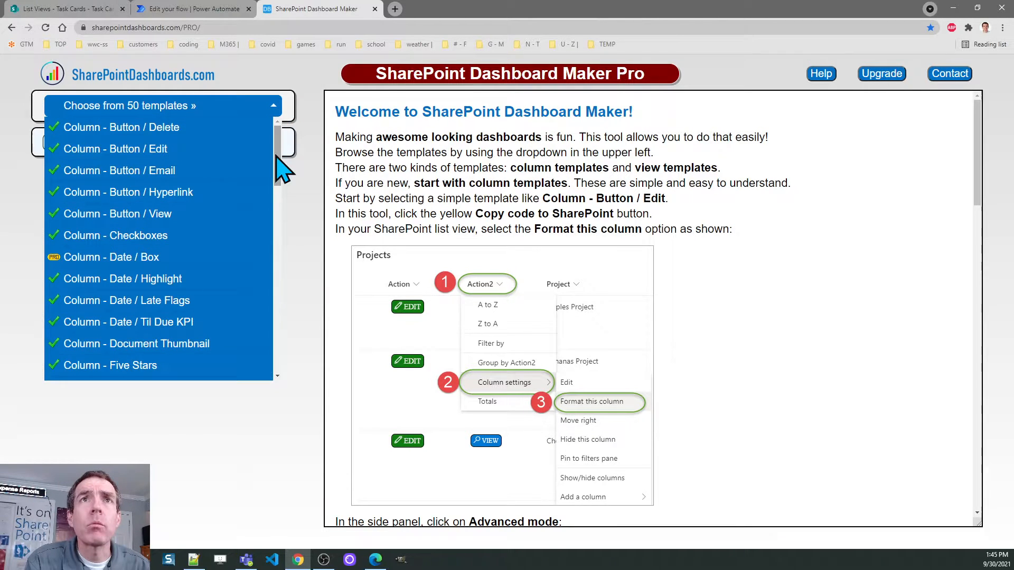
scroll(down, 3)
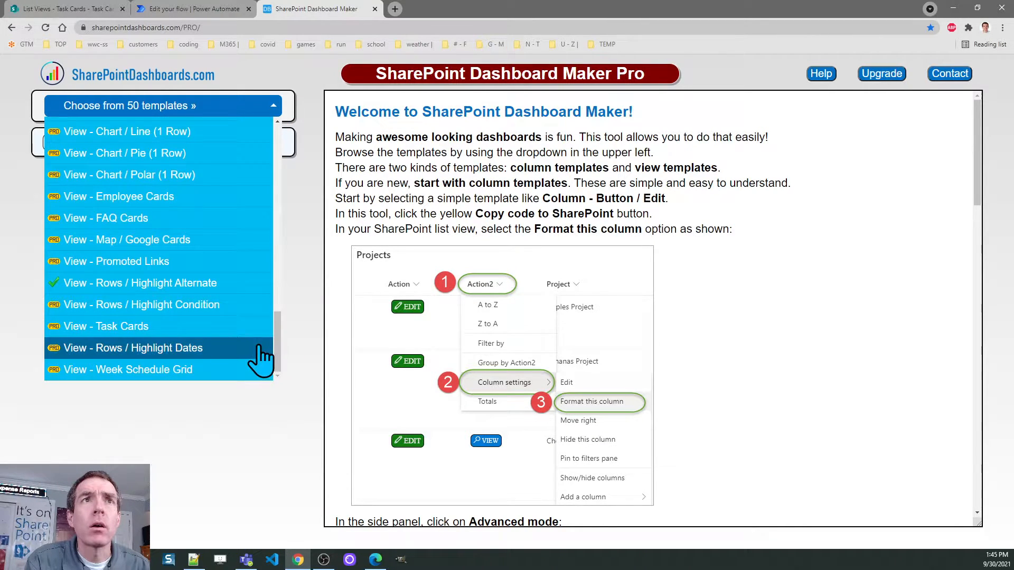
mouse_move(252, 339)
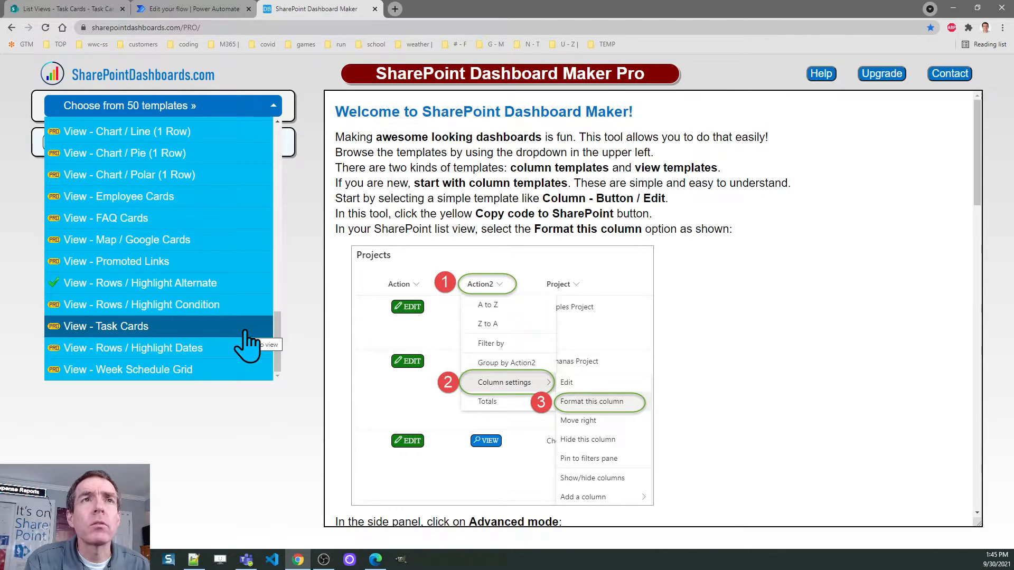
click(106, 327)
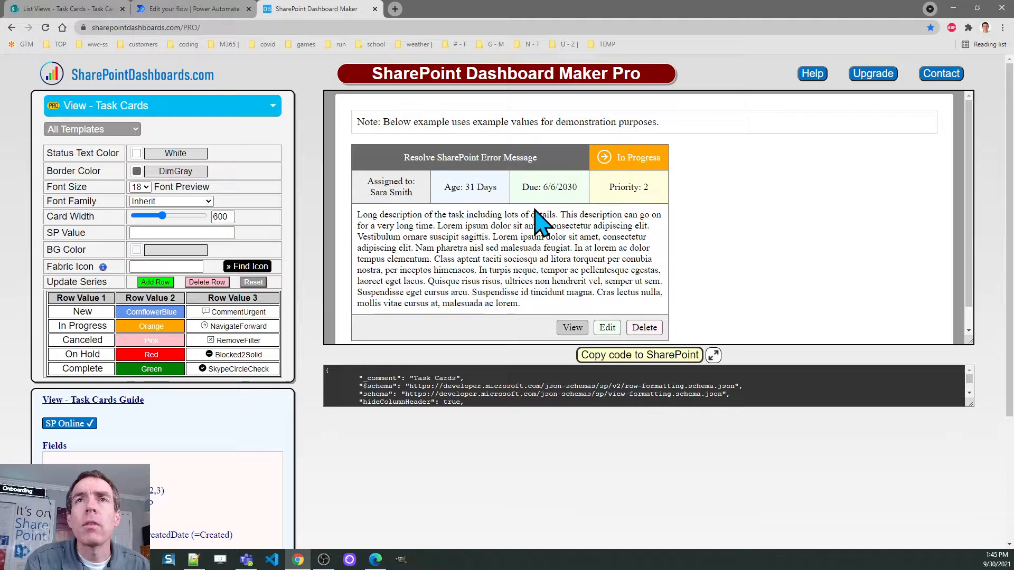
mouse_move(566, 269)
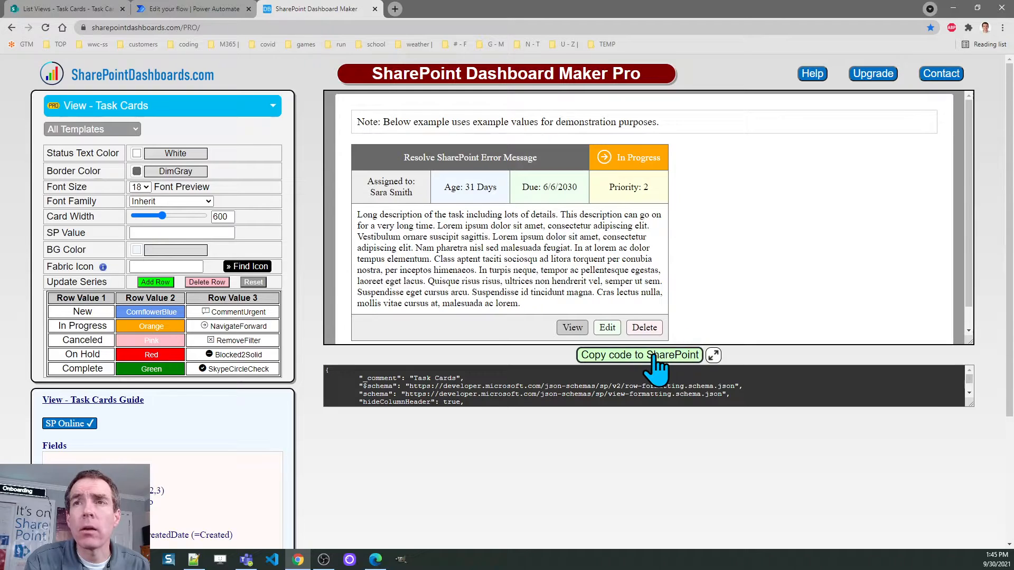
click(639, 354)
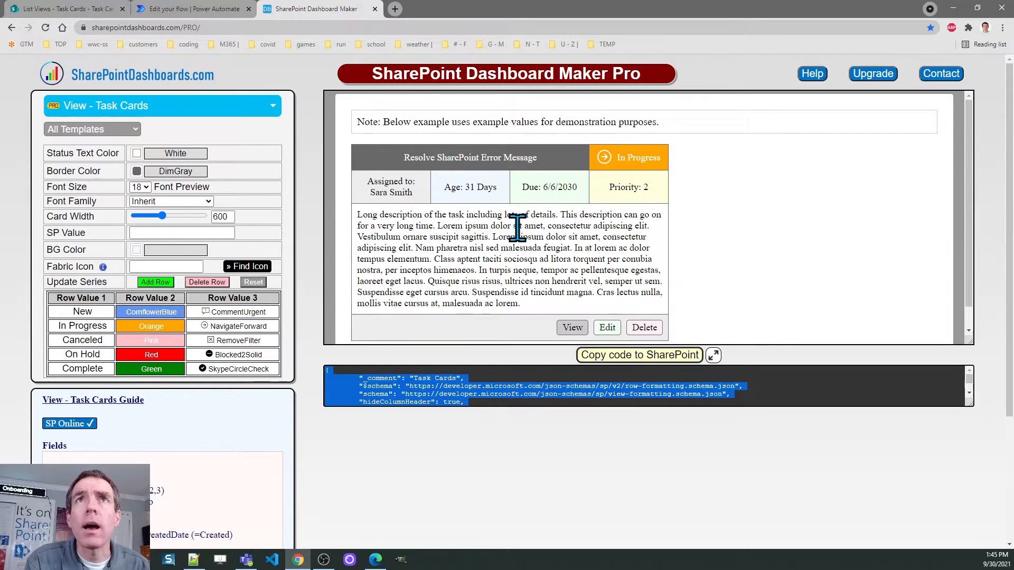
Step: Paste the template JSON into the Format view editor and save so tasks render as status cards
click(191, 10)
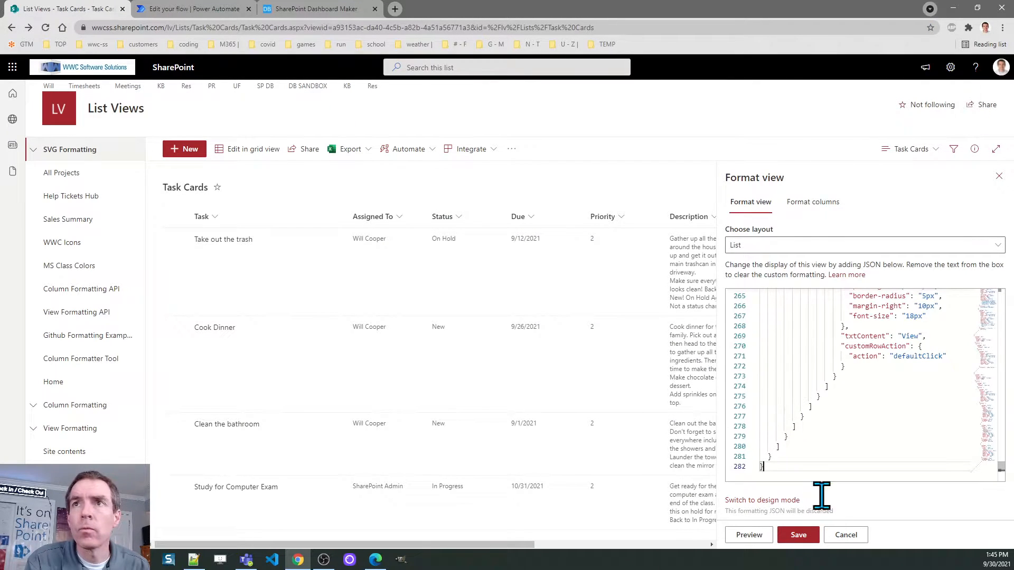
click(798, 535)
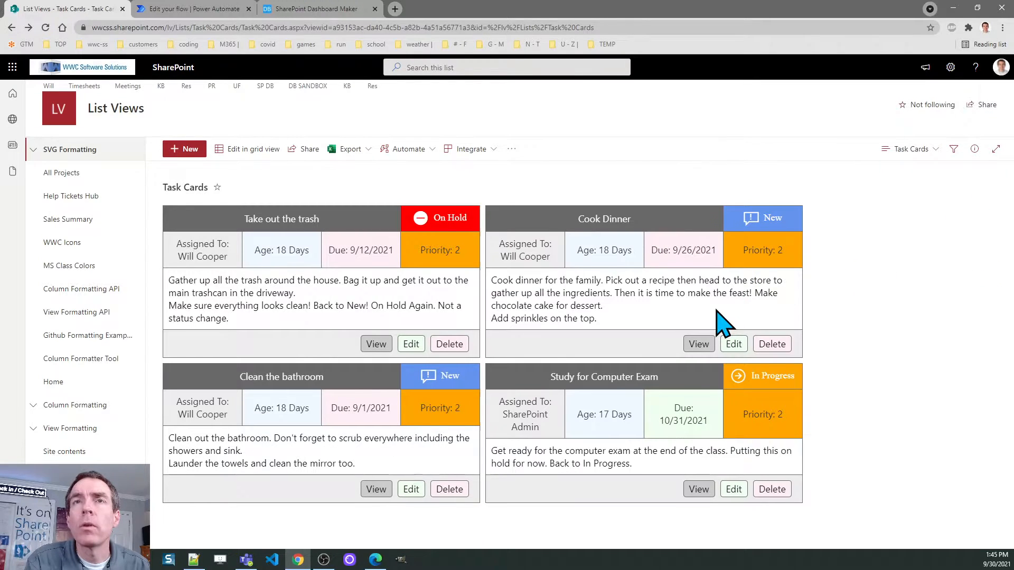
mouse_move(611, 336)
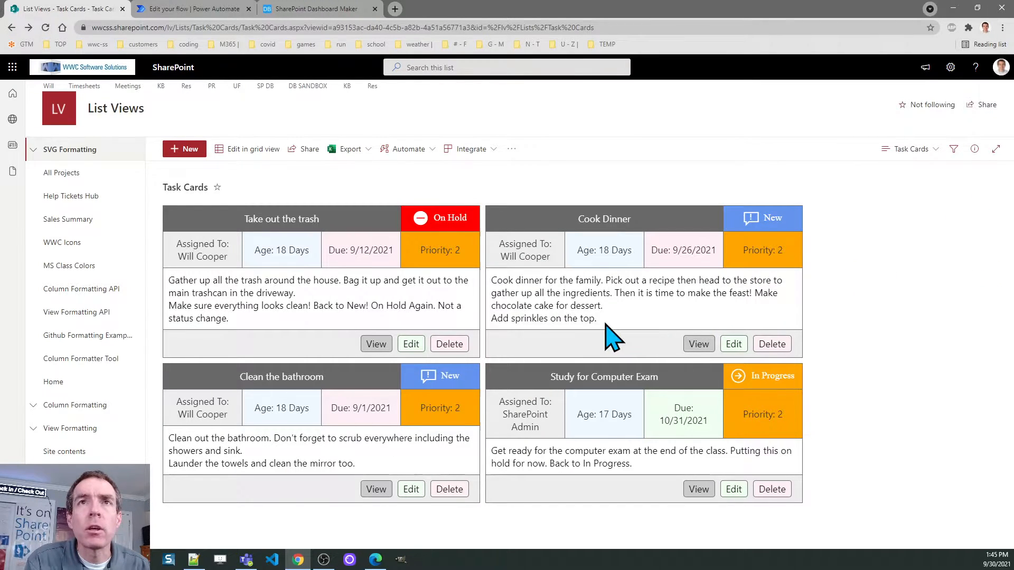
mouse_move(453, 314)
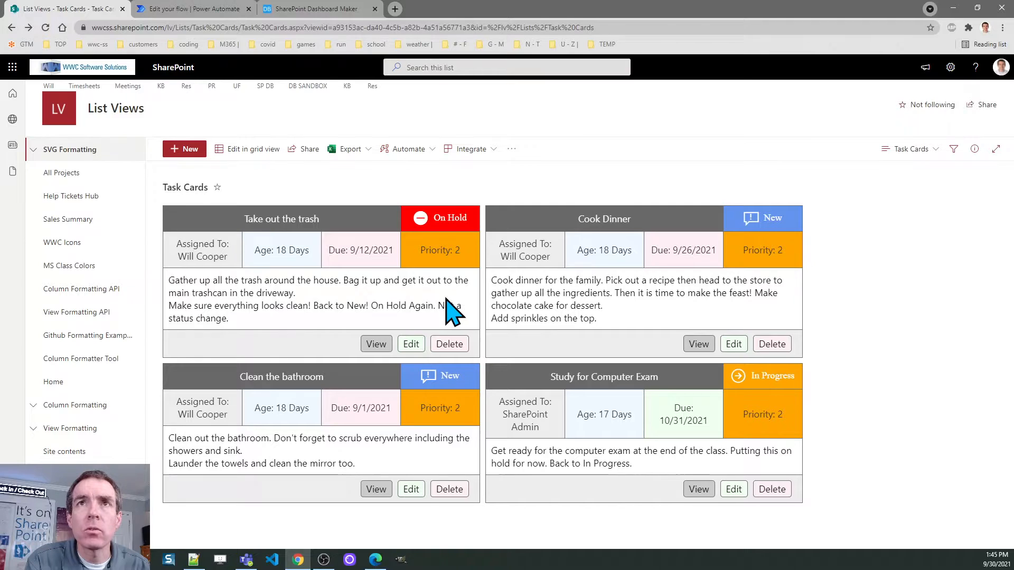
mouse_move(443, 218)
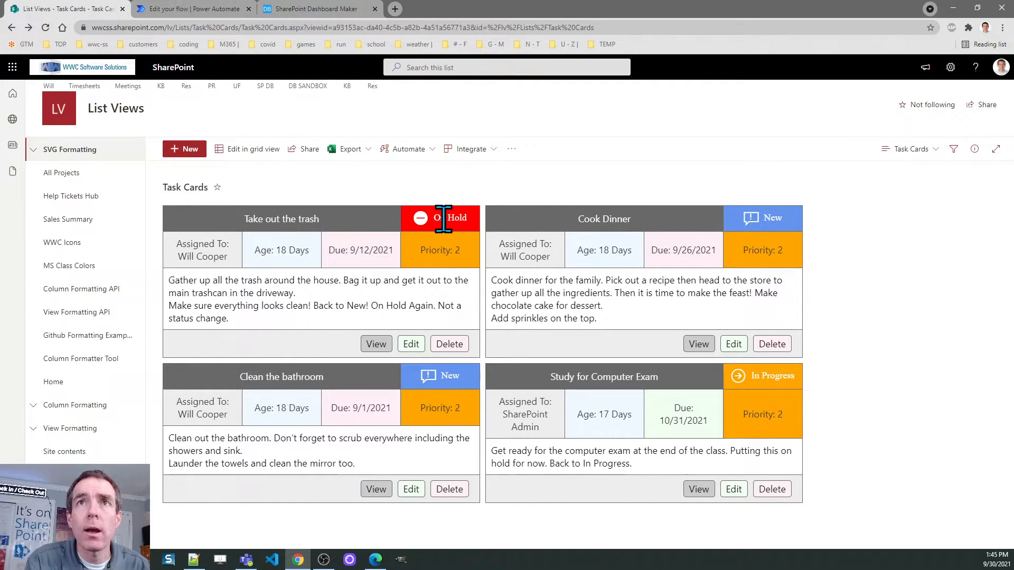
mouse_move(615, 254)
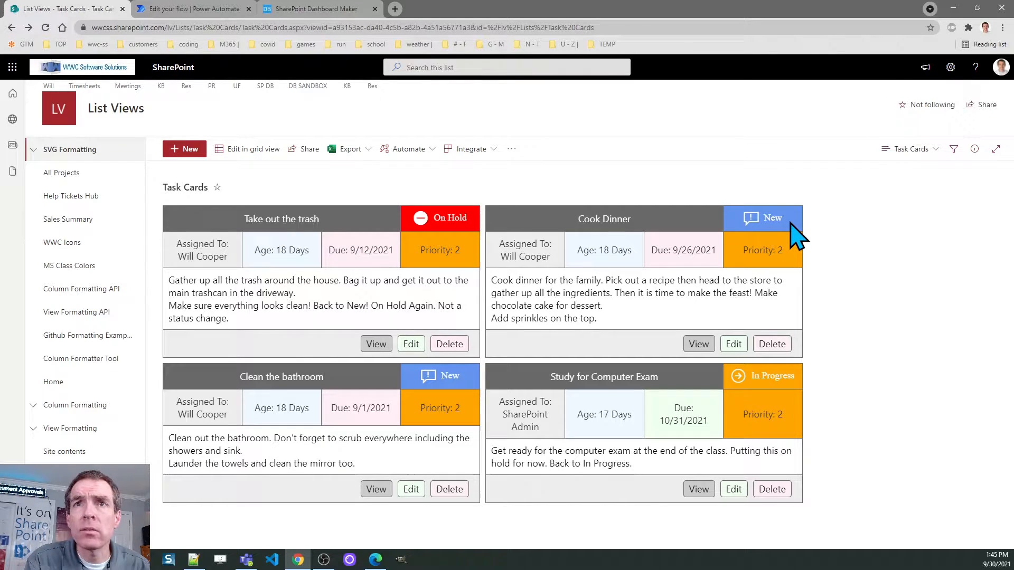
mouse_move(786, 376)
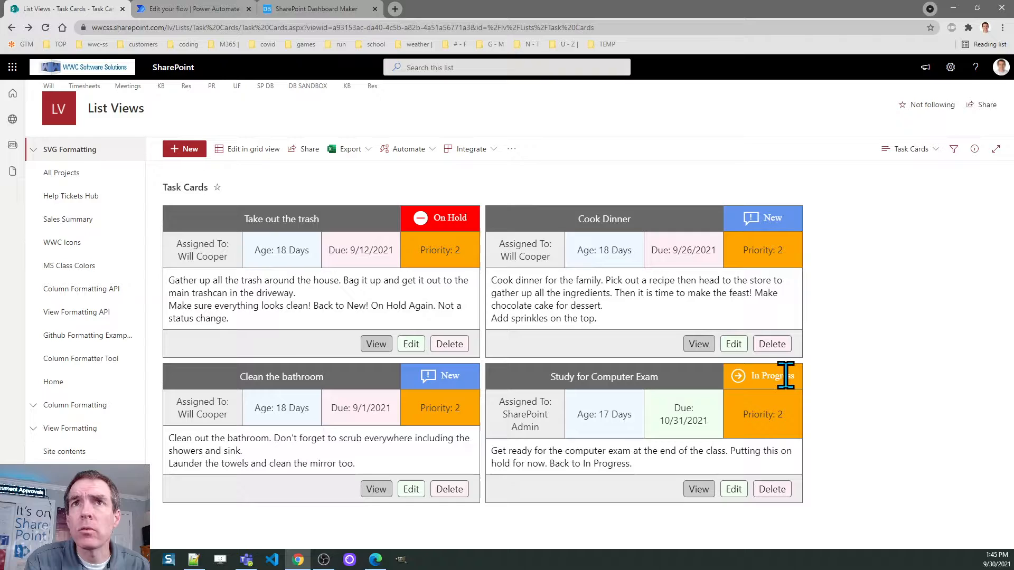
mouse_move(359, 304)
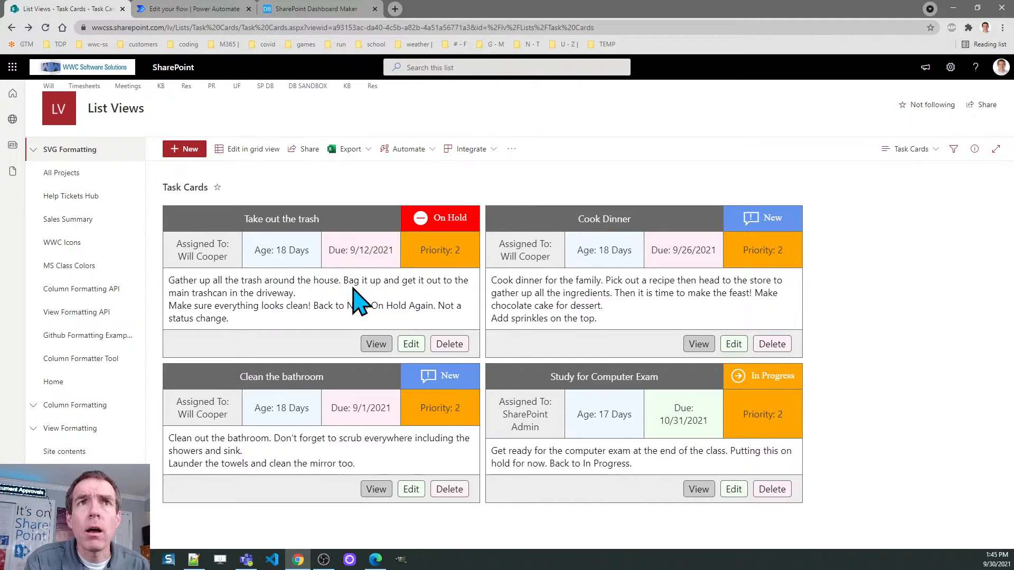
mouse_move(250, 285)
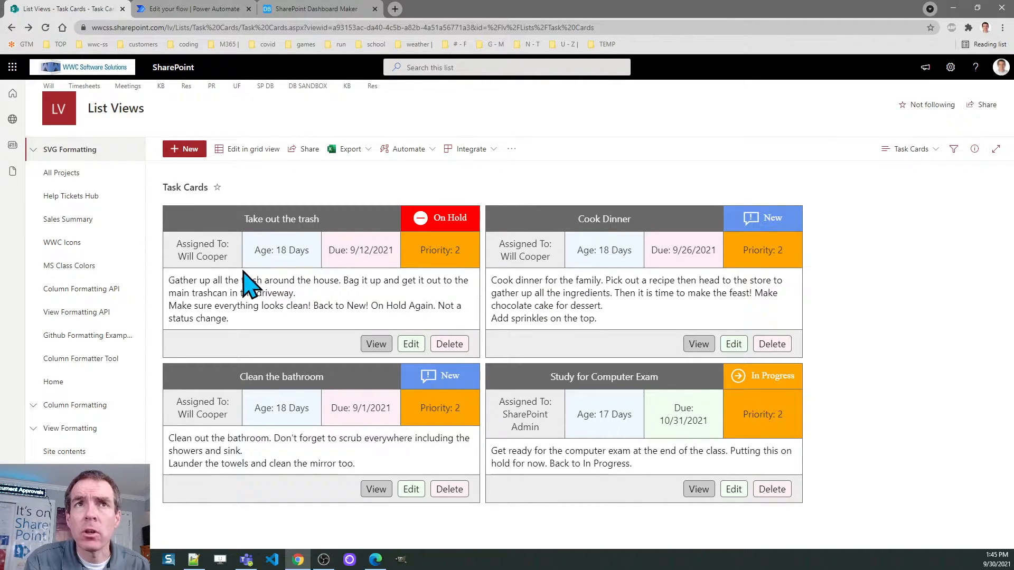
mouse_move(304, 304)
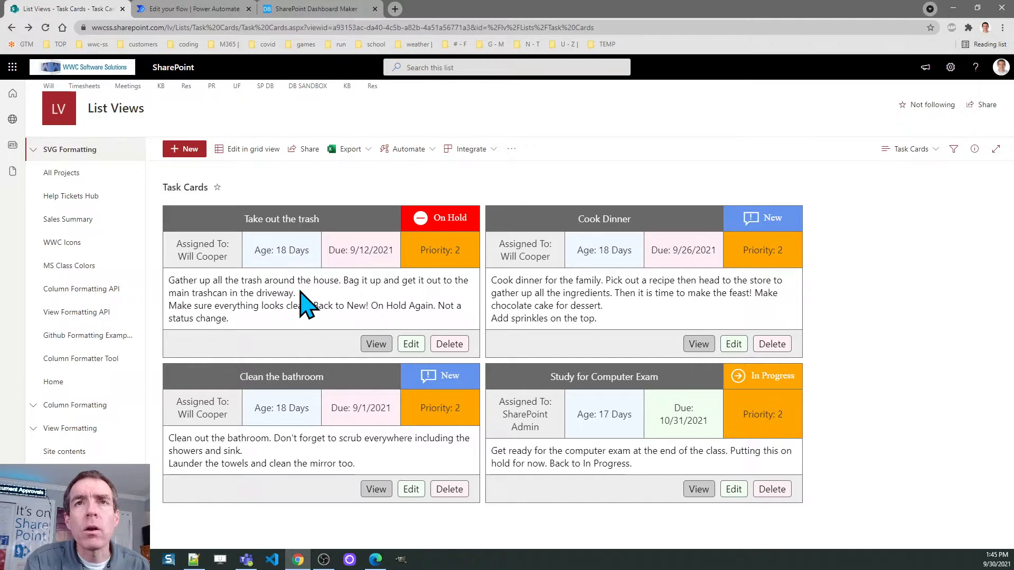
mouse_move(393, 307)
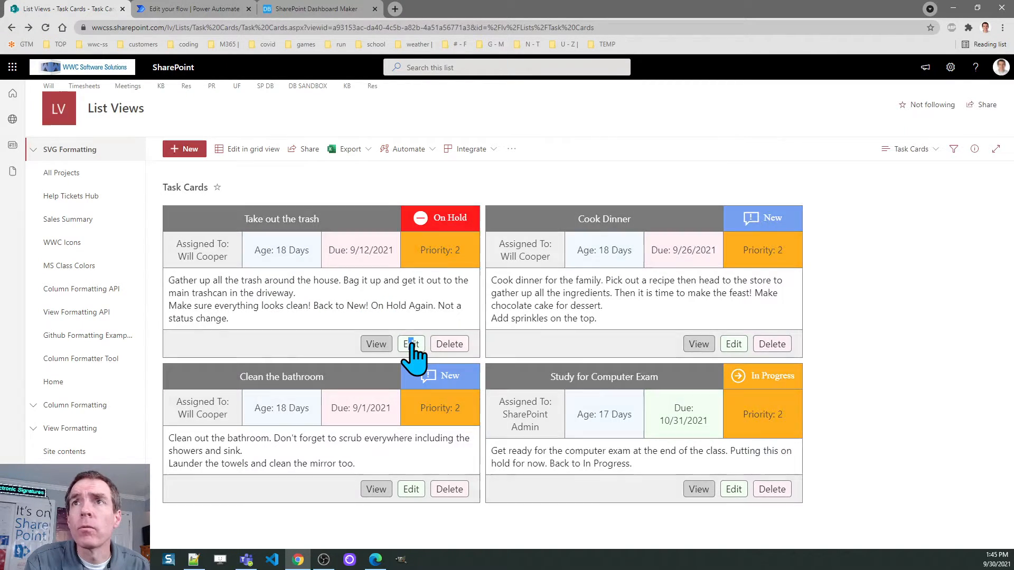
Step: Inspect the Take out the trash card's details, showing empty History and a Prev Status value, then close them
click(411, 343)
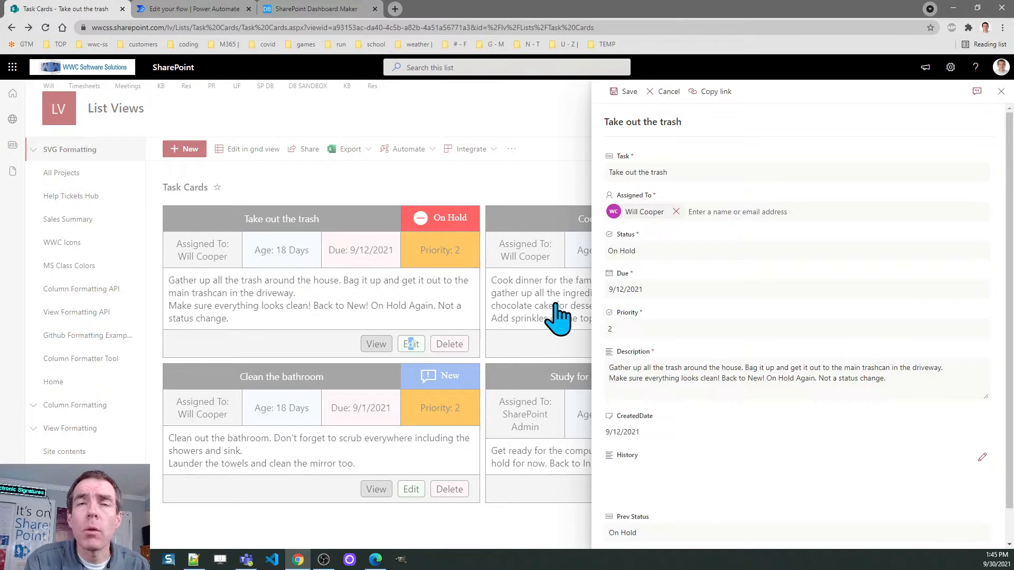
mouse_move(572, 318)
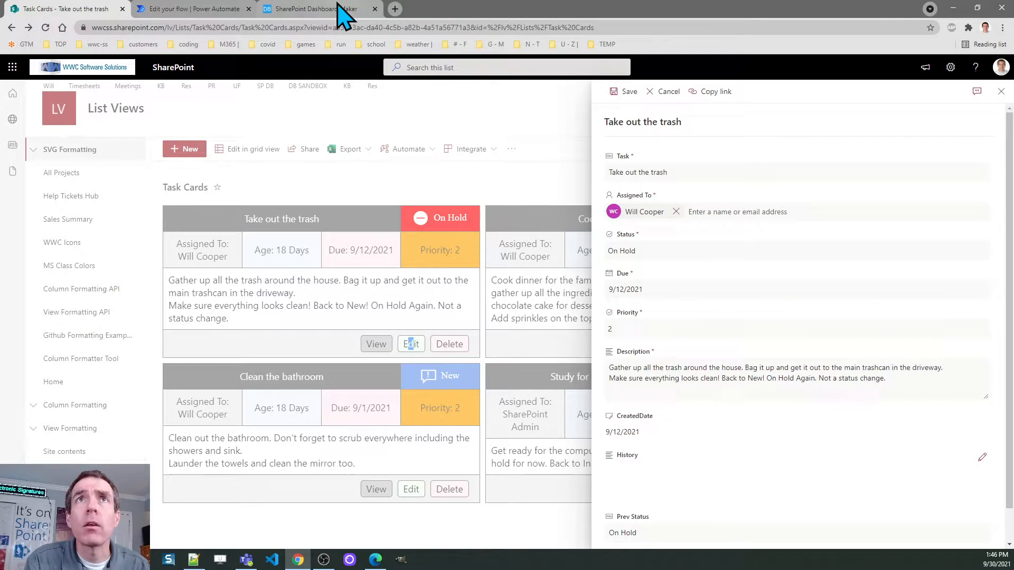
click(304, 9)
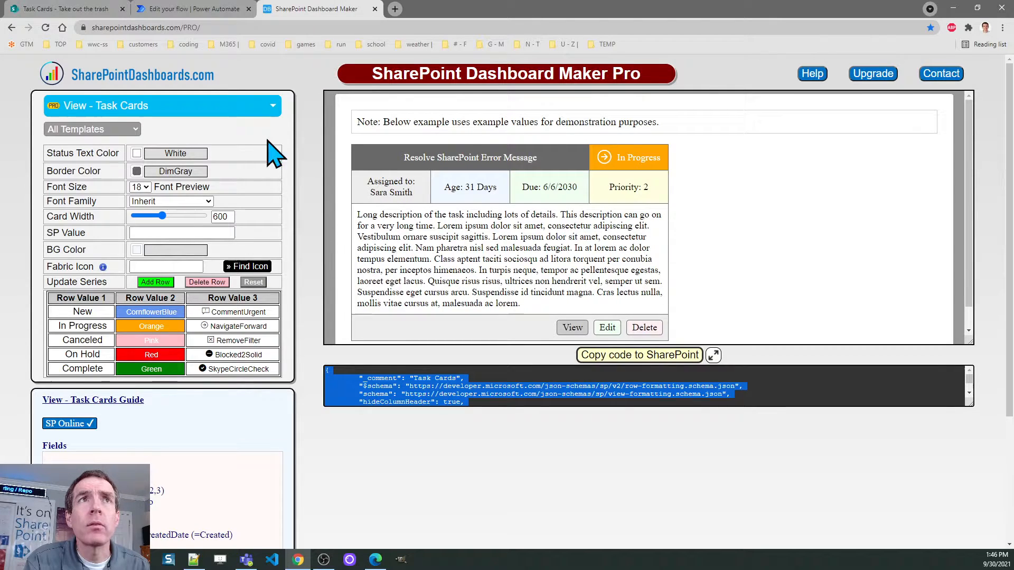
mouse_move(136, 45)
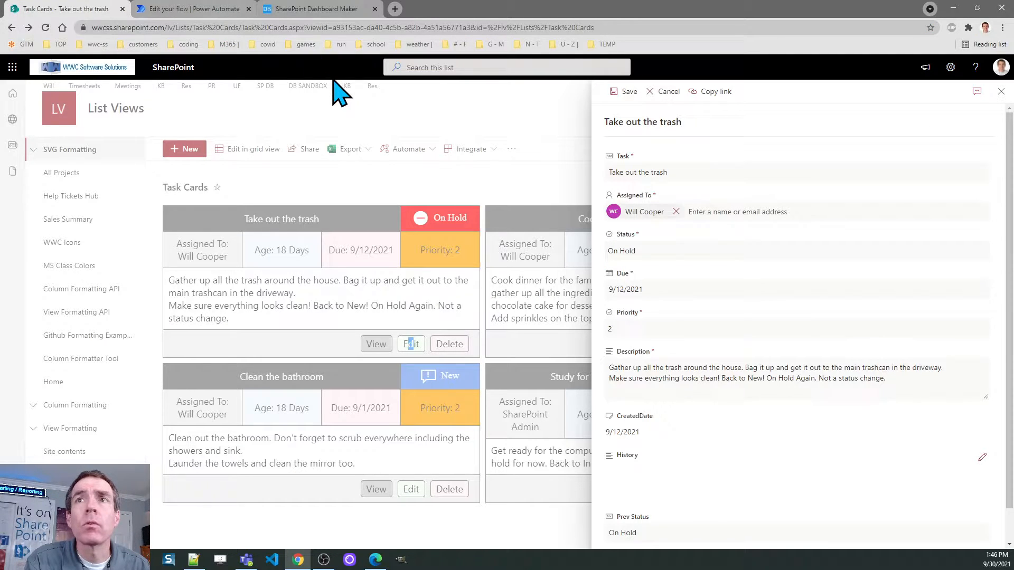
mouse_move(826, 290)
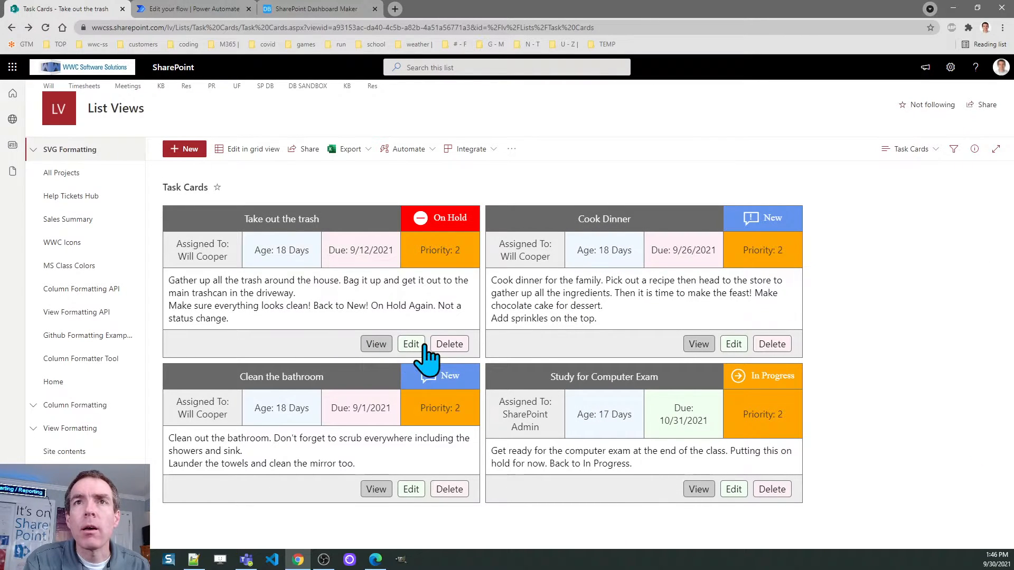
mouse_move(466, 350)
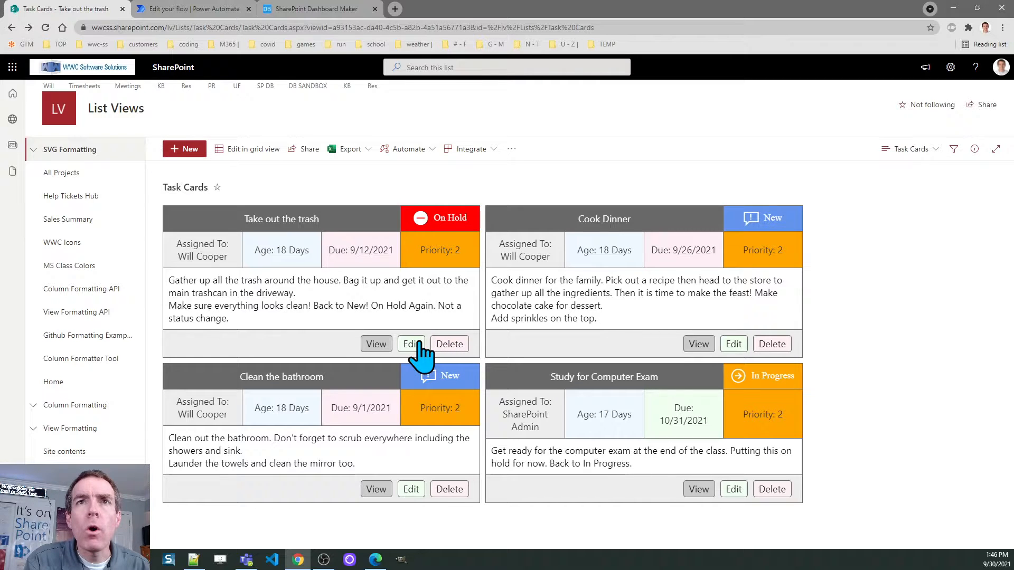
click(411, 343)
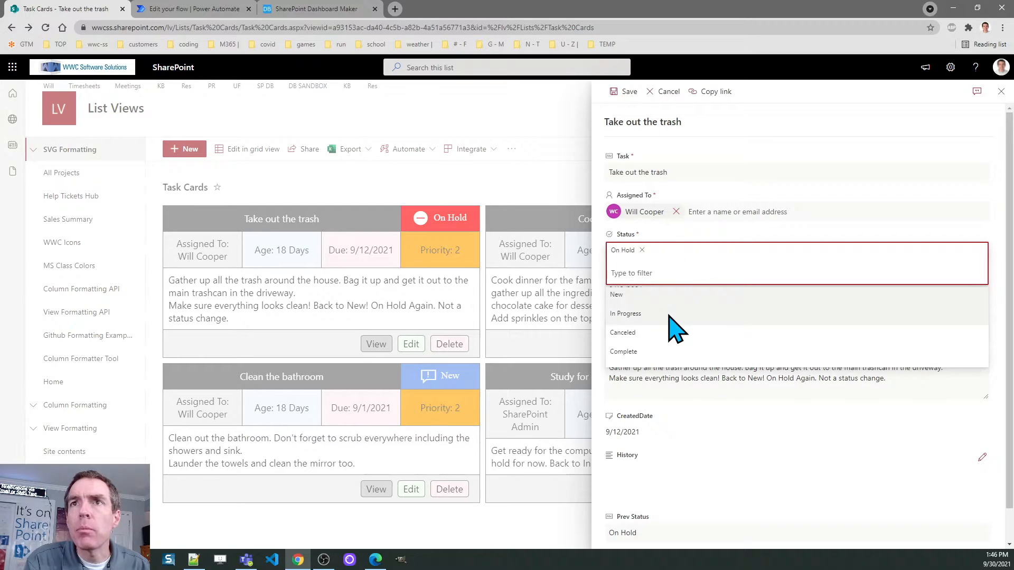
mouse_move(685, 488)
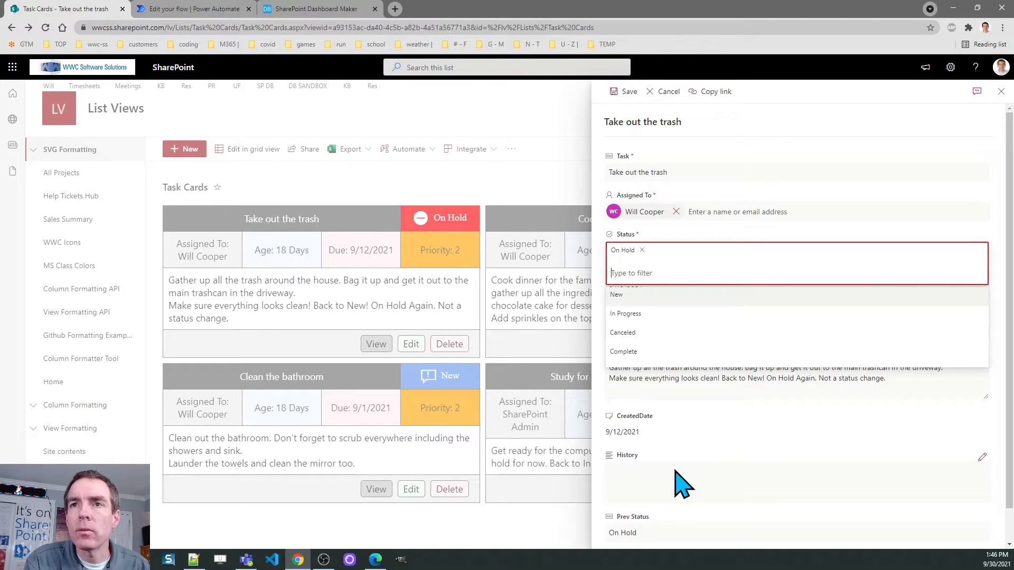
mouse_move(682, 463)
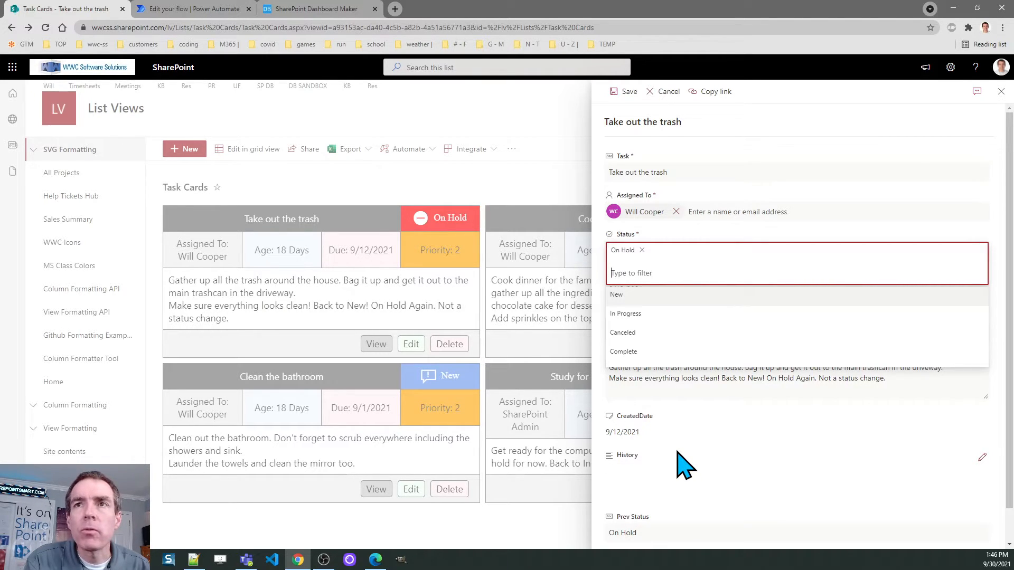
mouse_move(727, 420)
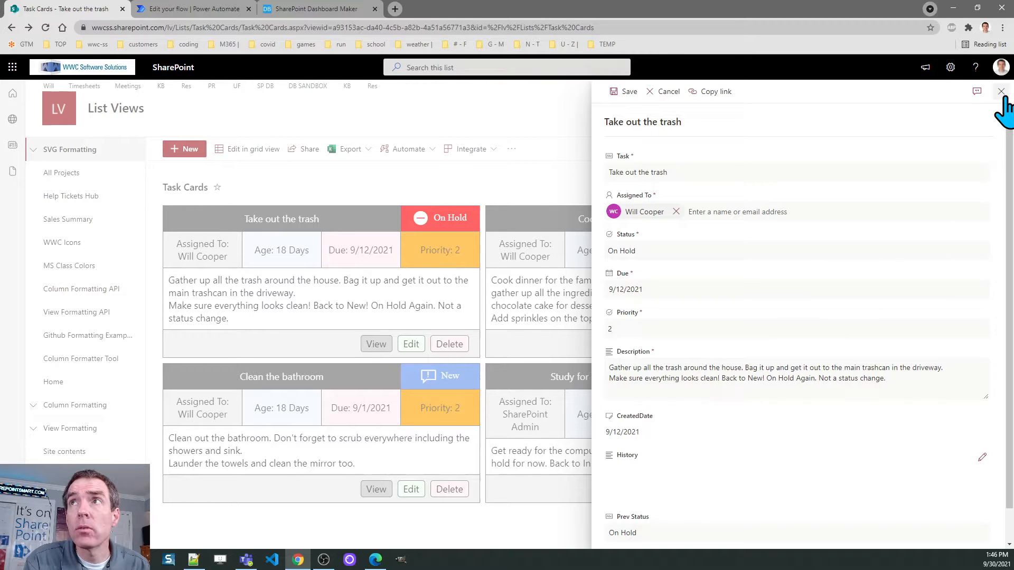
click(1000, 91)
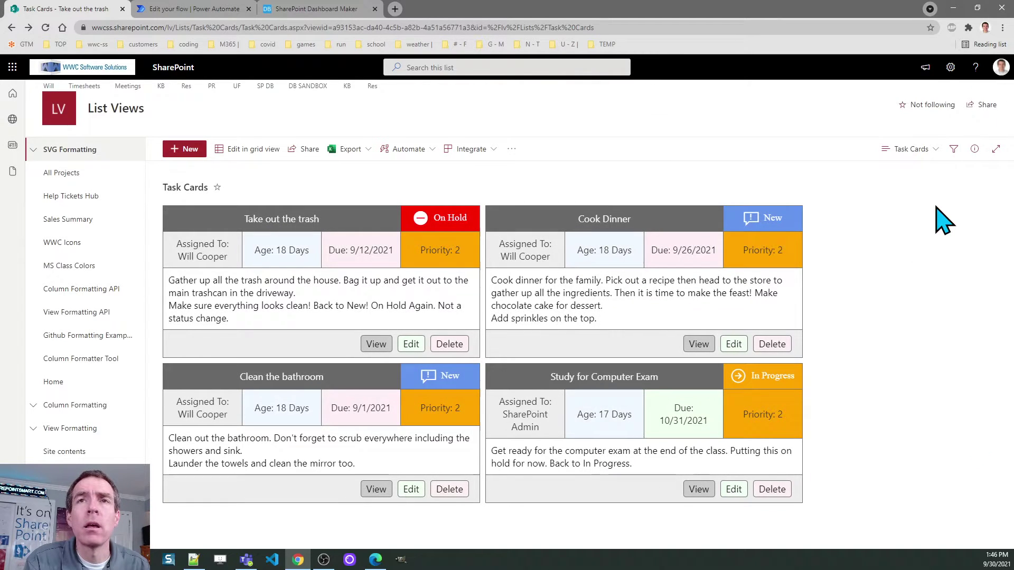
mouse_move(563, 174)
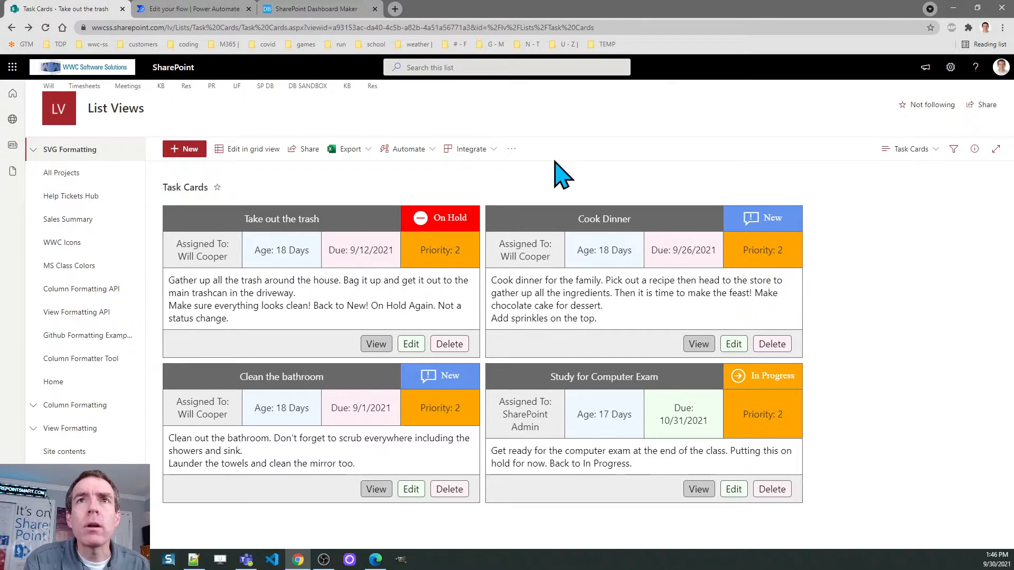
click(188, 9)
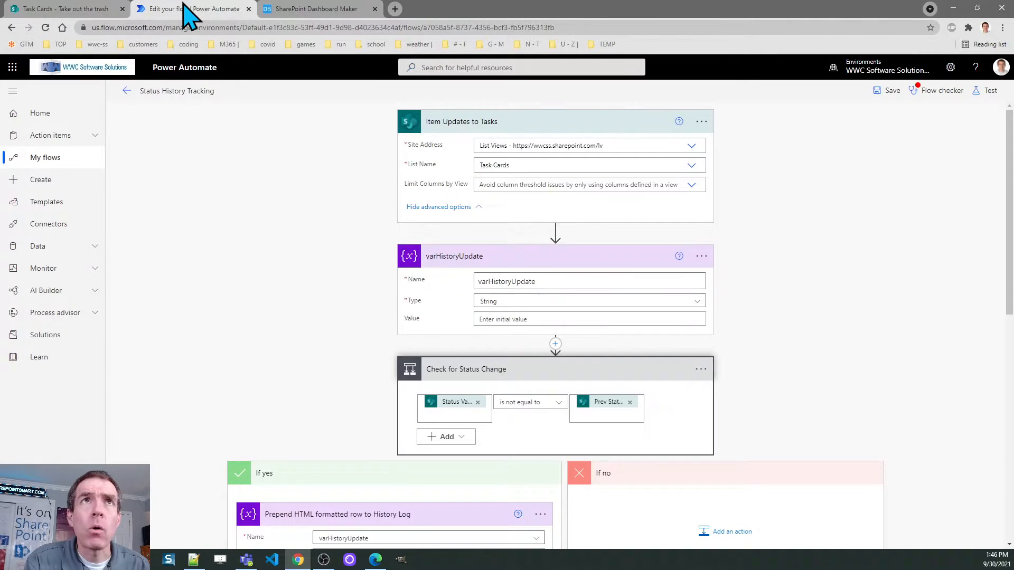
mouse_move(506, 184)
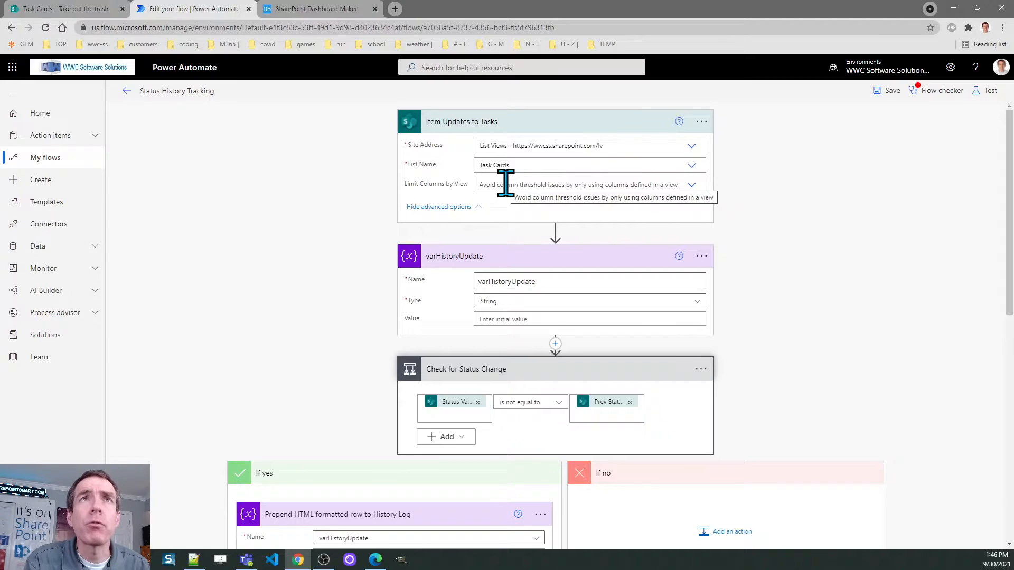
mouse_move(1002, 253)
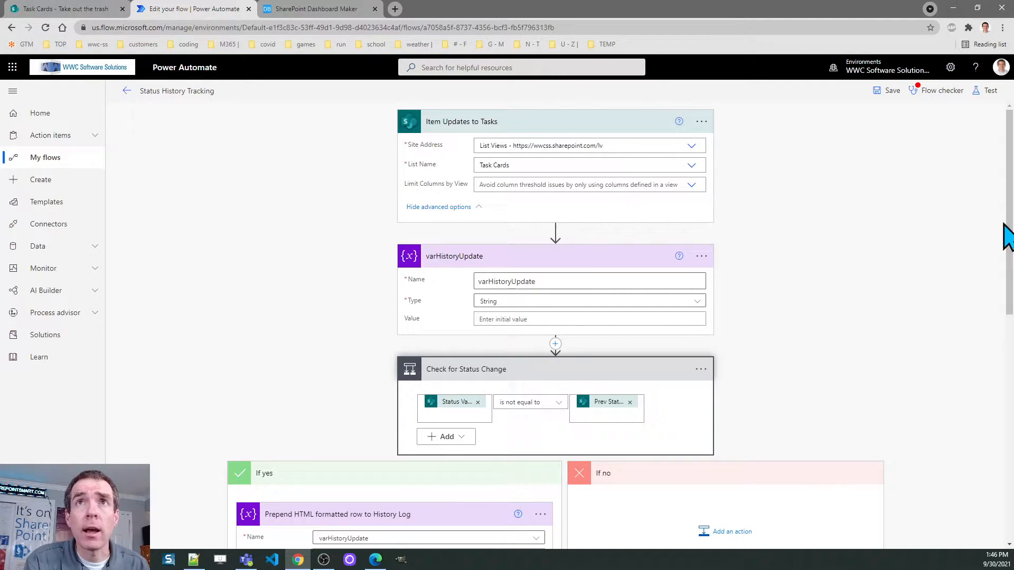
mouse_move(921, 229)
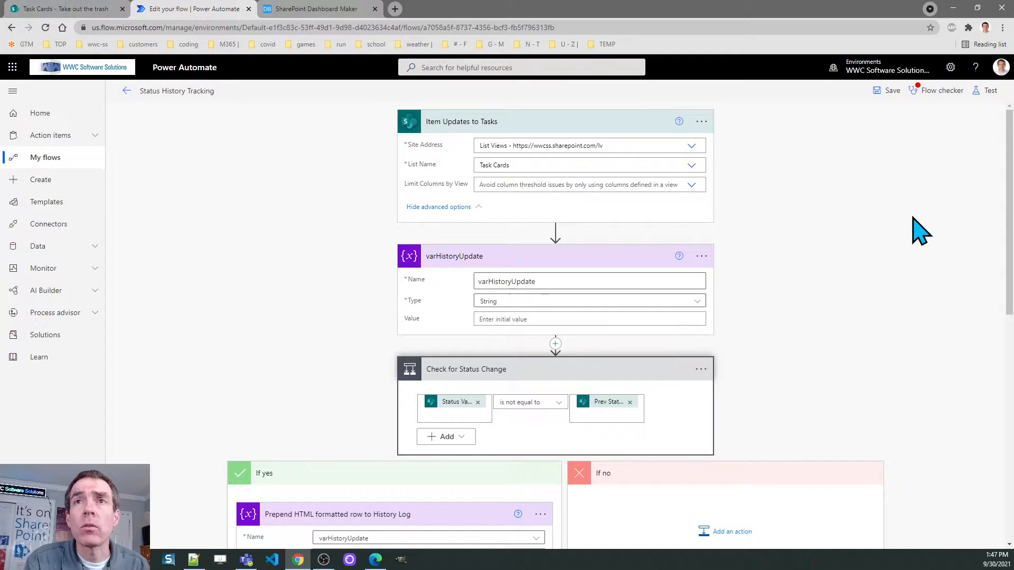
mouse_move(826, 234)
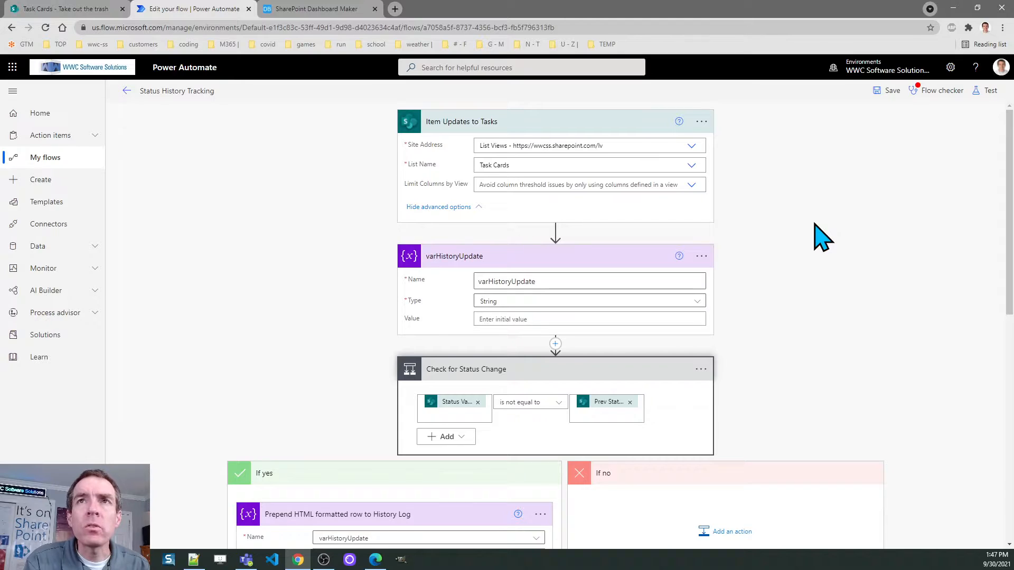
mouse_move(811, 236)
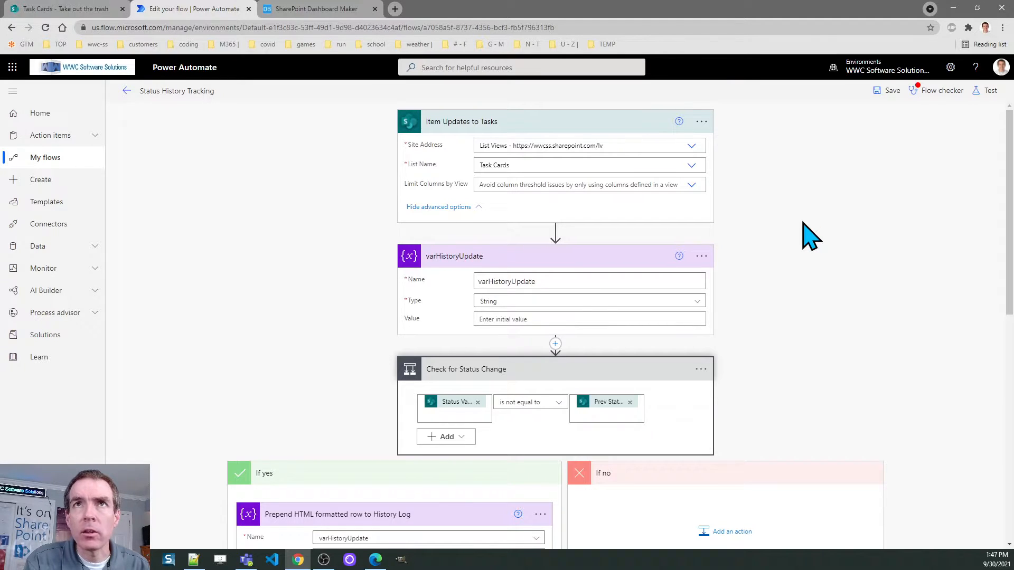
mouse_move(527, 140)
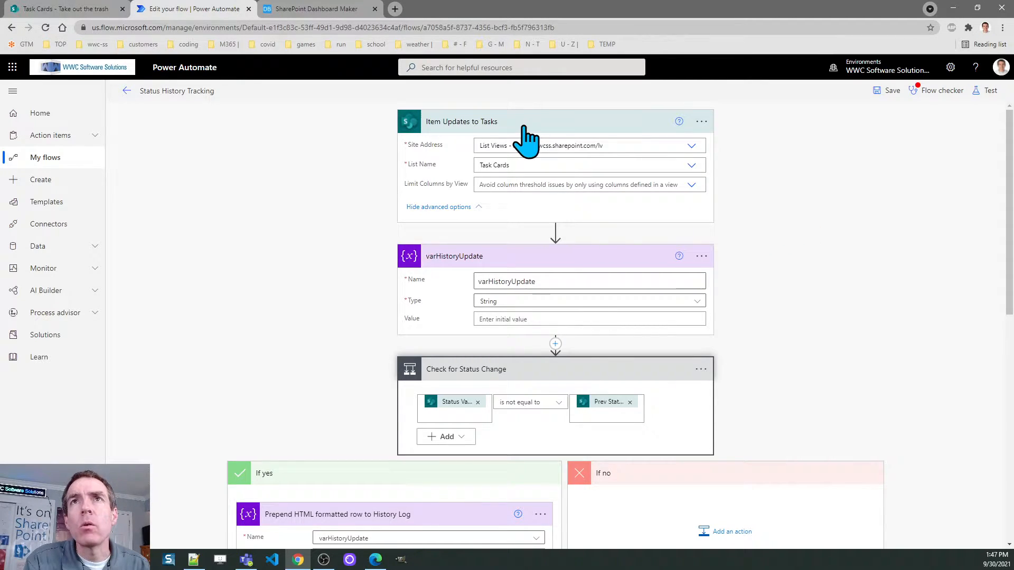
mouse_move(457, 140)
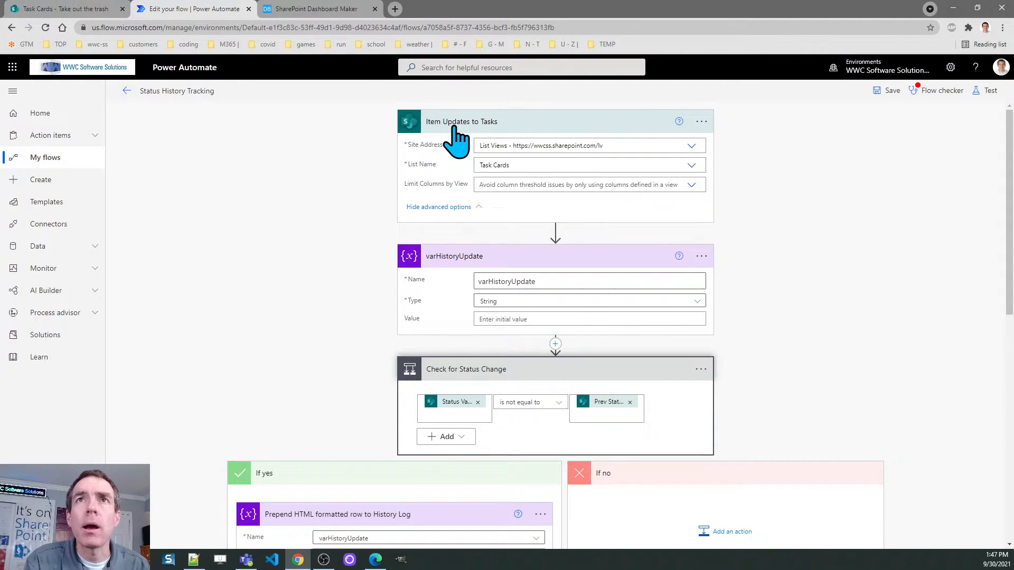
mouse_move(509, 188)
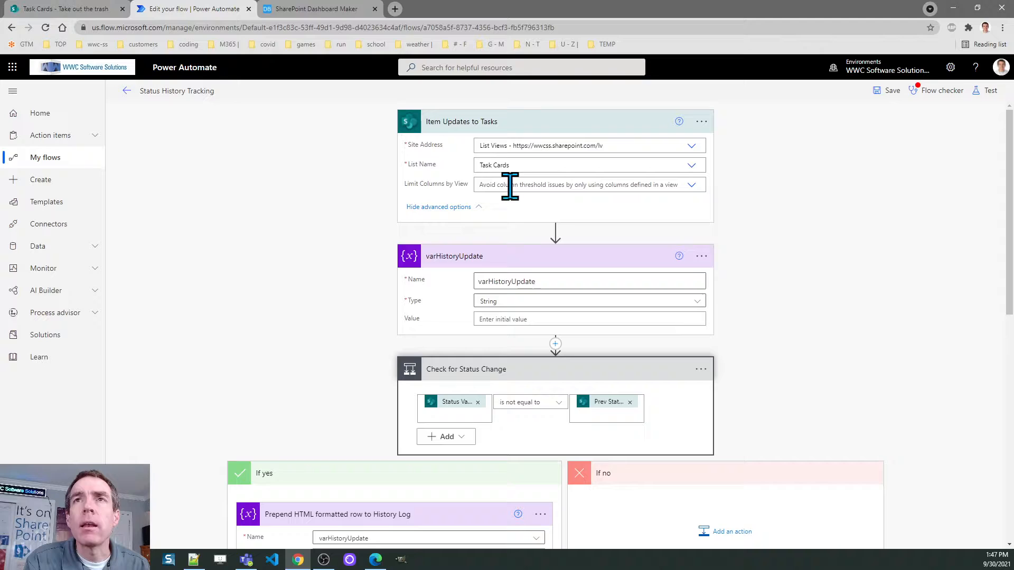
mouse_move(611, 191)
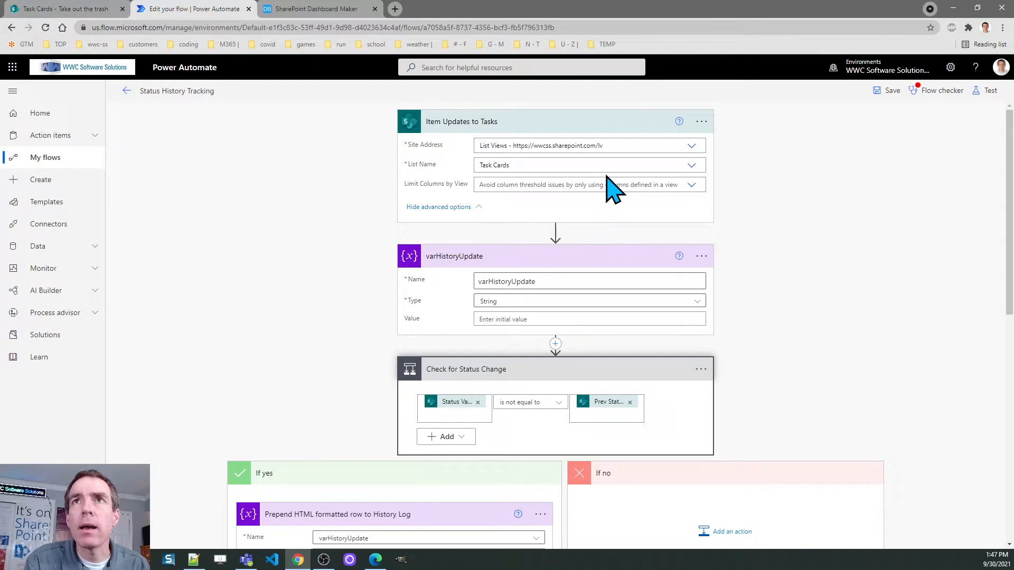
mouse_move(482, 181)
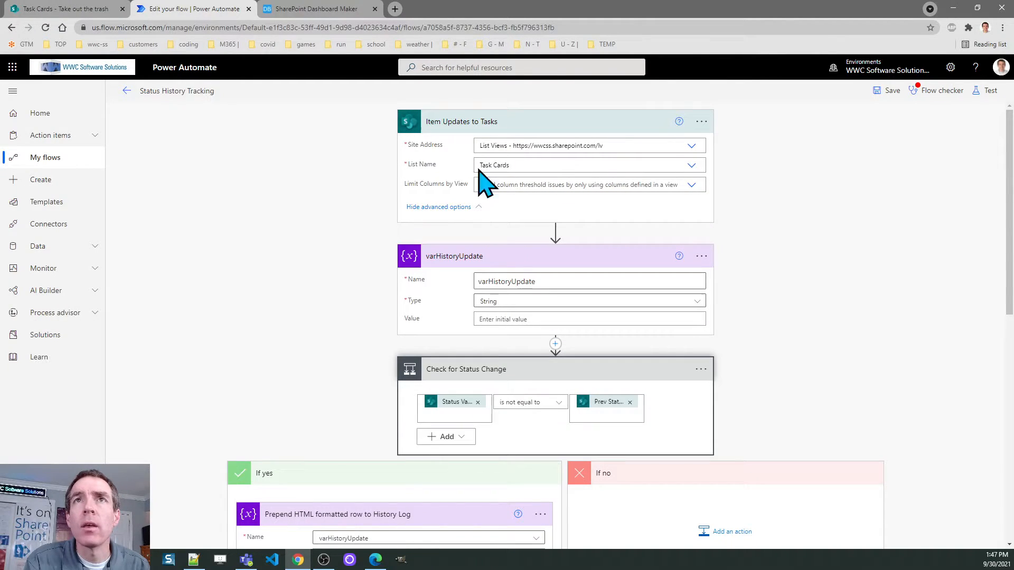
mouse_move(548, 133)
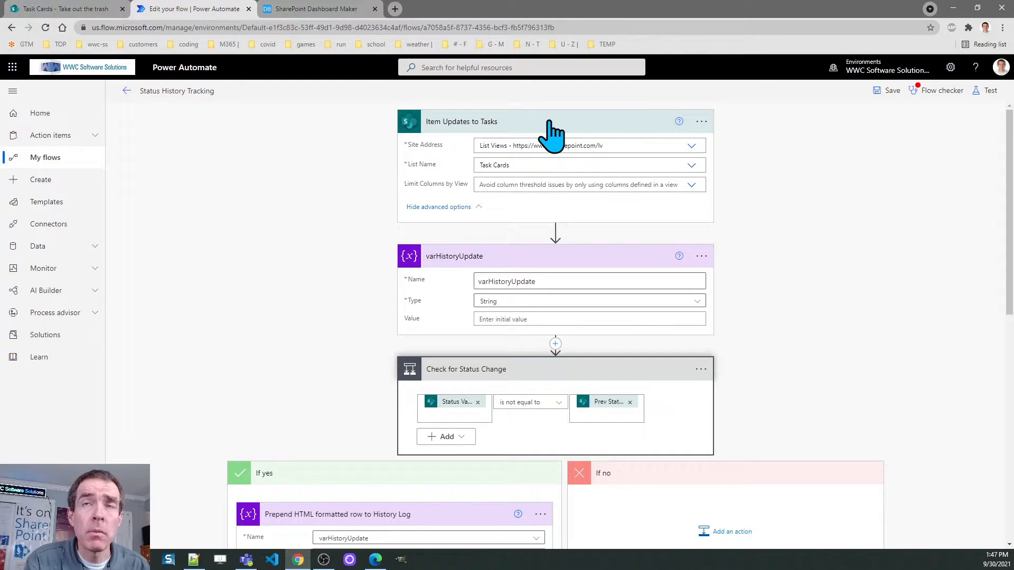
mouse_move(536, 136)
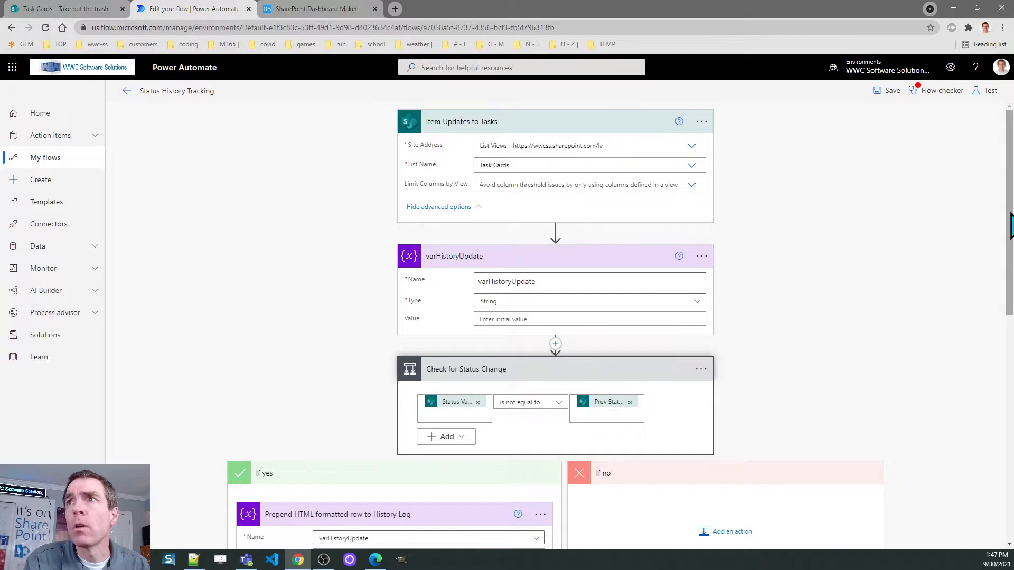
scroll(down, 3)
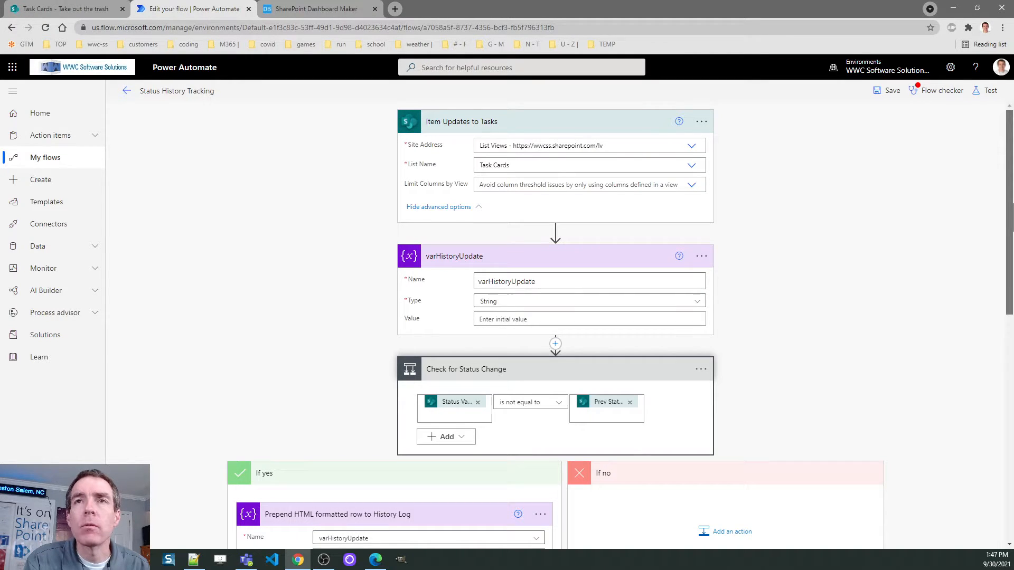
mouse_move(939, 345)
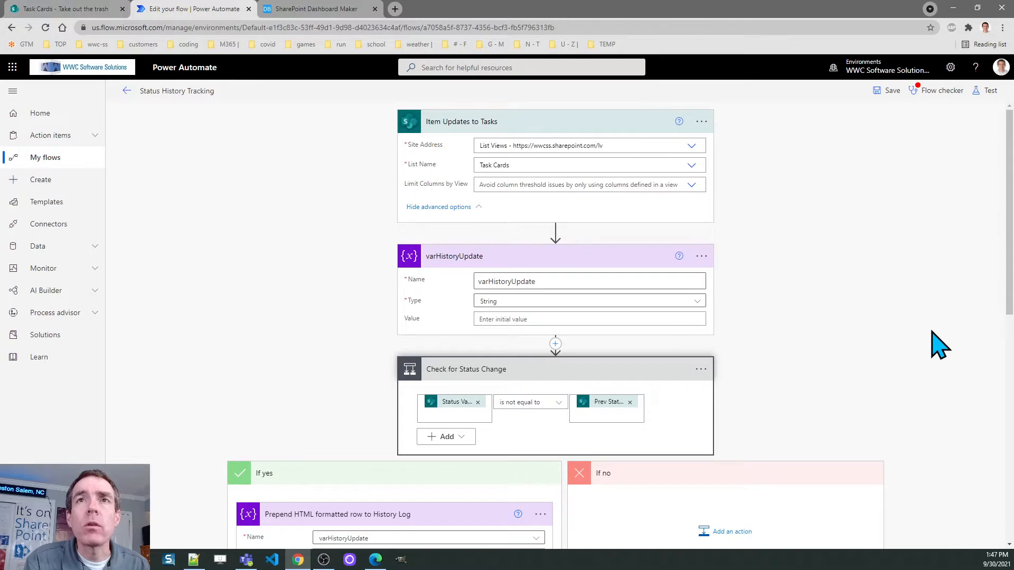
mouse_move(776, 313)
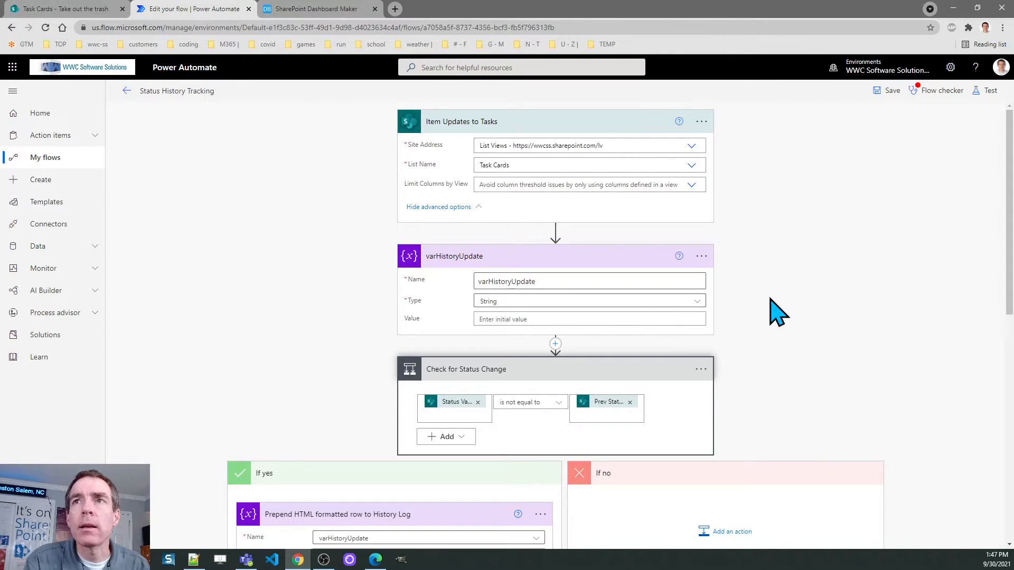
click(588, 281)
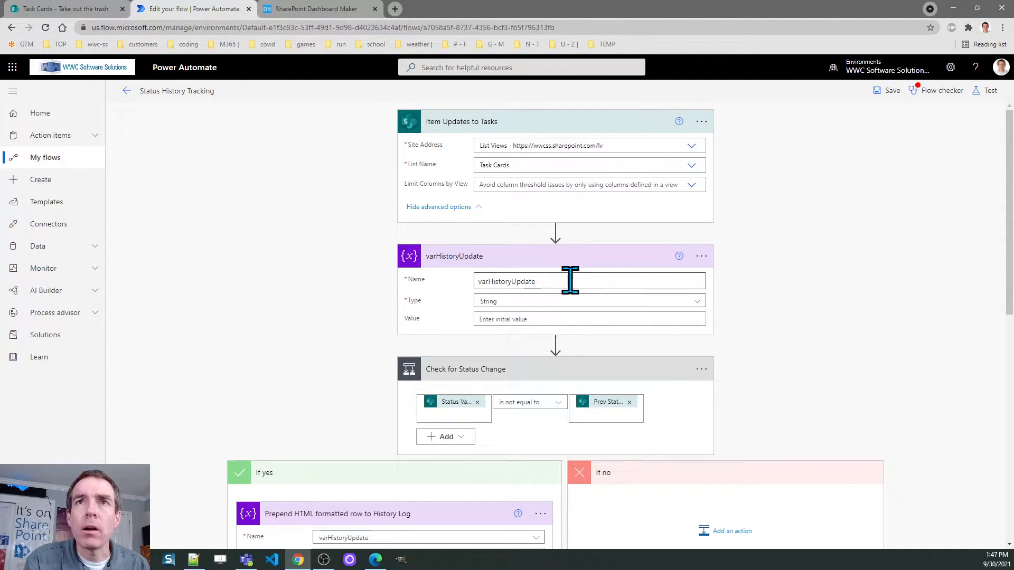
mouse_move(493, 339)
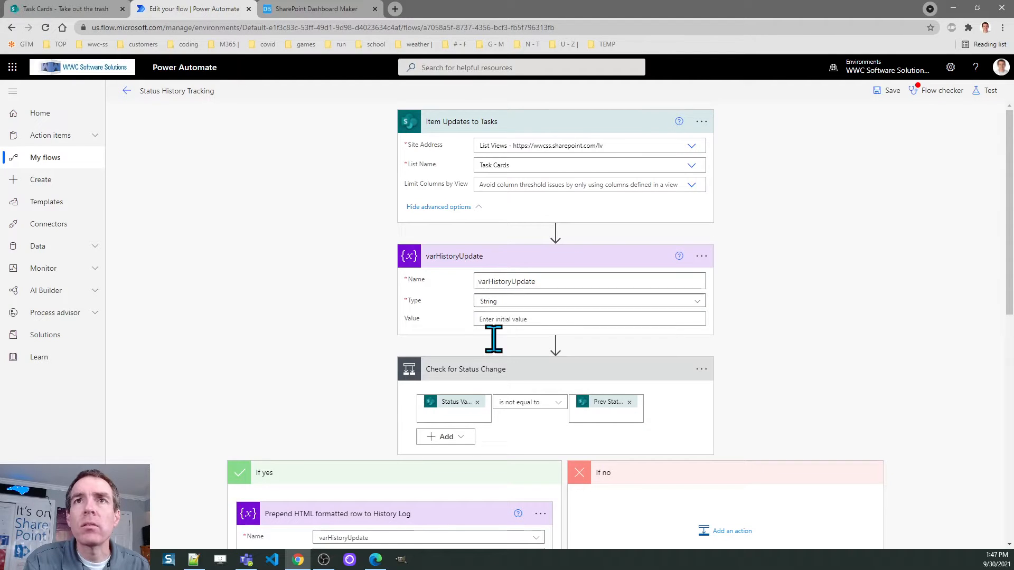
mouse_move(530, 320)
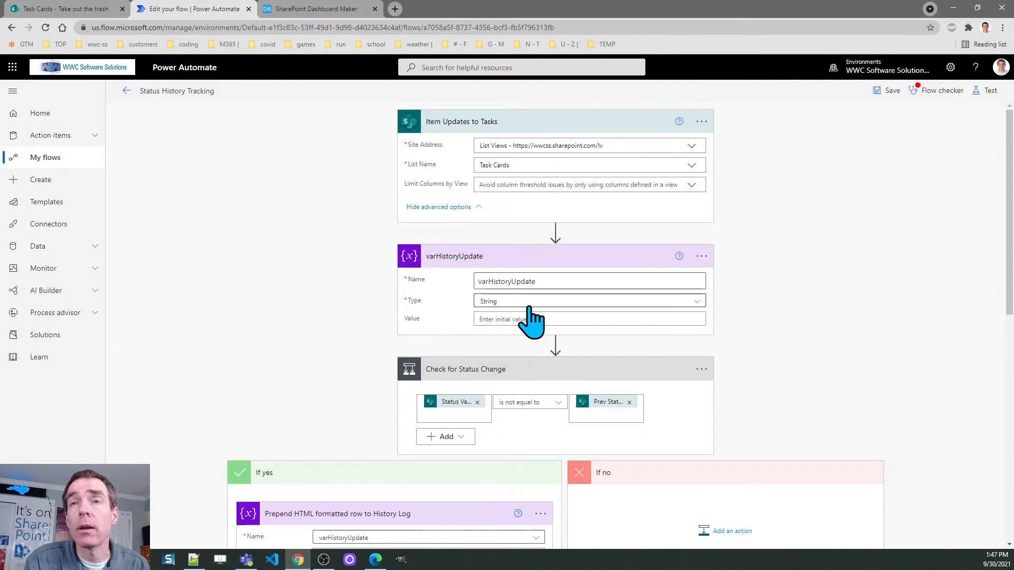
mouse_move(534, 318)
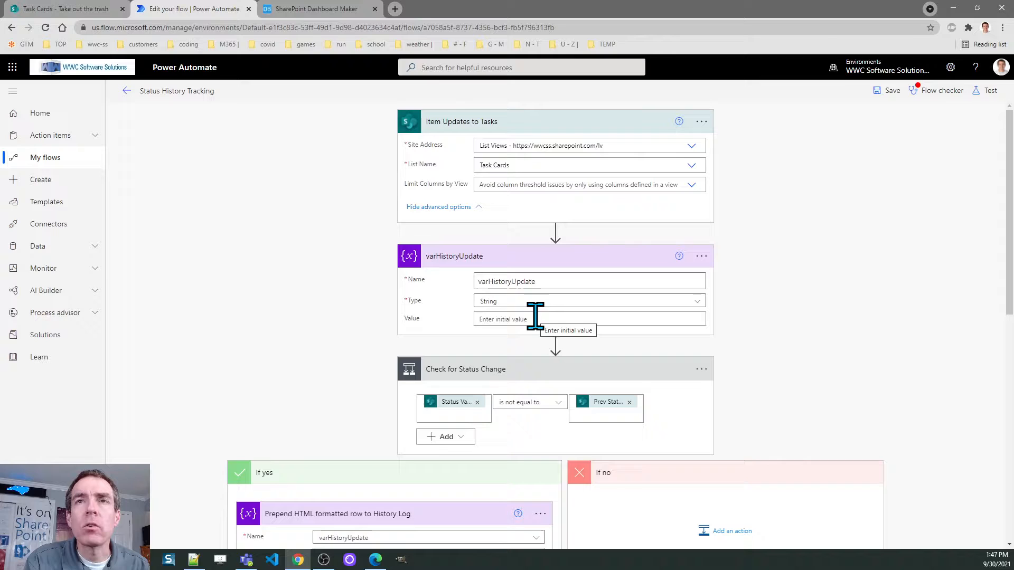
mouse_move(897, 266)
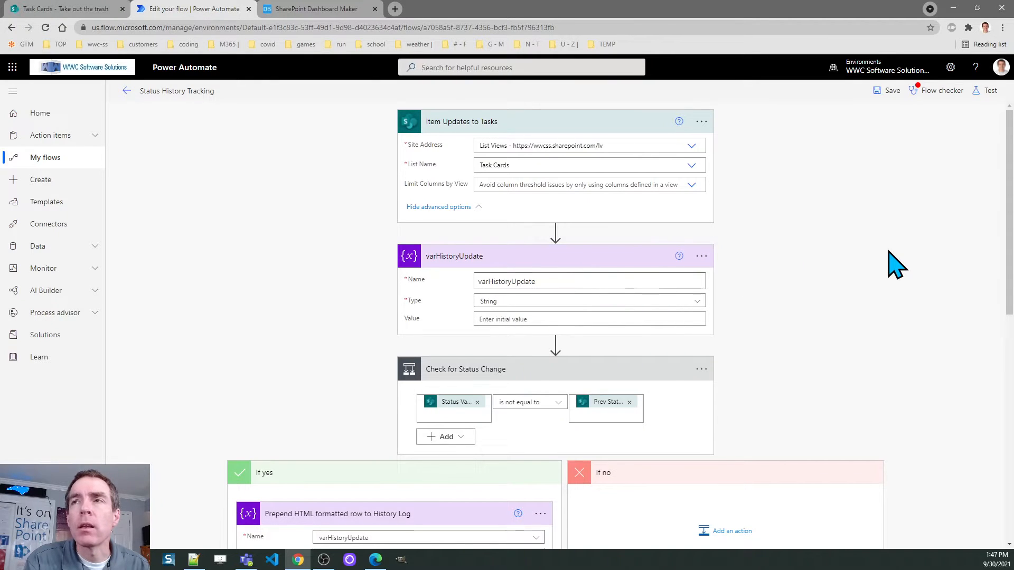
scroll(down, 3)
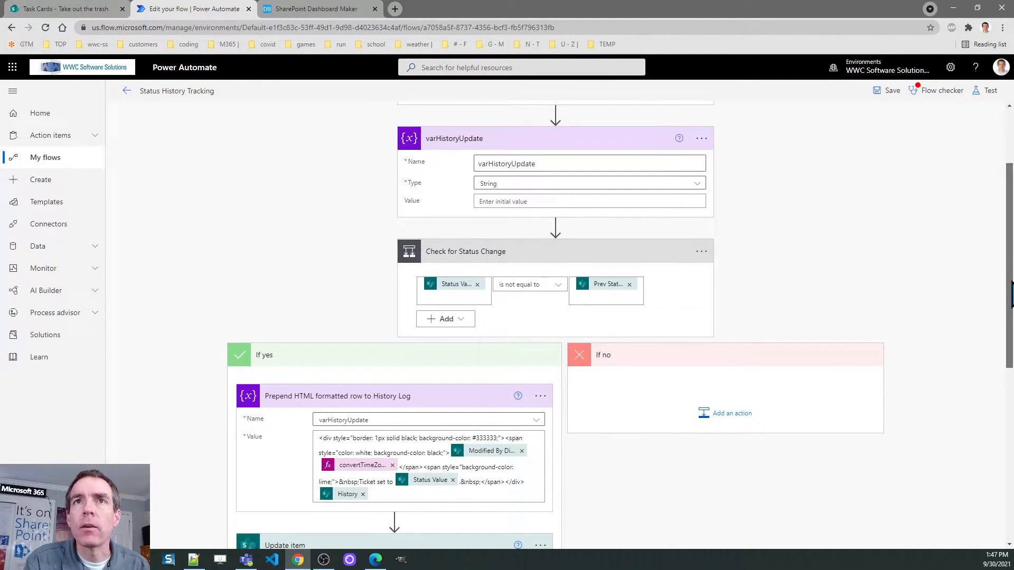
scroll(down, 3)
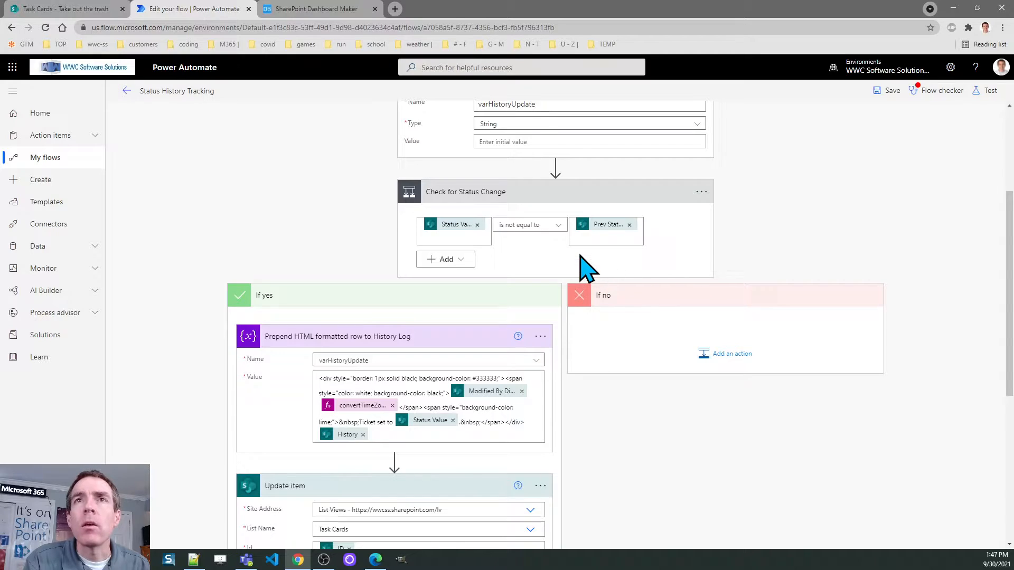
mouse_move(521, 275)
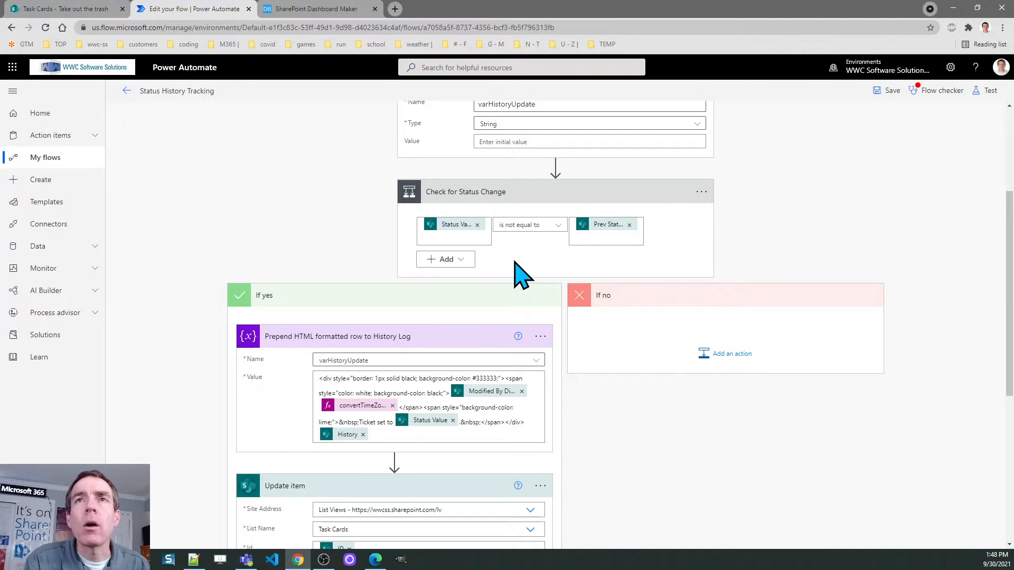
mouse_move(511, 268)
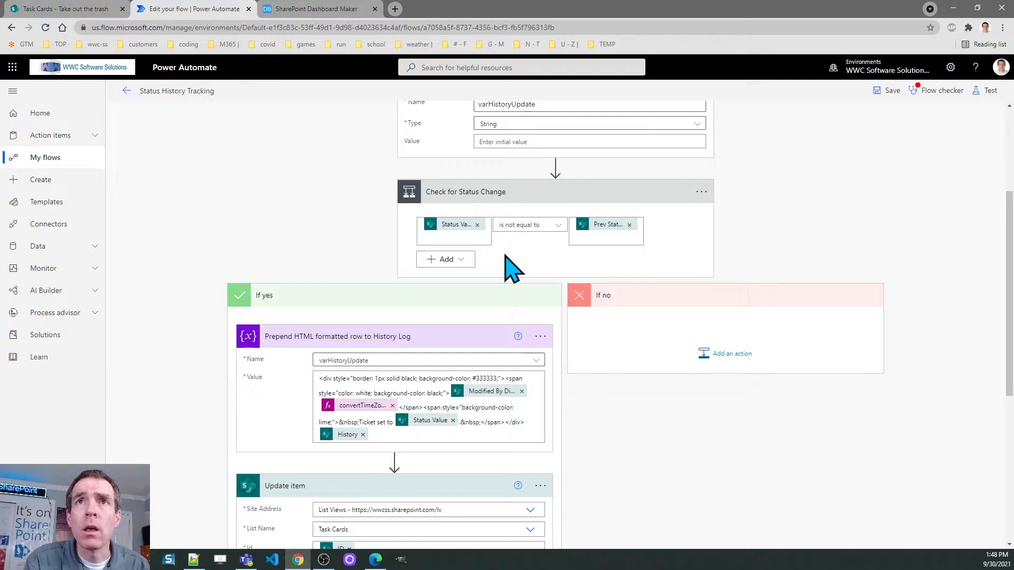
mouse_move(453, 224)
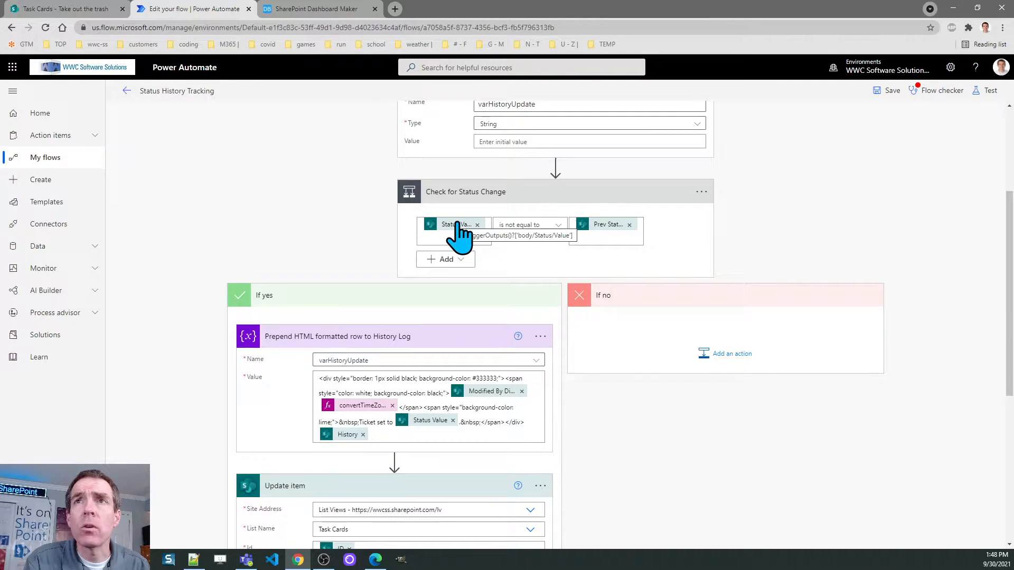
mouse_move(604, 265)
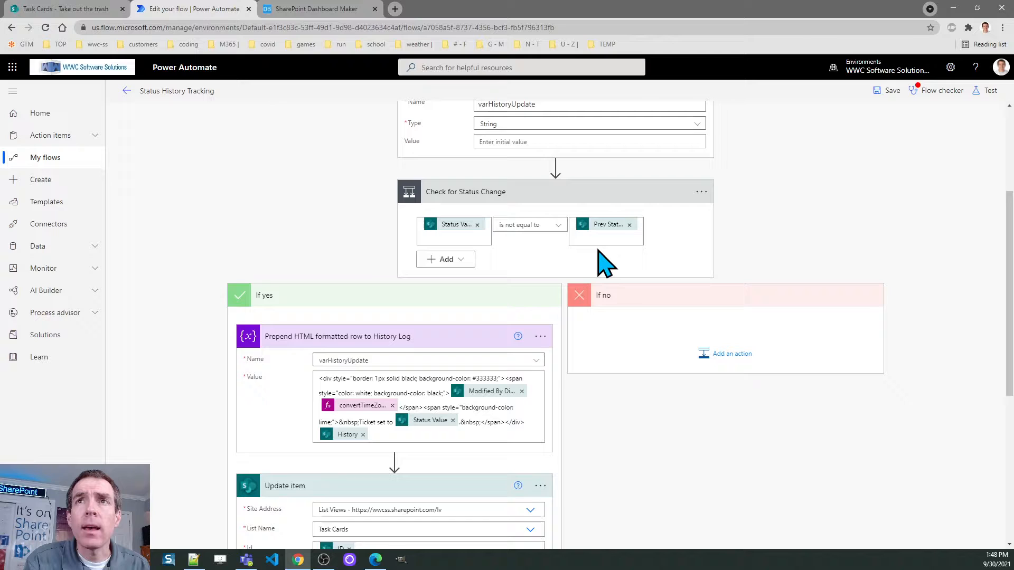
mouse_move(601, 240)
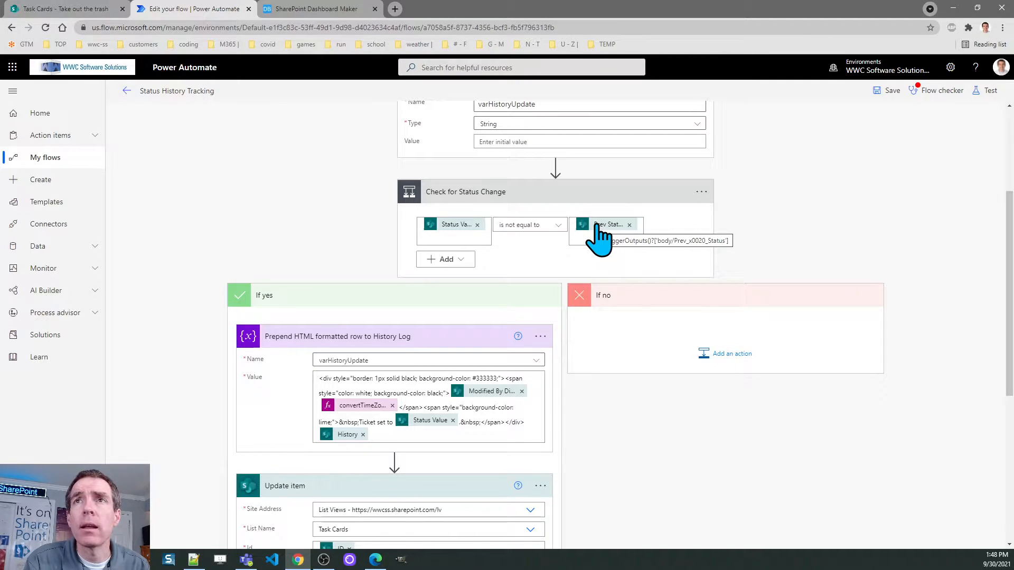
mouse_move(601, 275)
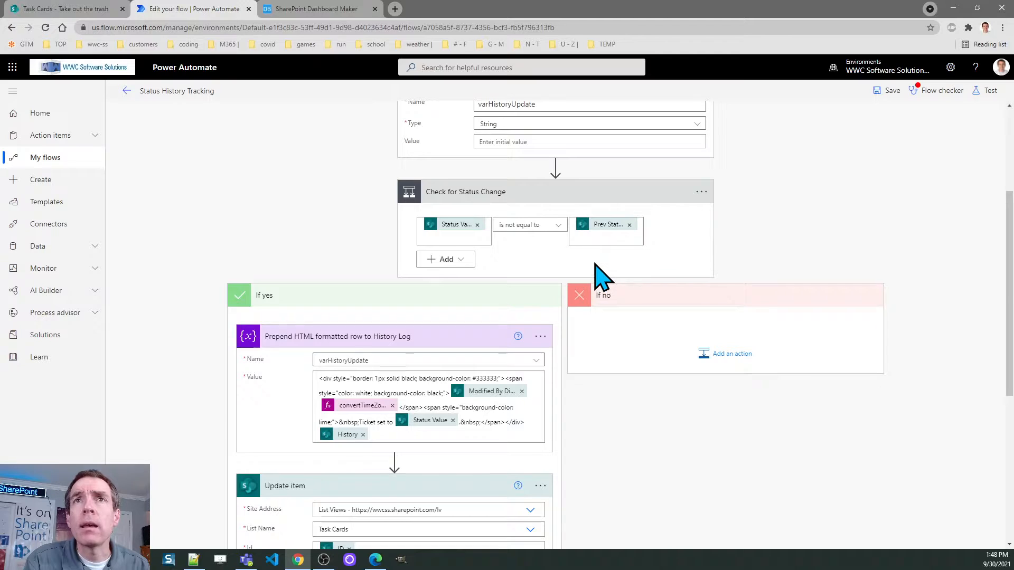
mouse_move(518, 275)
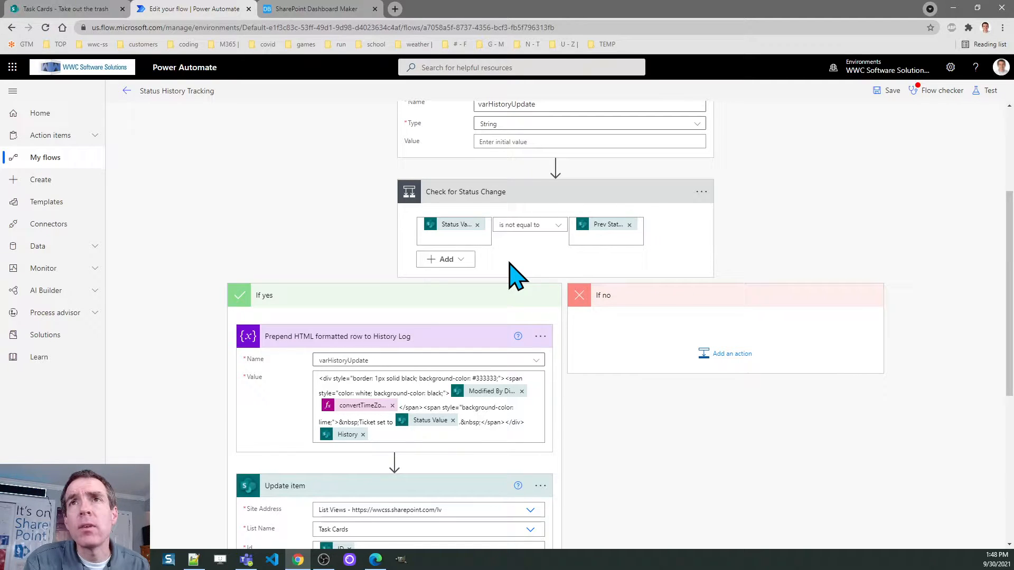
mouse_move(614, 271)
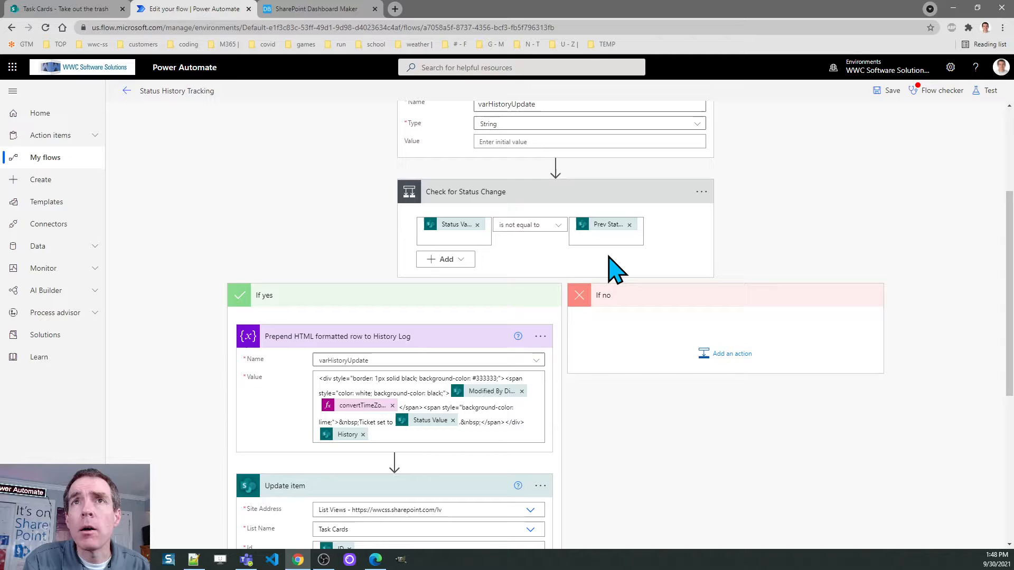
mouse_move(454, 224)
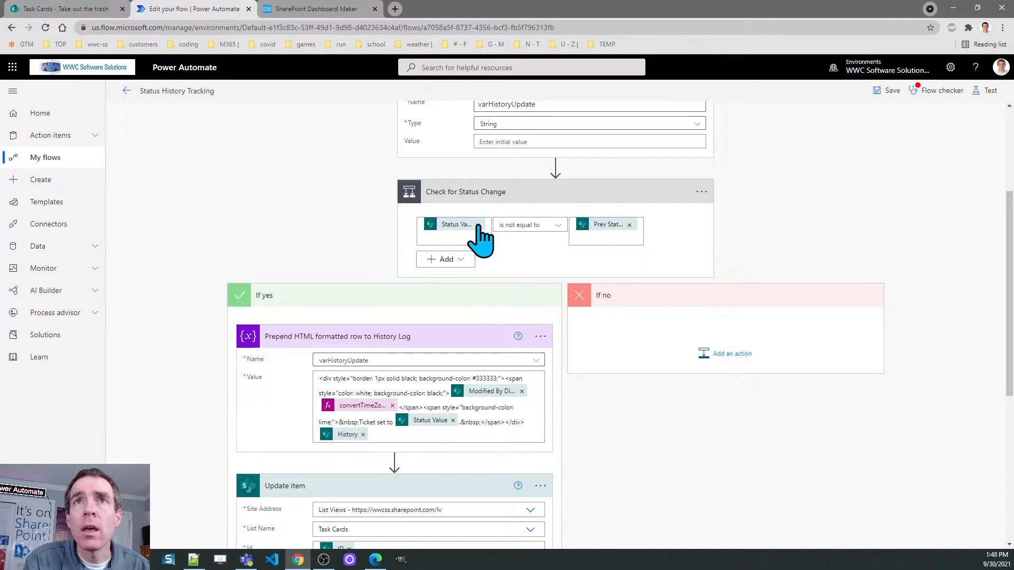
mouse_move(630, 330)
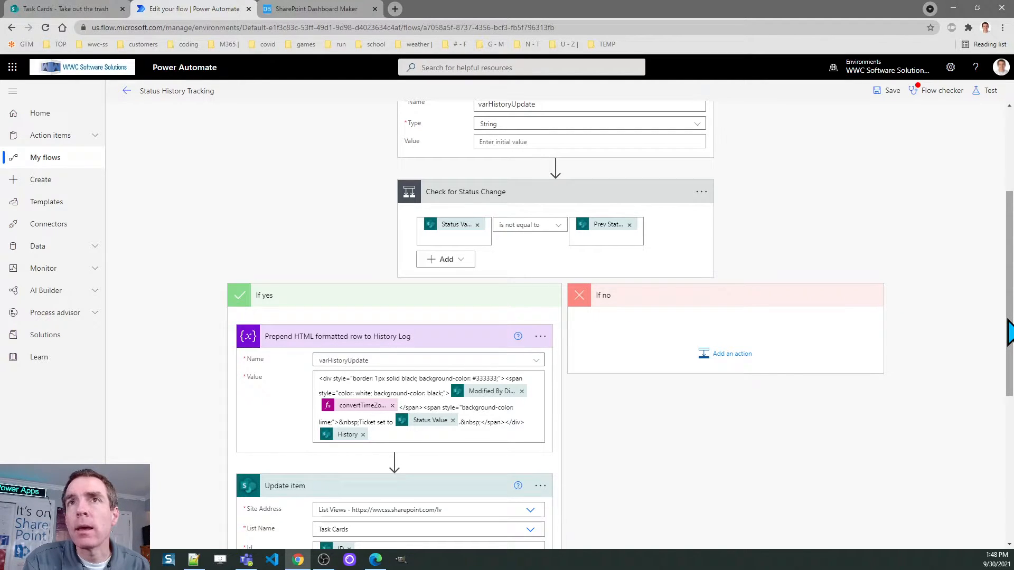
scroll(down, 3)
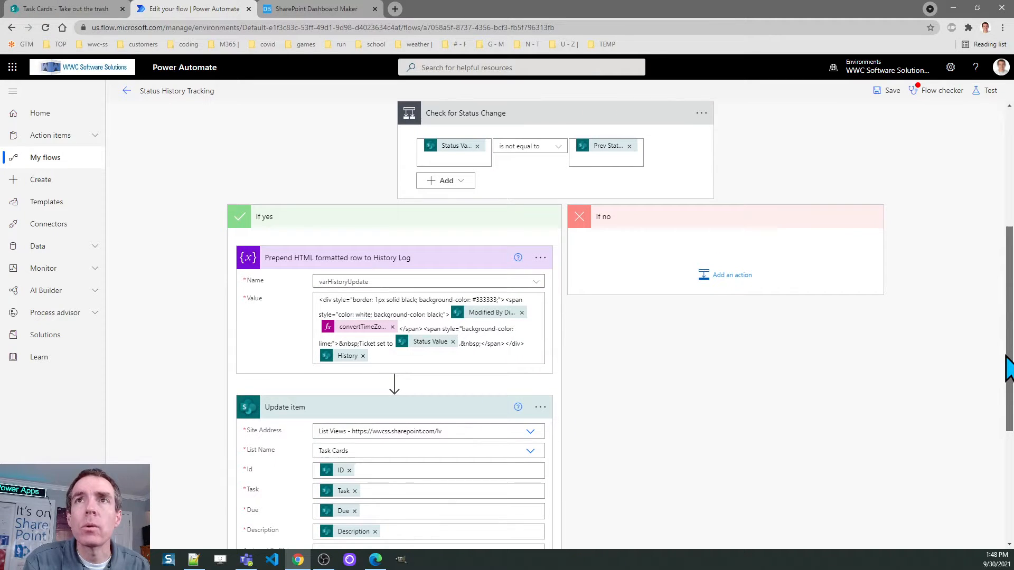
scroll(down, 3)
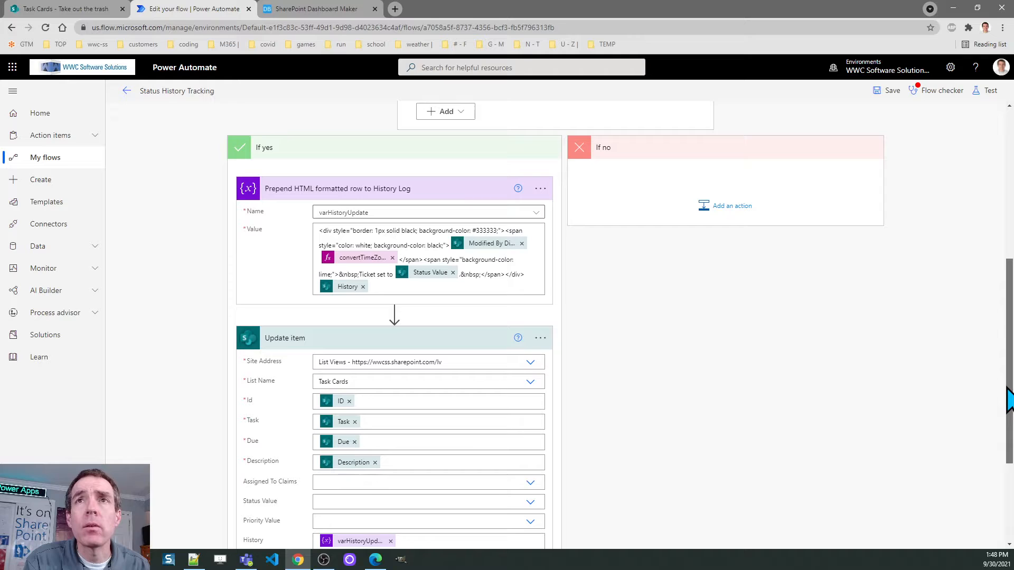
mouse_move(677, 377)
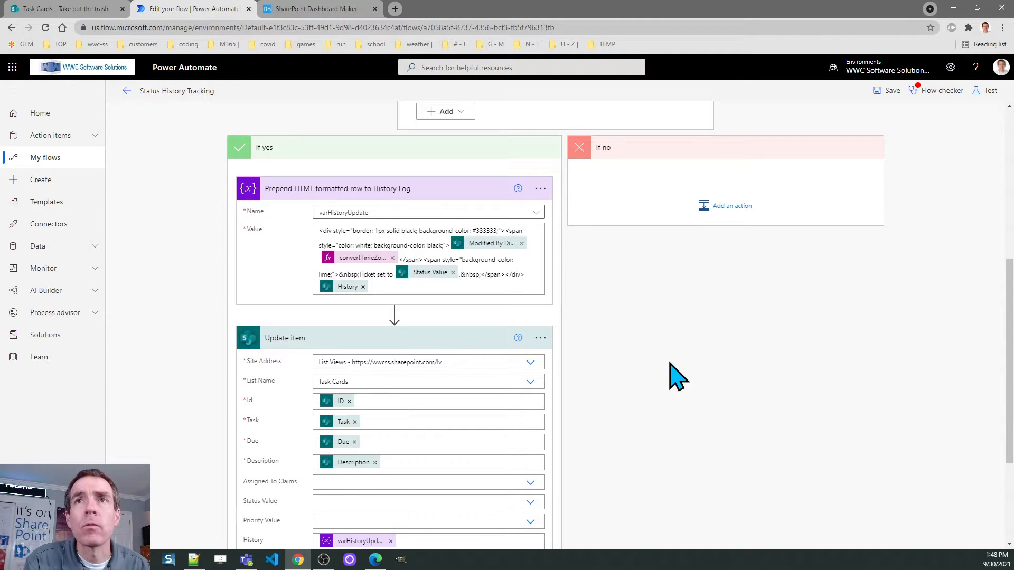
mouse_move(594, 271)
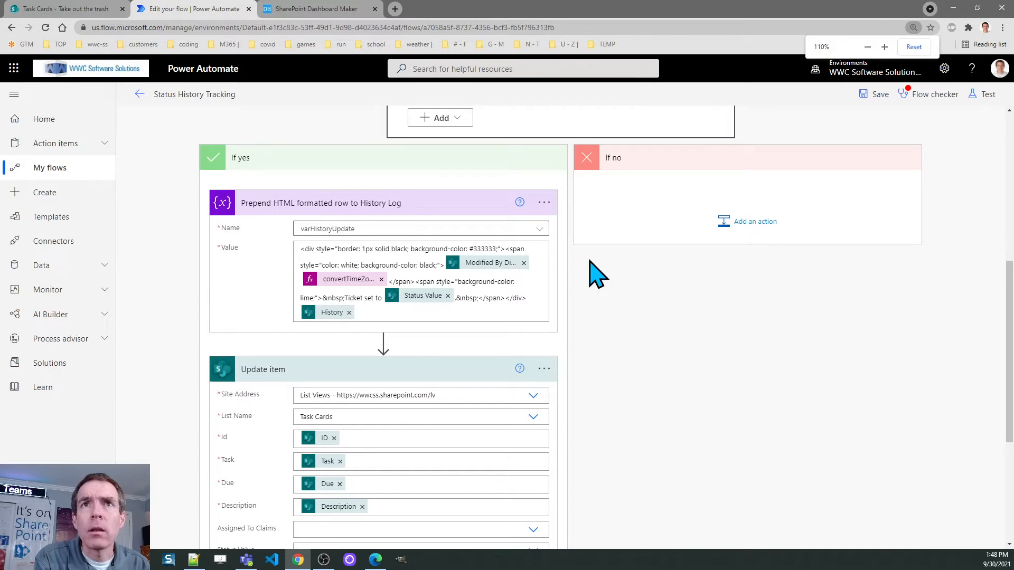
click(884, 46)
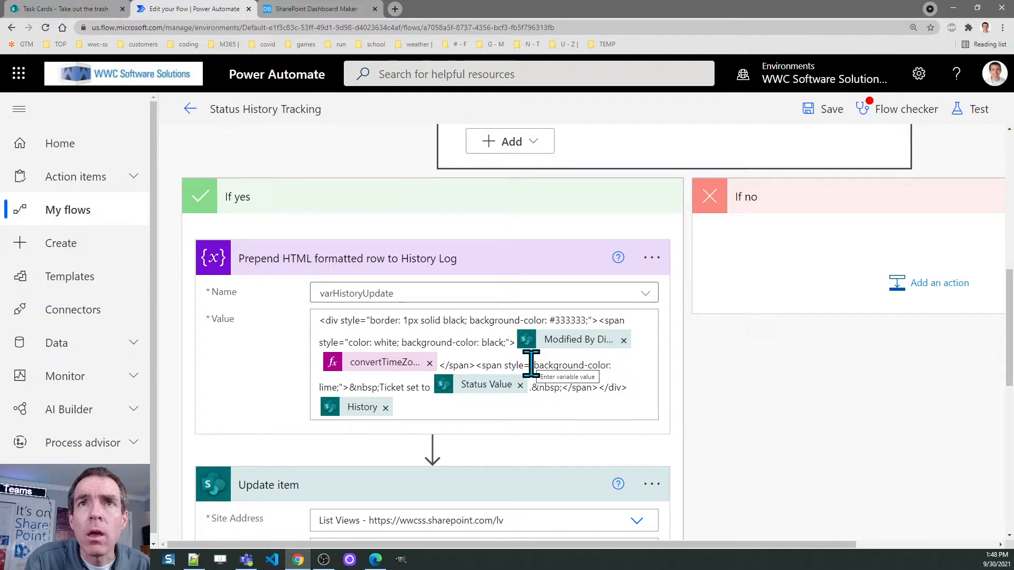
mouse_move(501, 327)
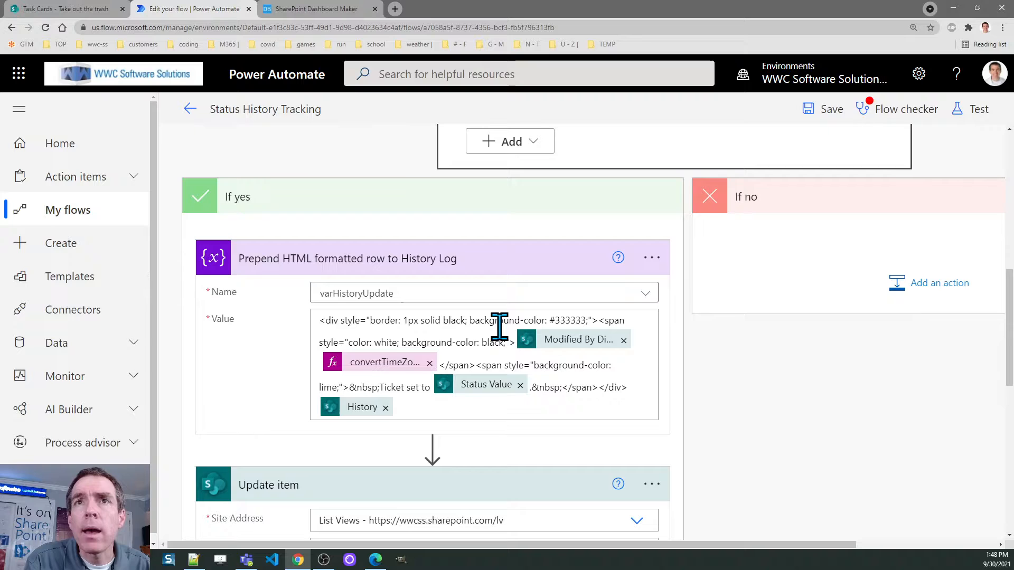
mouse_move(460, 343)
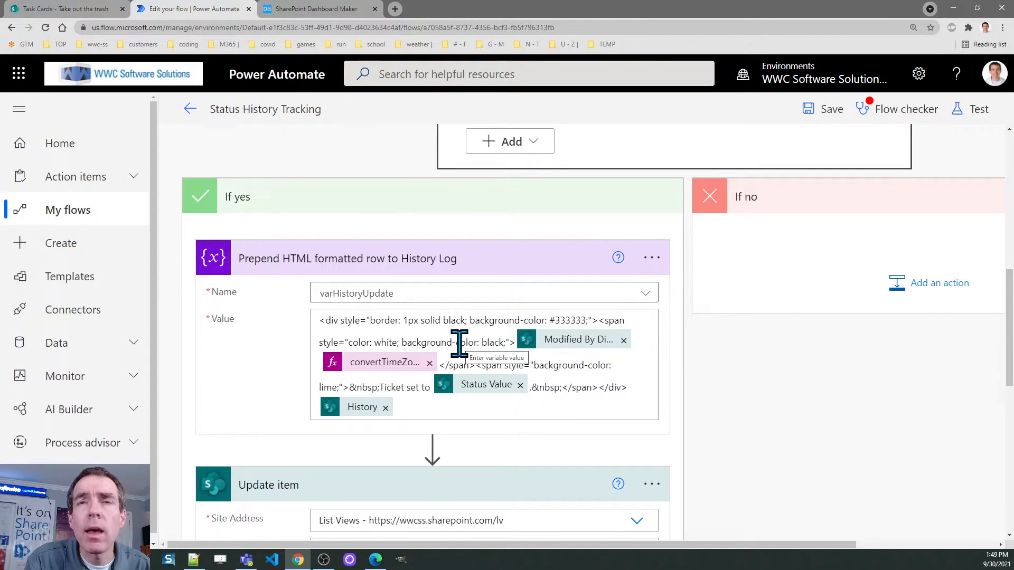
mouse_move(573, 363)
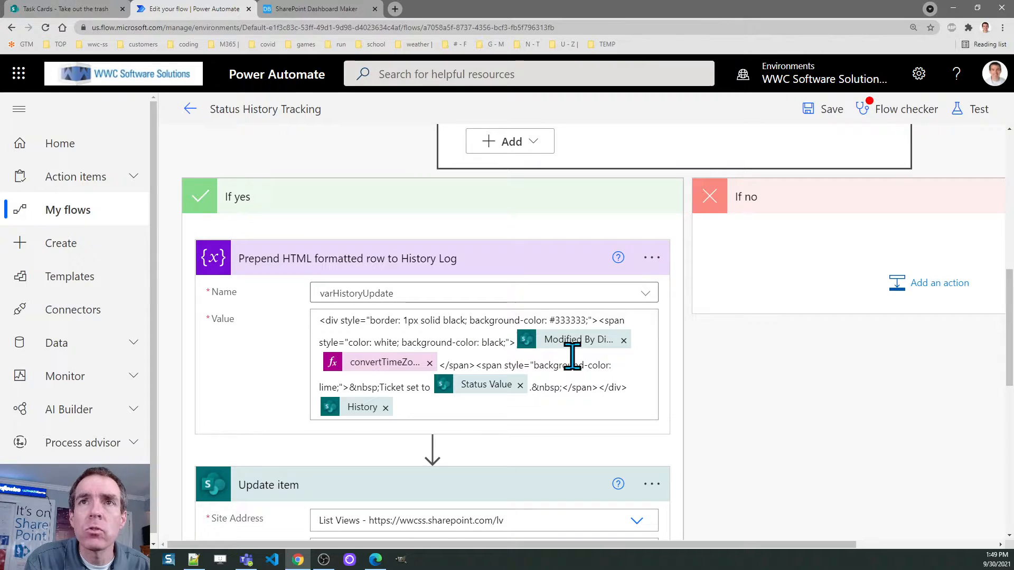
click(379, 361)
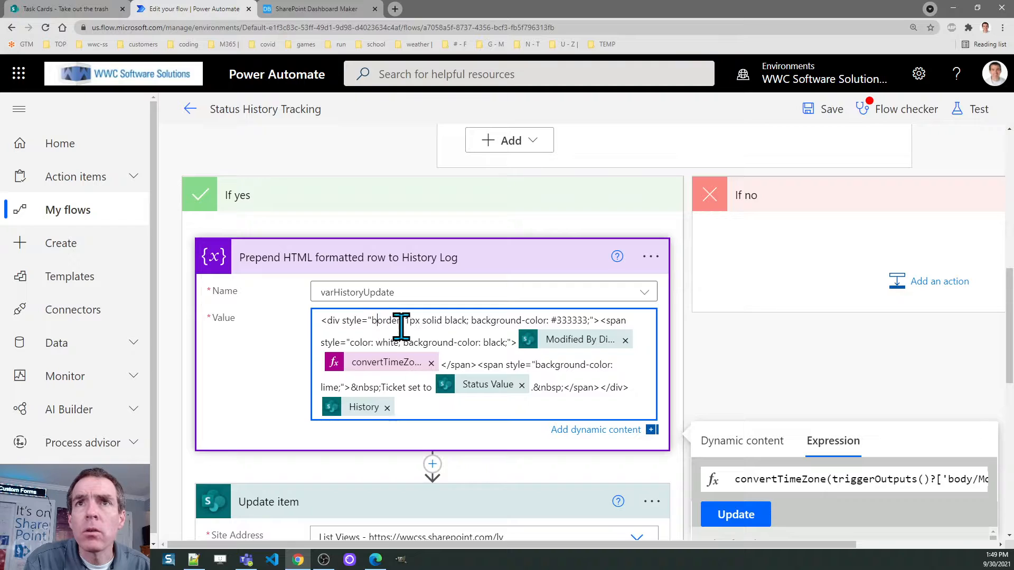
mouse_move(539, 365)
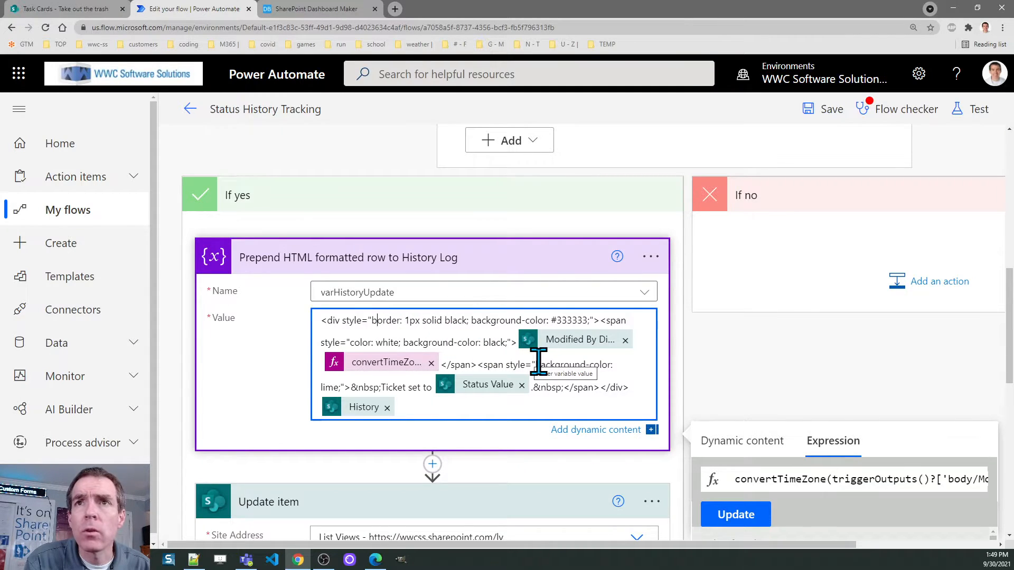
mouse_move(472, 329)
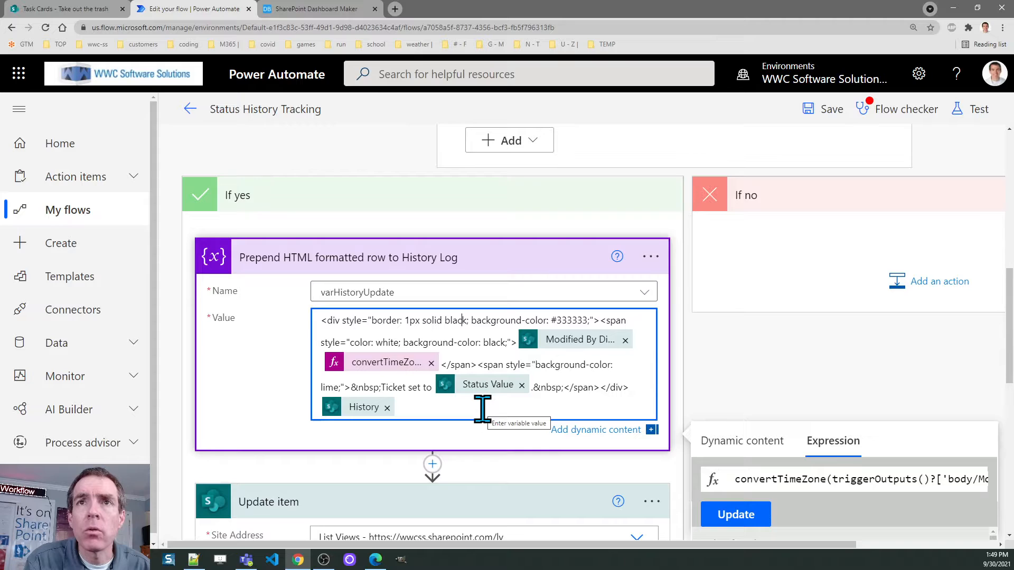
mouse_move(569, 349)
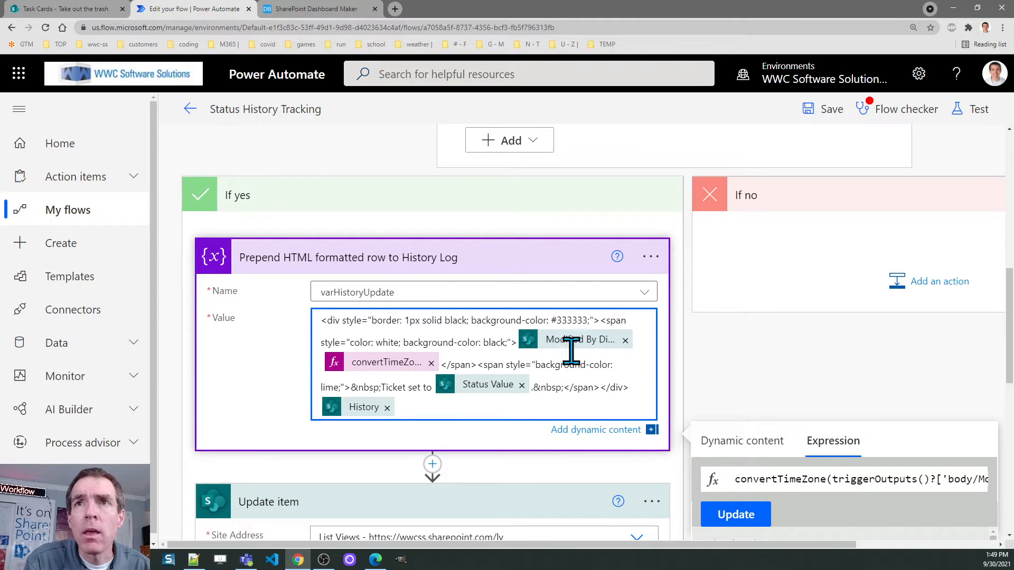
mouse_move(578, 339)
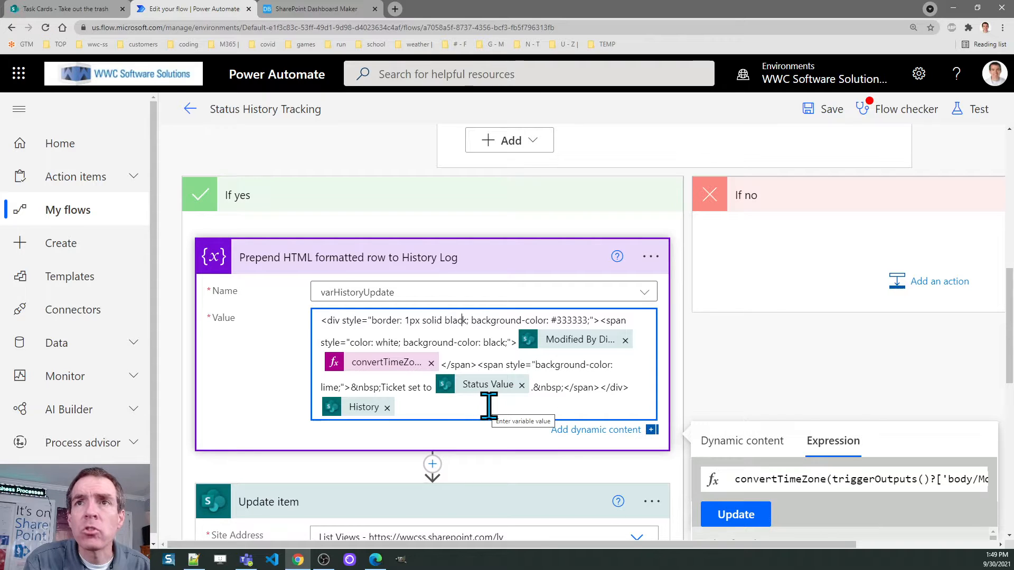
click(741, 369)
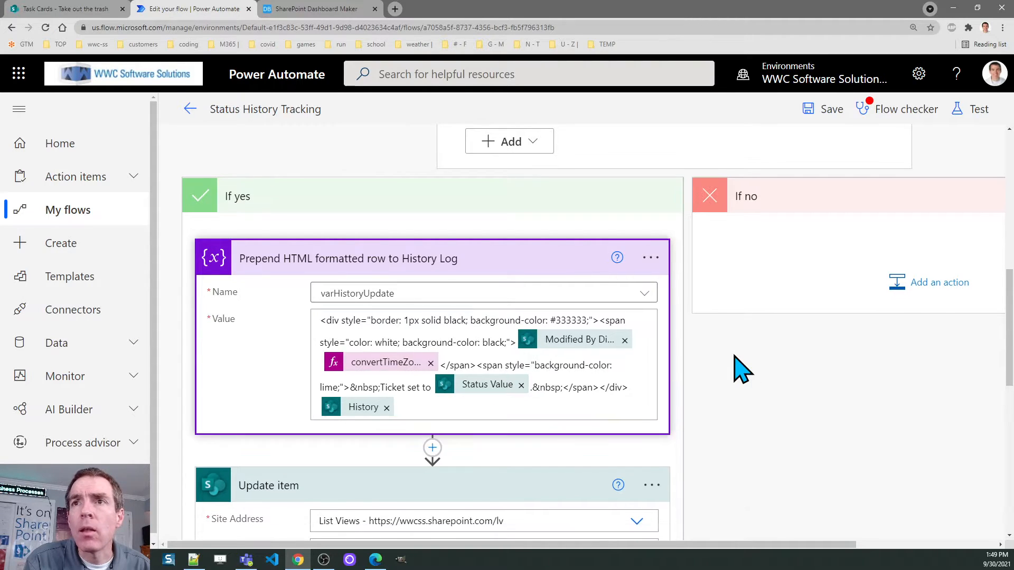
scroll(down, 3)
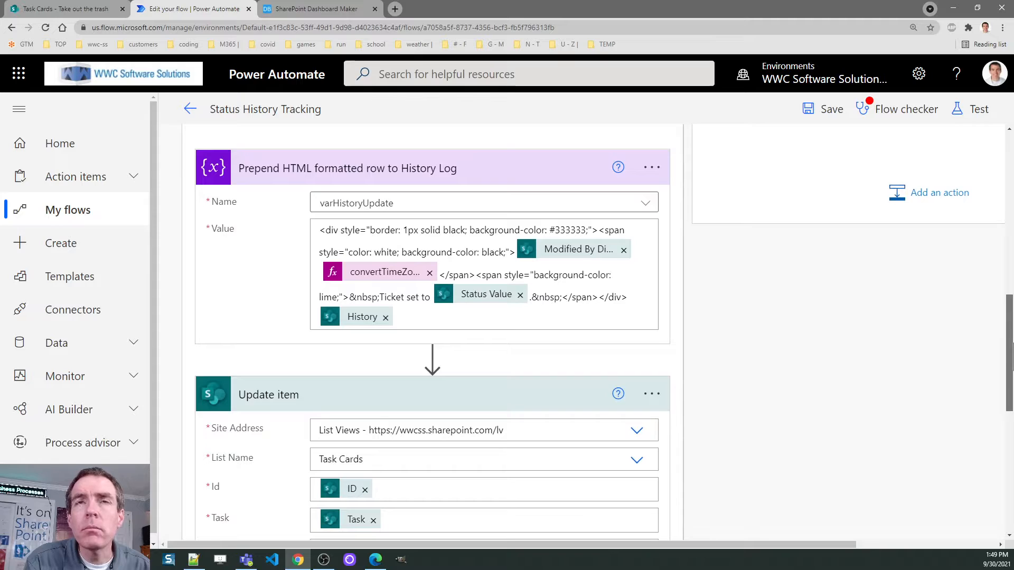
scroll(up, 3)
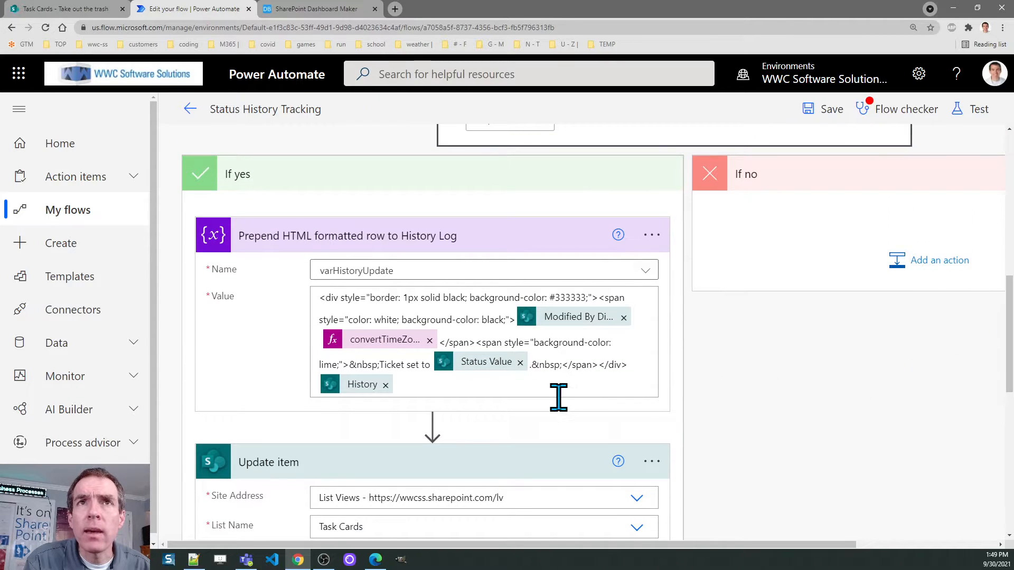
mouse_move(630, 326)
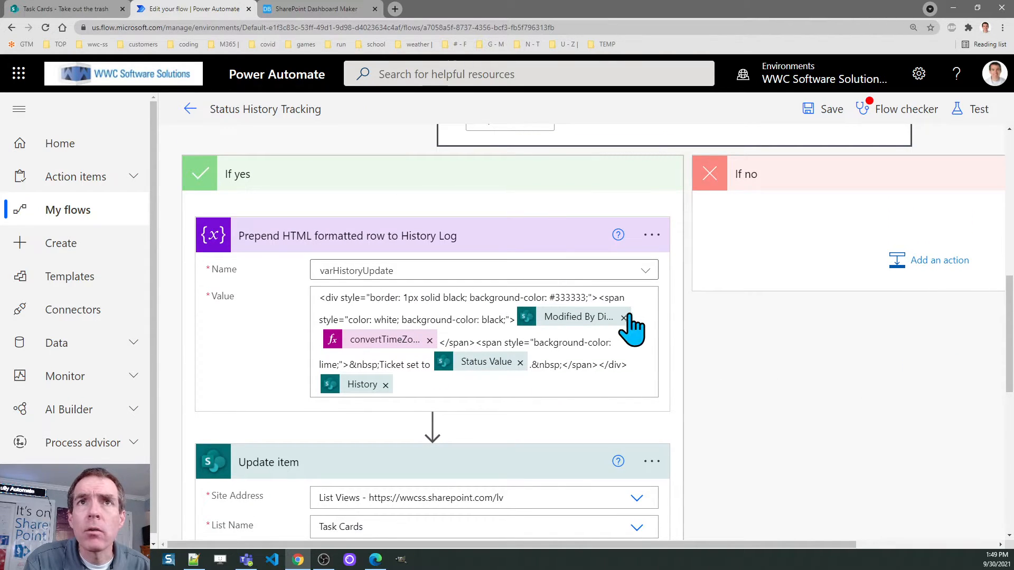
scroll(down, 3)
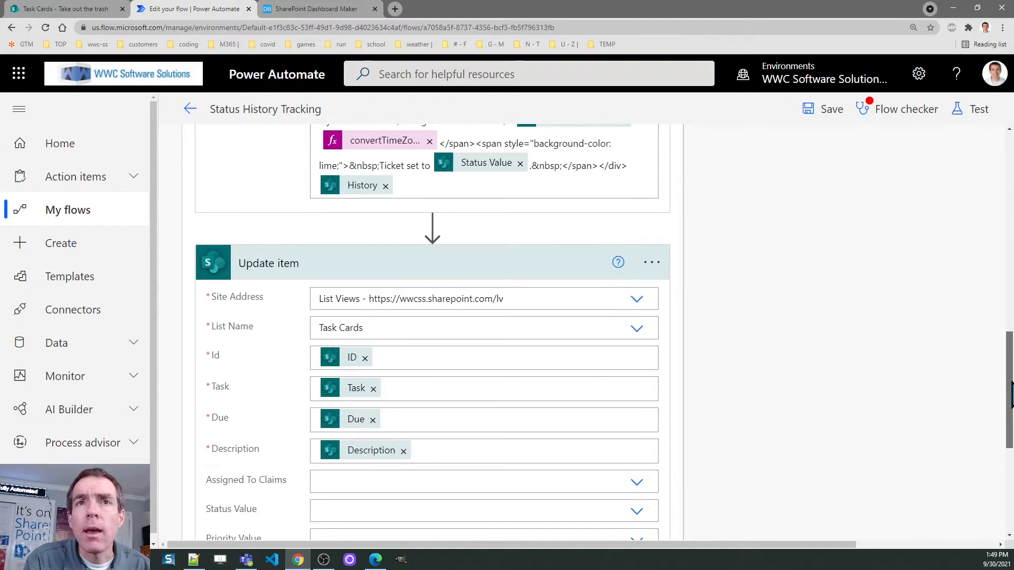
scroll(down, 3)
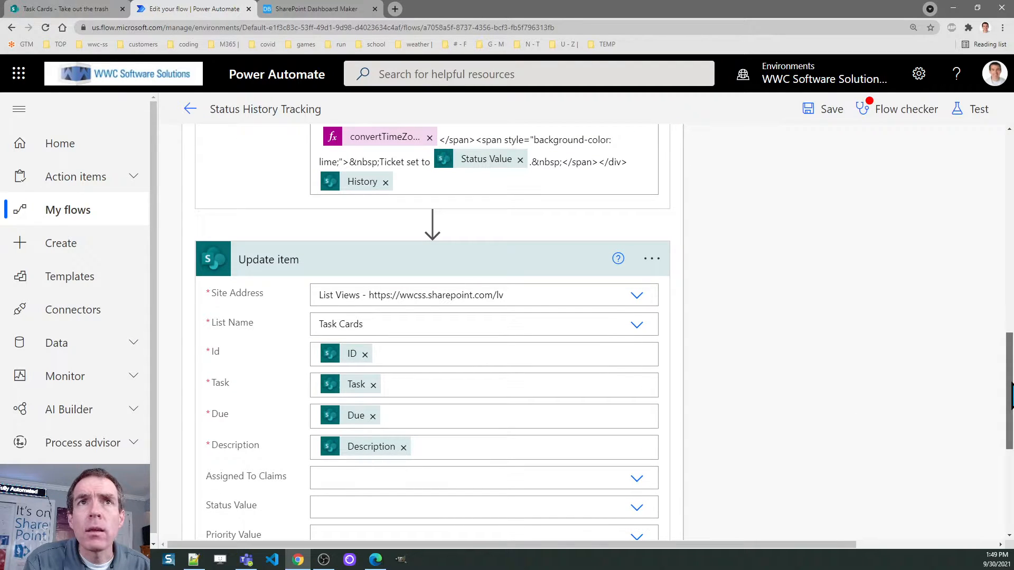
mouse_move(359, 268)
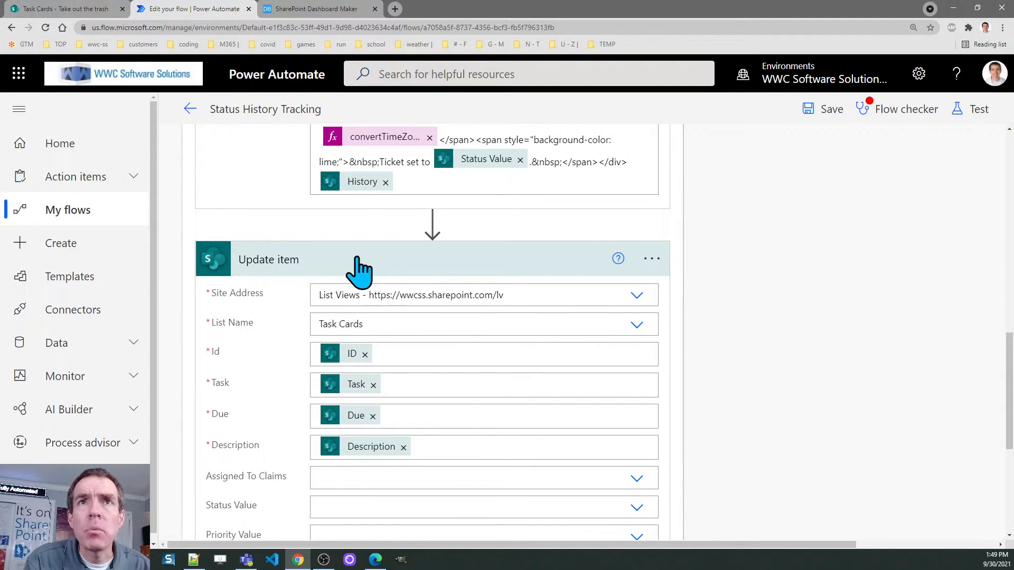
mouse_move(576, 291)
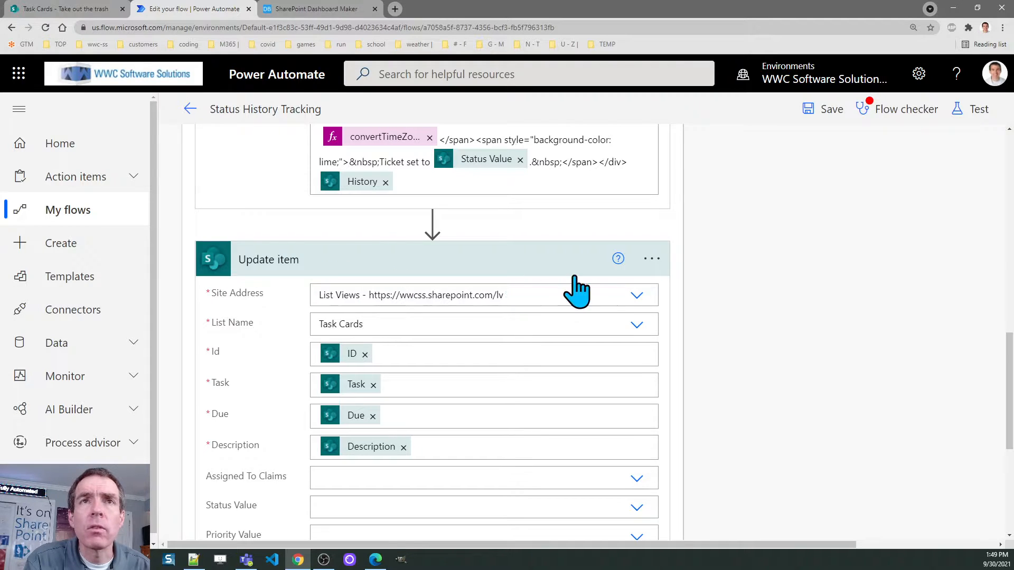
scroll(down, 3)
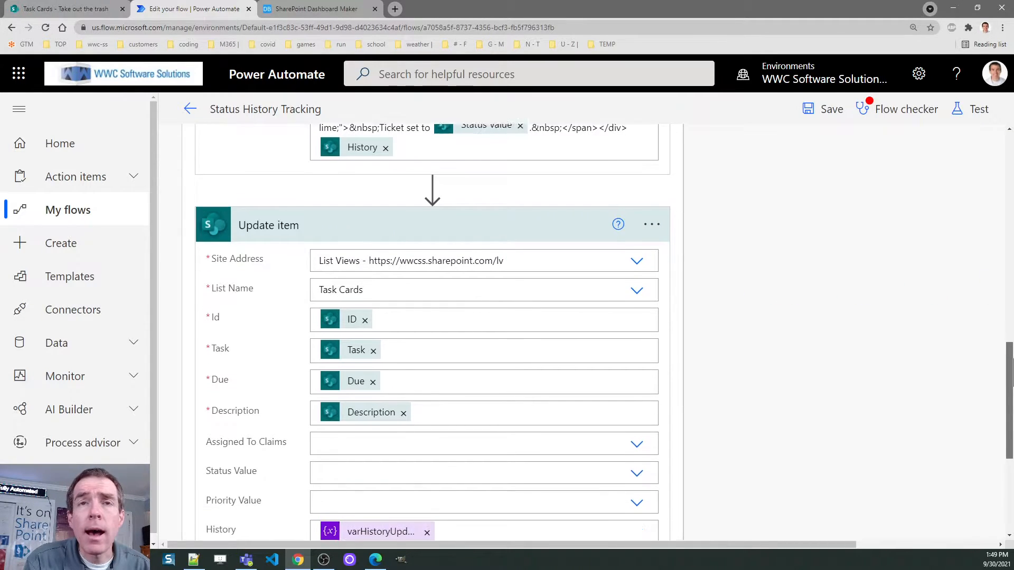
scroll(down, 3)
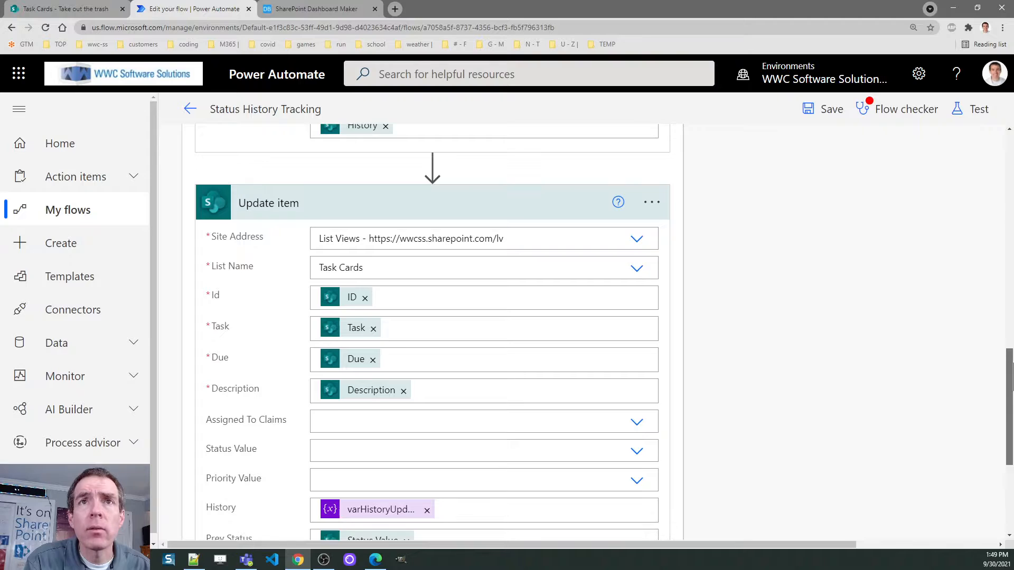
scroll(down, 3)
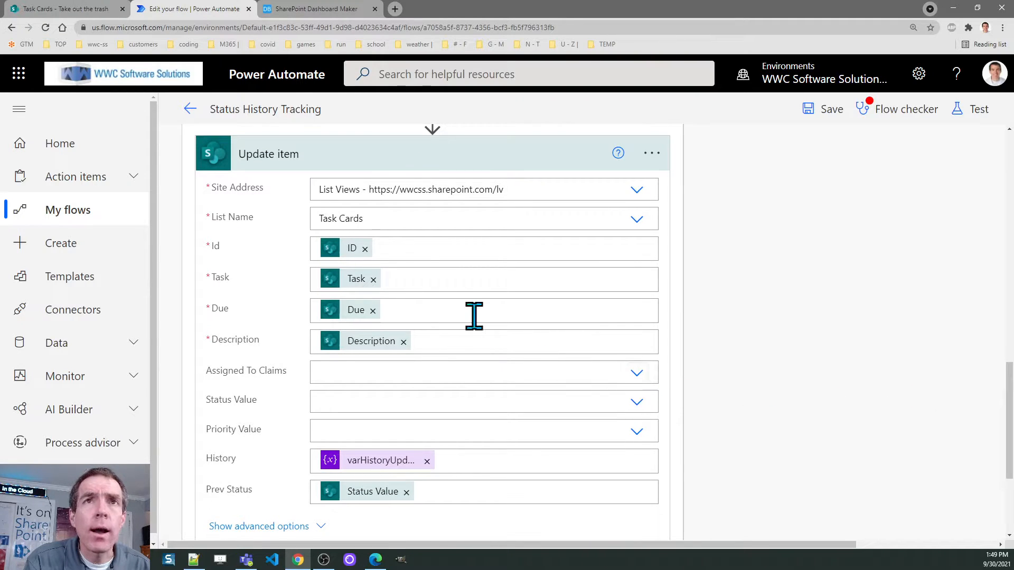
mouse_move(274, 304)
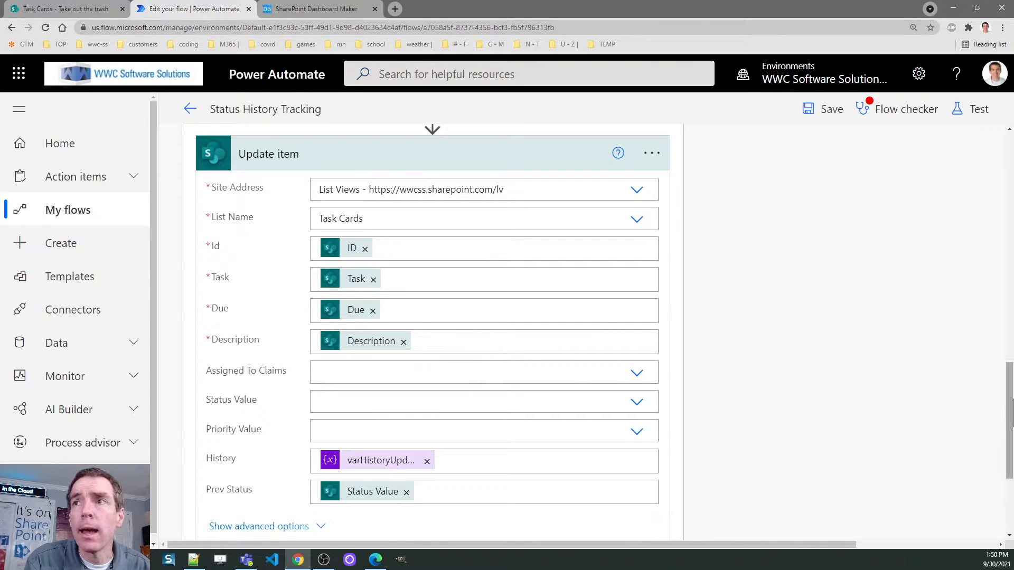
scroll(down, 3)
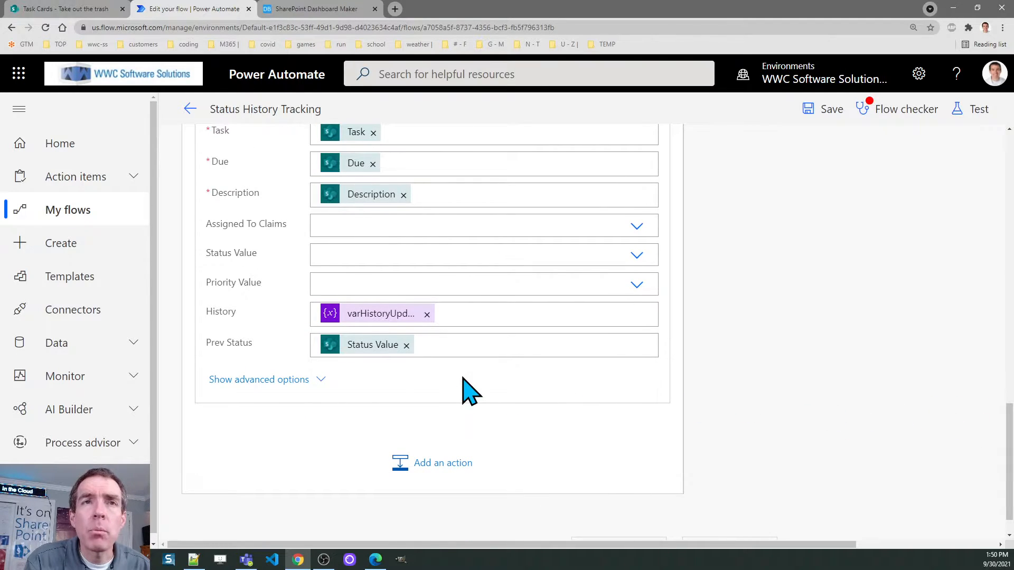
mouse_move(342, 323)
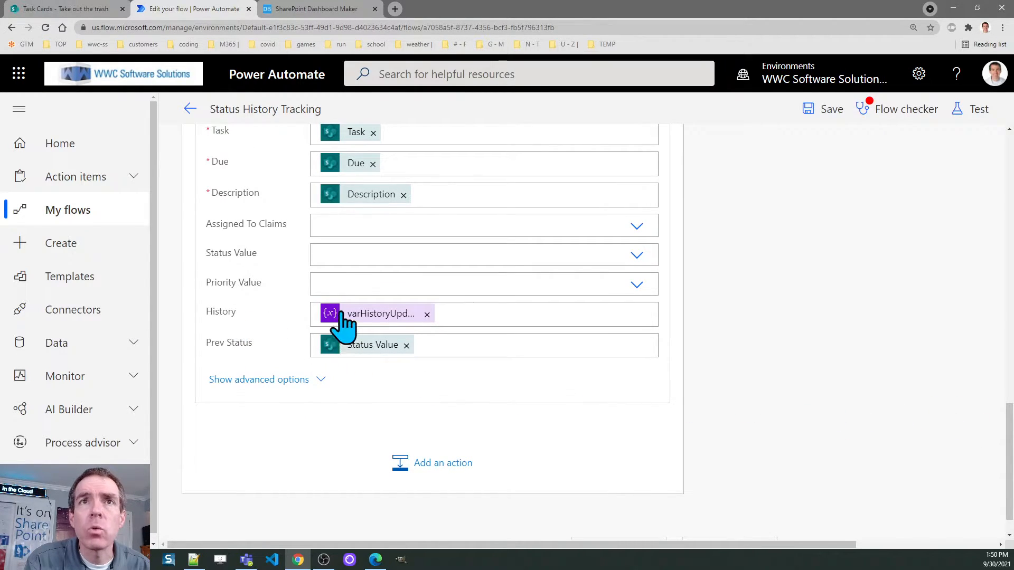
mouse_move(369, 323)
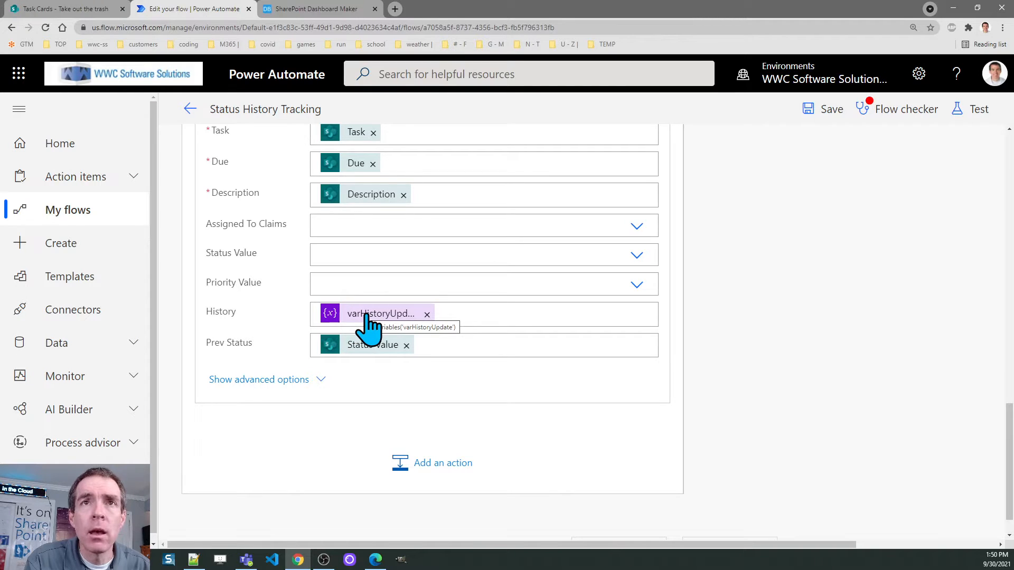
mouse_move(244, 355)
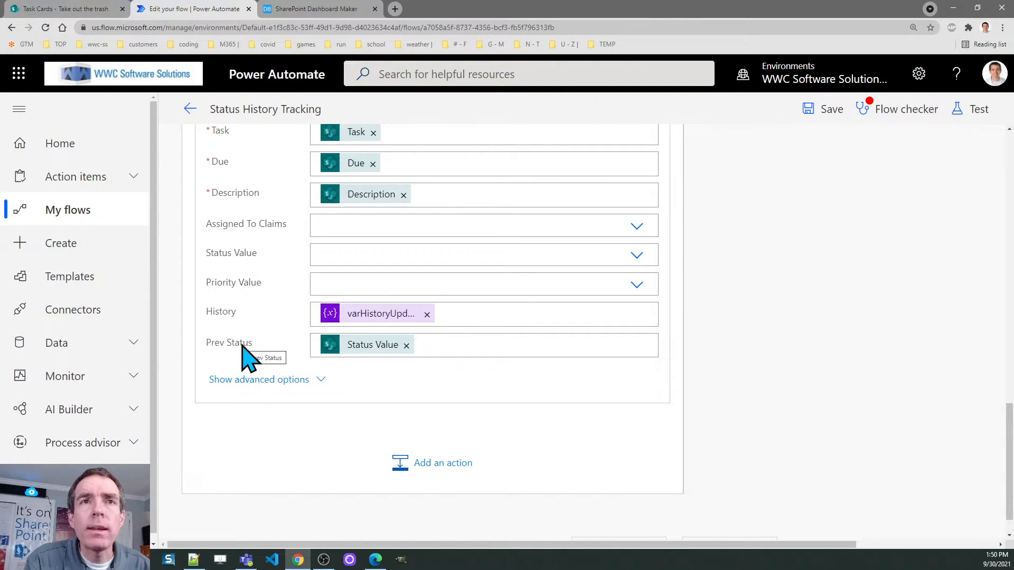
mouse_move(288, 359)
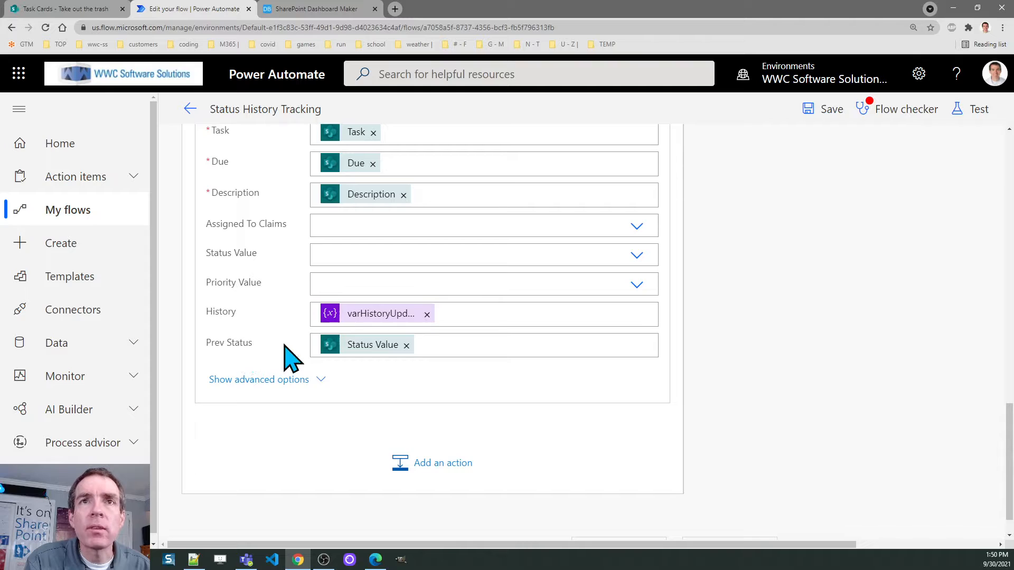
mouse_move(287, 362)
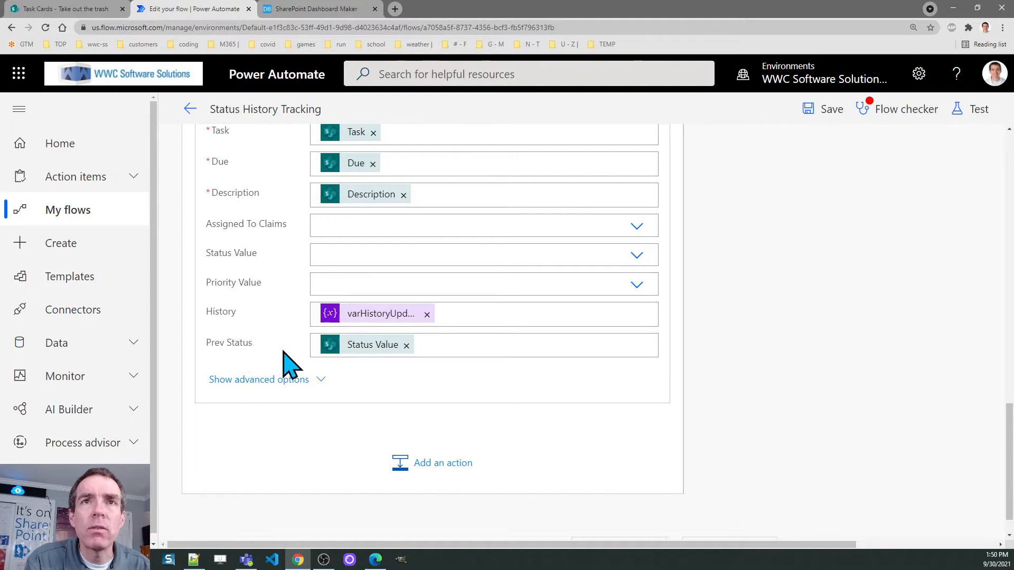
mouse_move(393, 387)
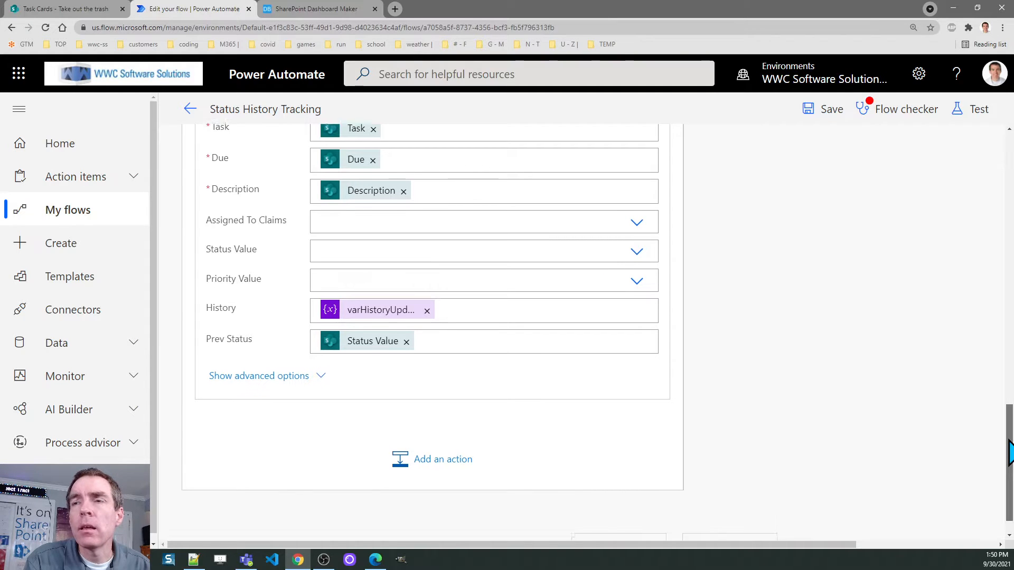
scroll(up, 3)
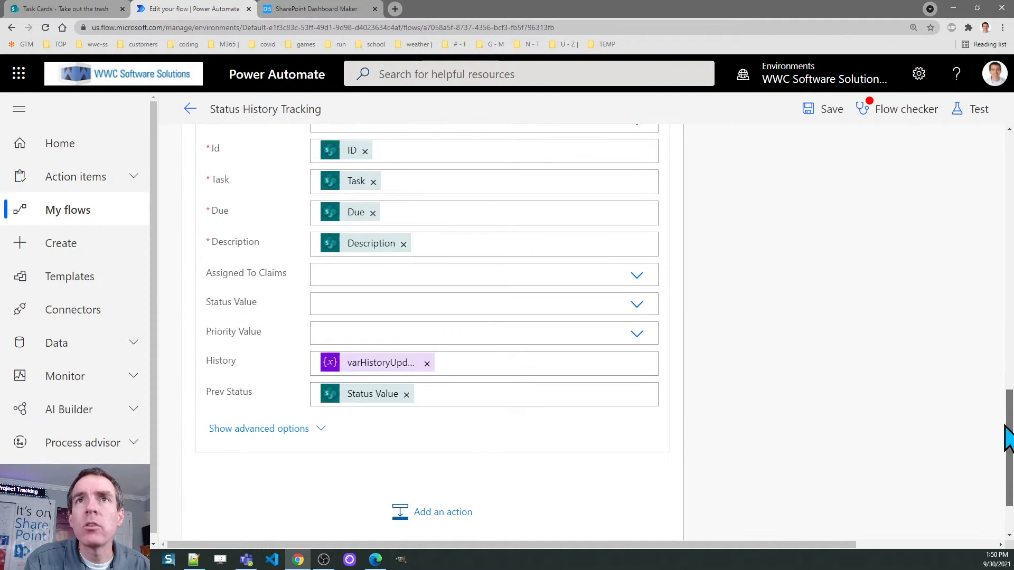
scroll(up, 3)
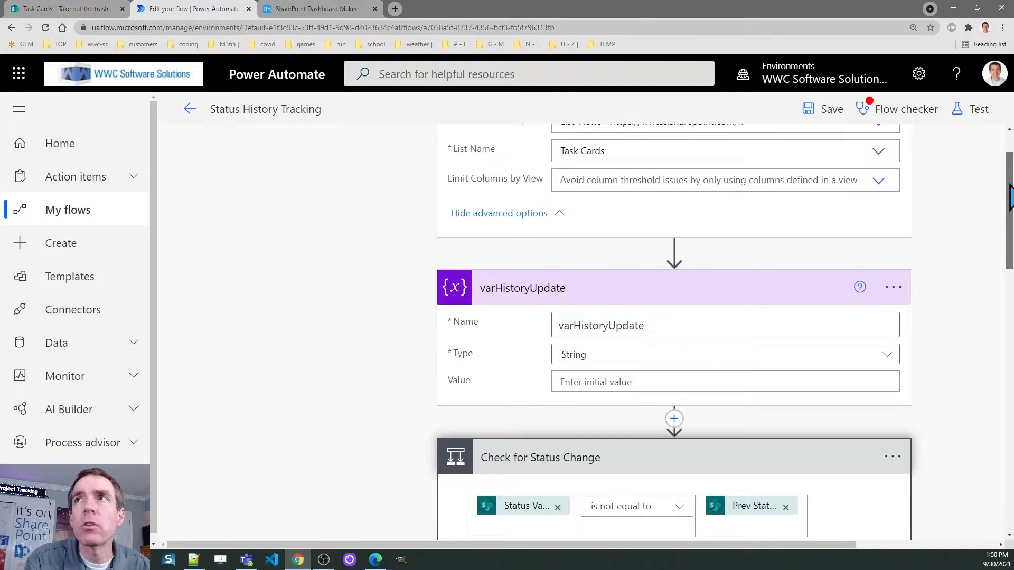
scroll(up, 3)
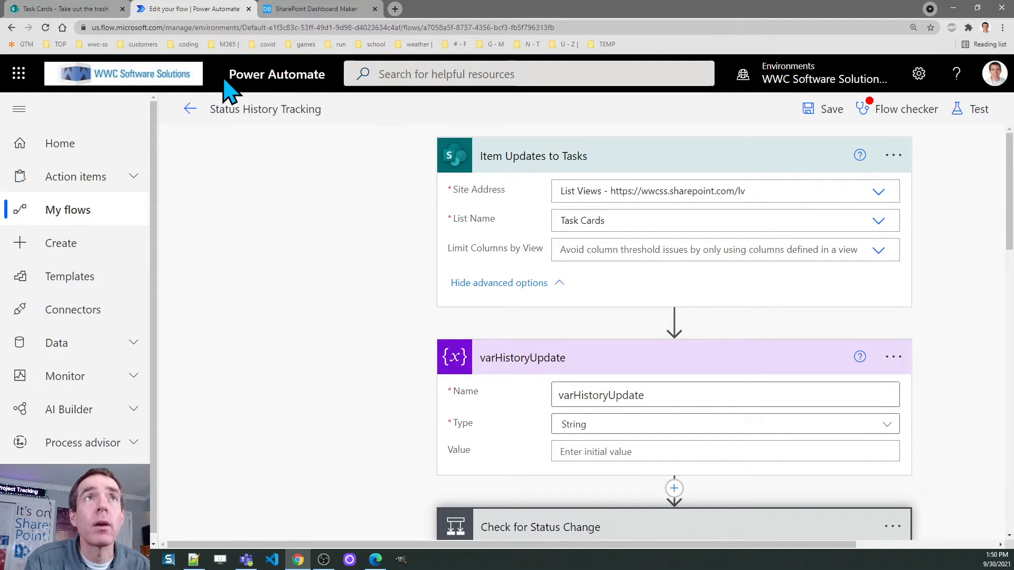
Step: Edit the Take out the trash task, set its Status to New and save
click(61, 9)
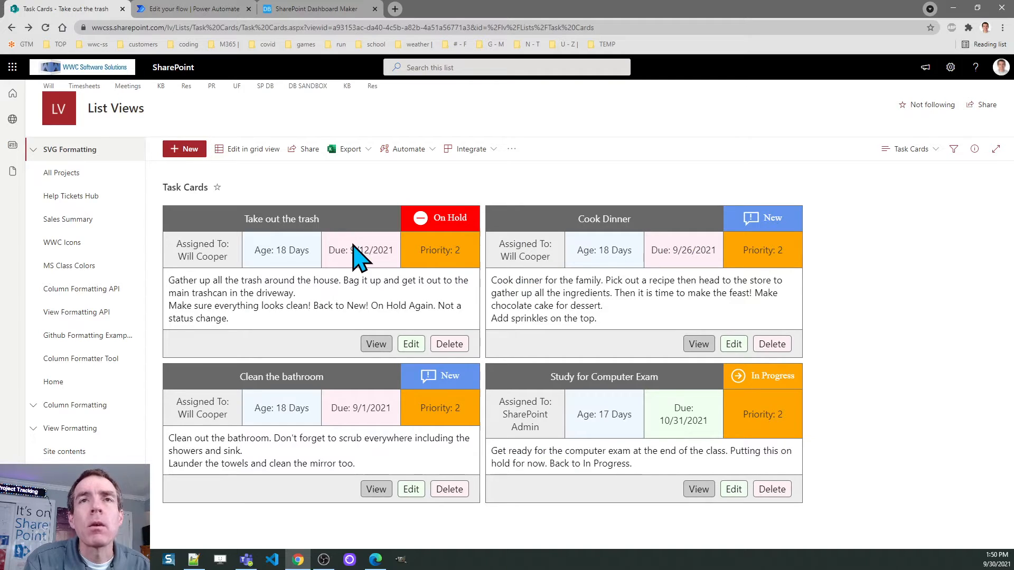
mouse_move(323, 240)
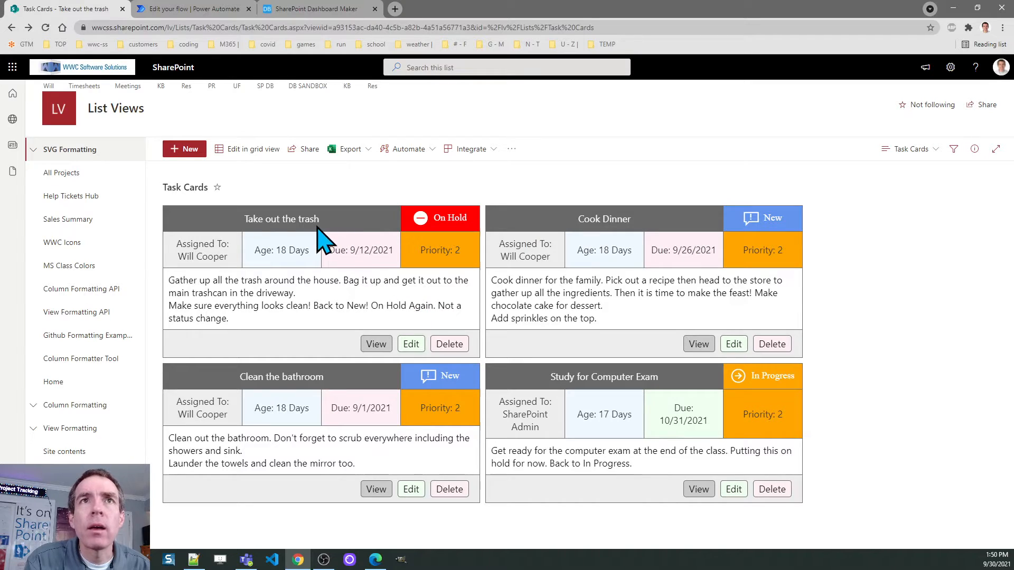
mouse_move(411, 344)
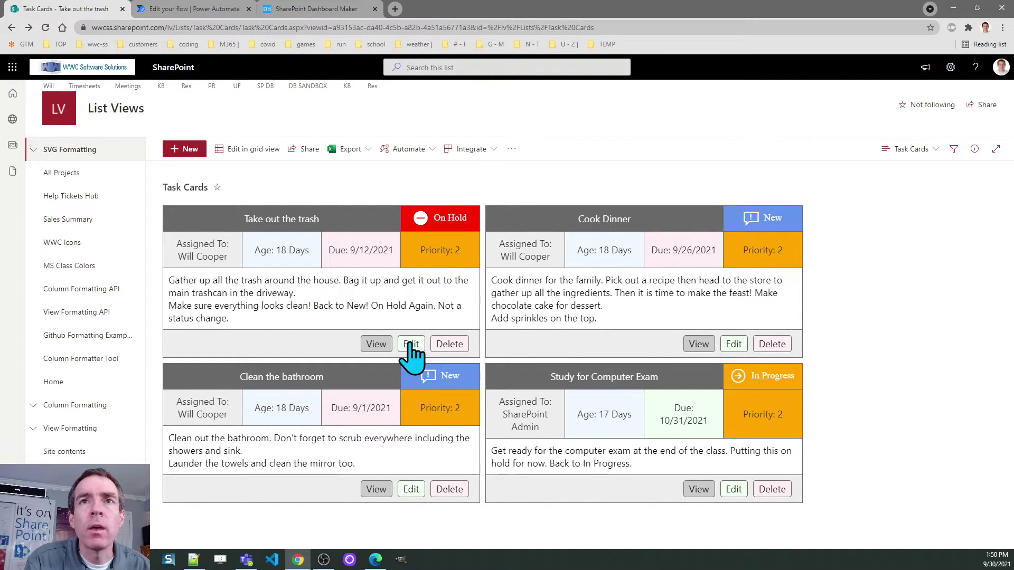
click(411, 343)
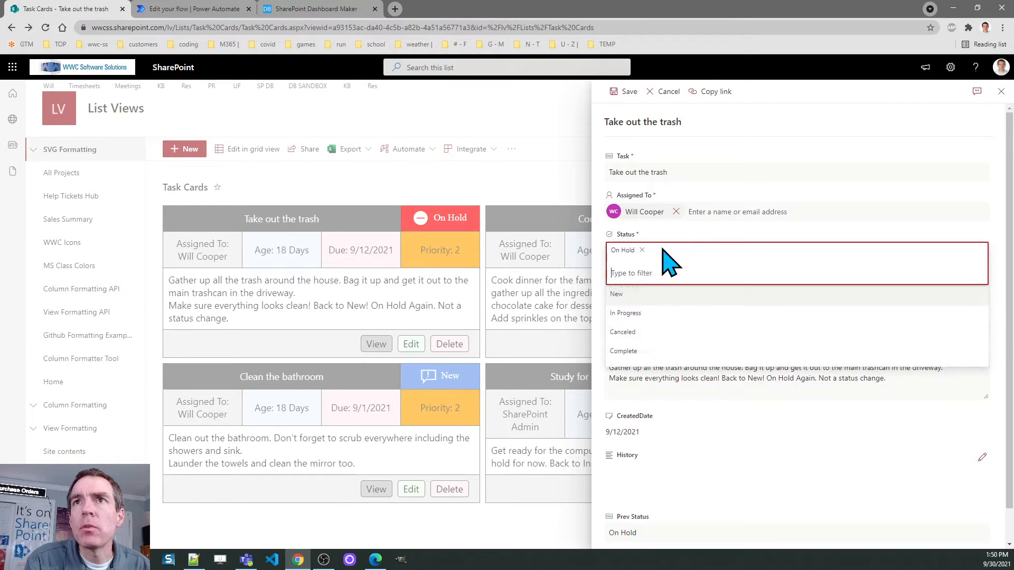
click(616, 295)
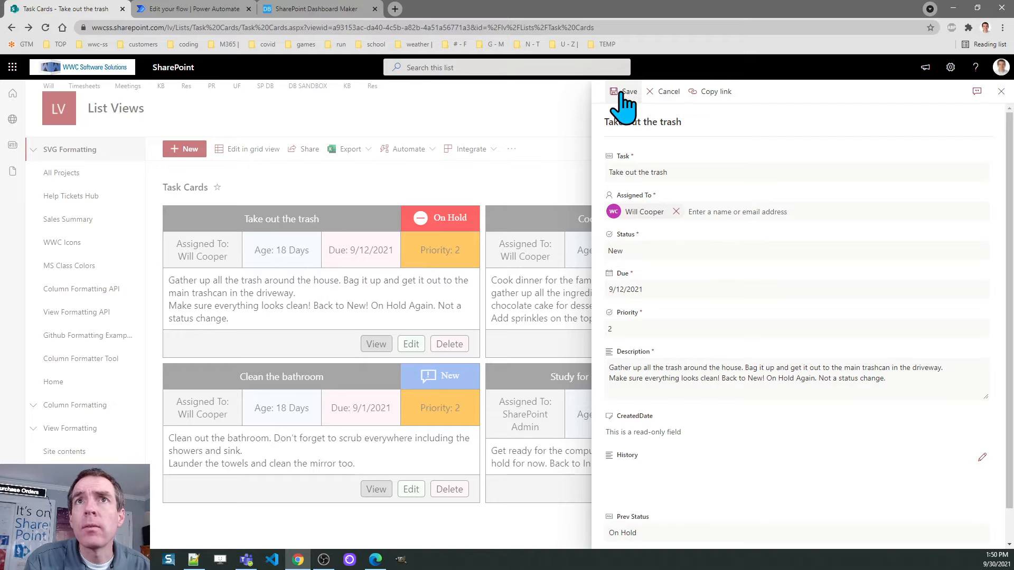
click(624, 91)
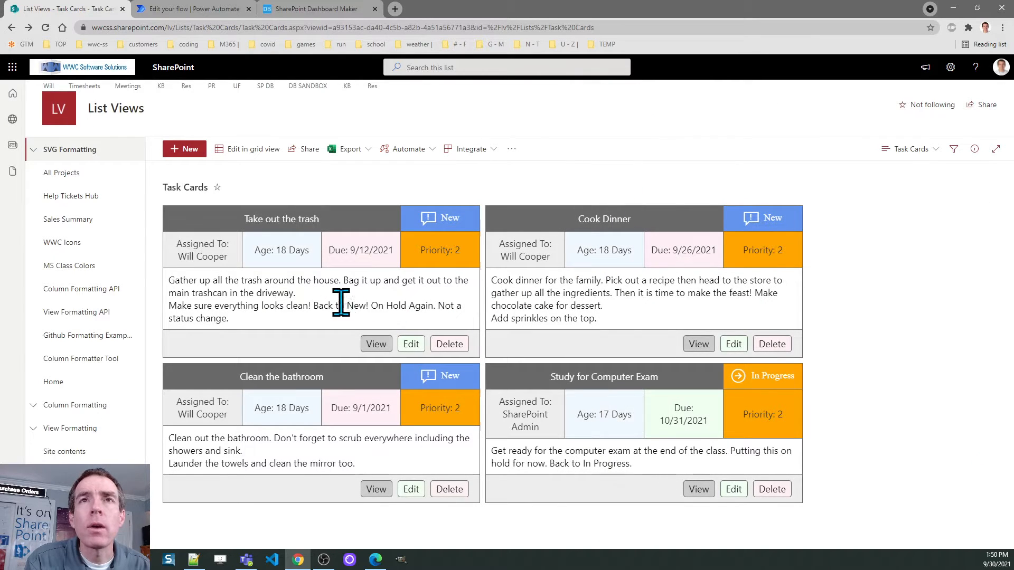
mouse_move(441, 204)
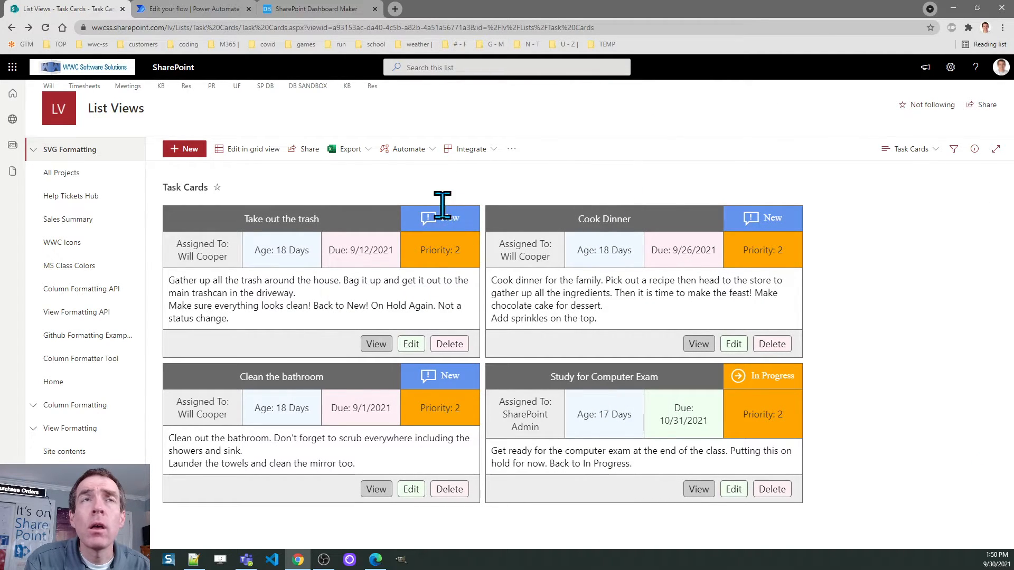
Step: Leave the editor for the Status History Tracking flow's details and review its 28-day run history of succeeded runs
click(191, 8)
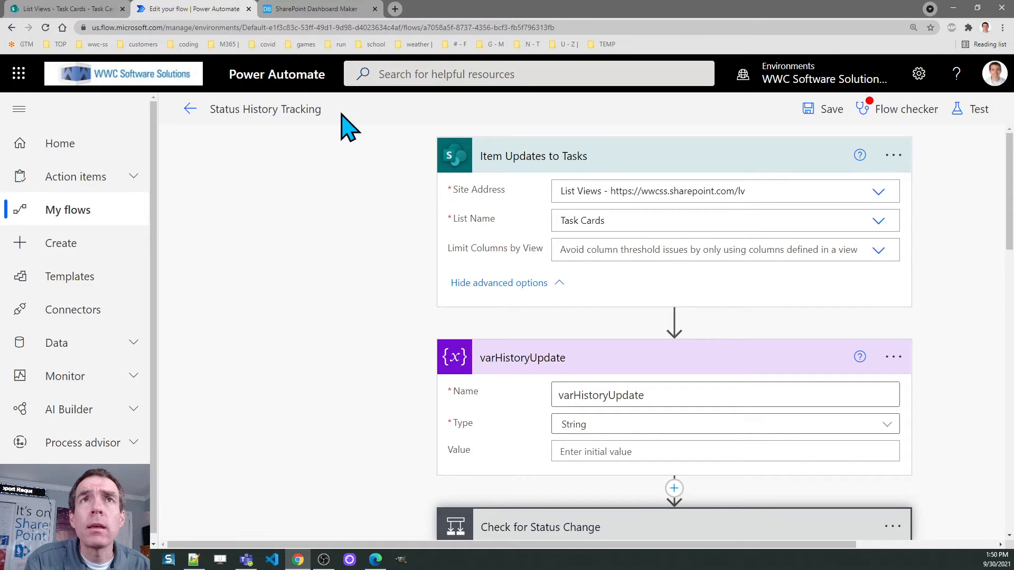
click(189, 109)
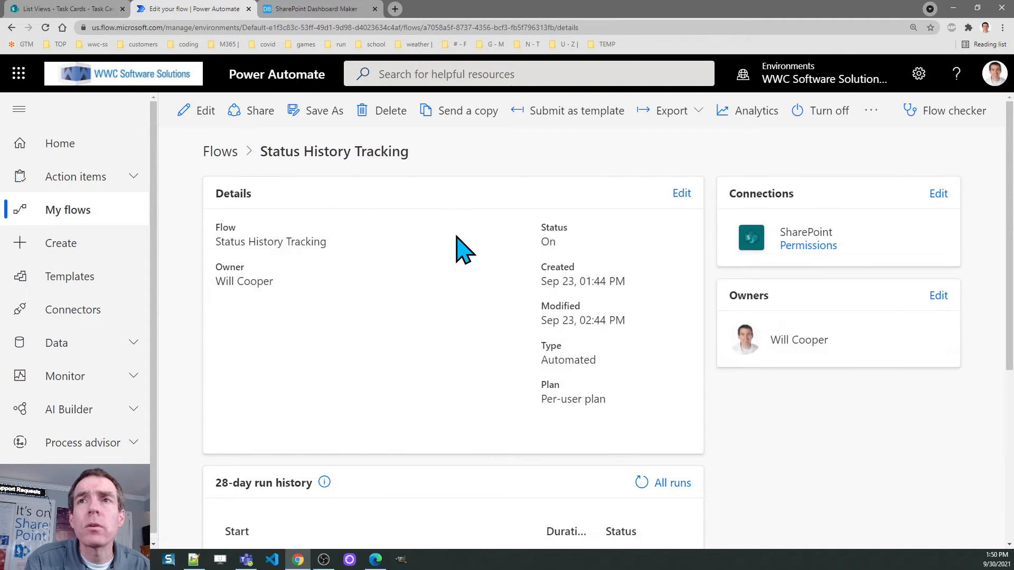
scroll(down, 3)
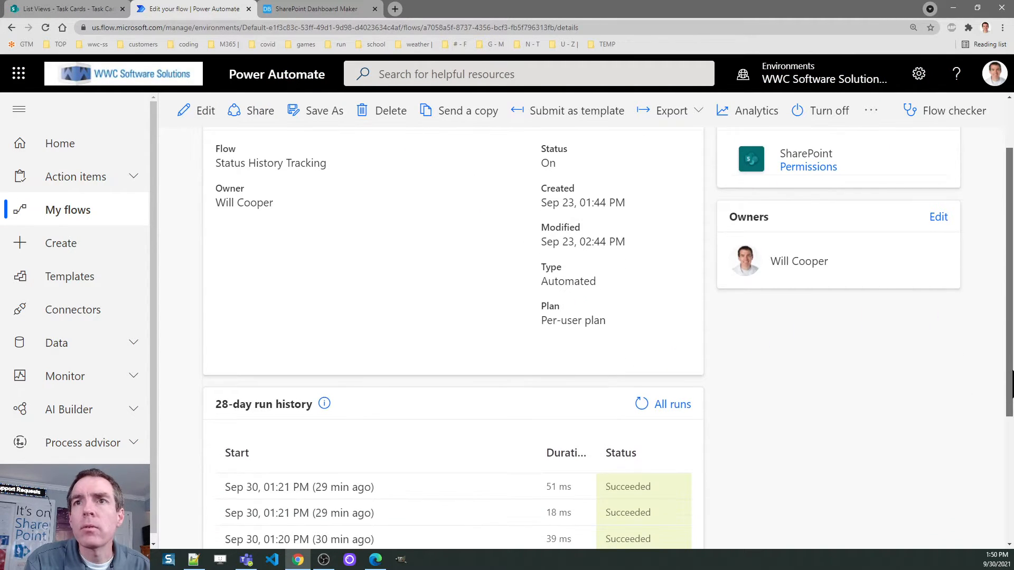
scroll(up, 3)
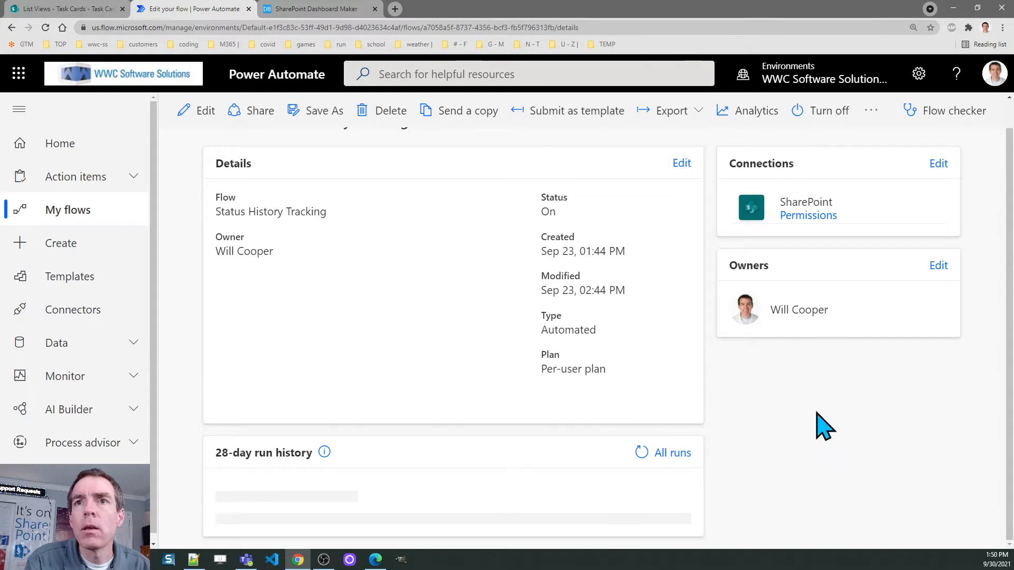
scroll(down, 3)
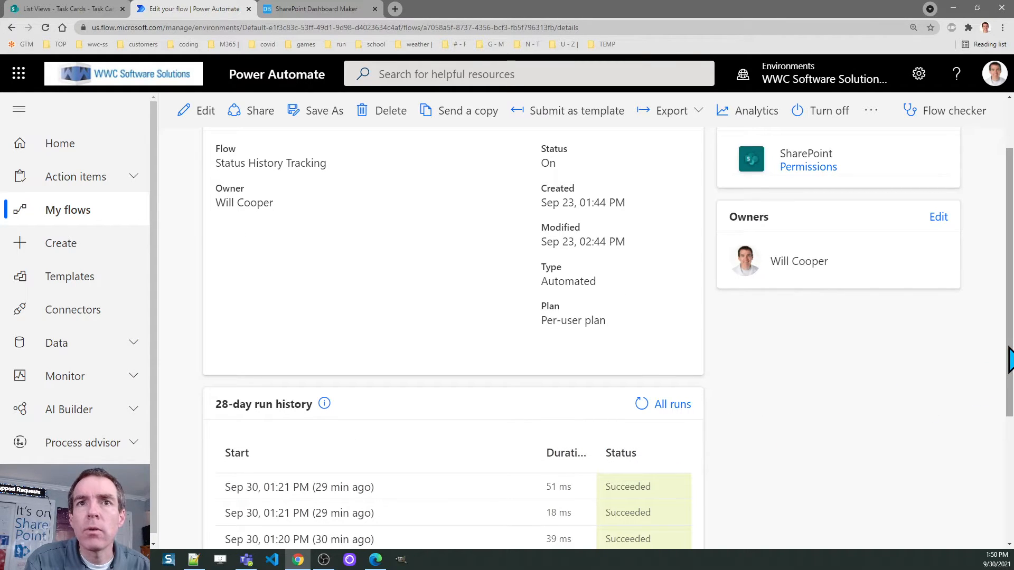
scroll(up, 3)
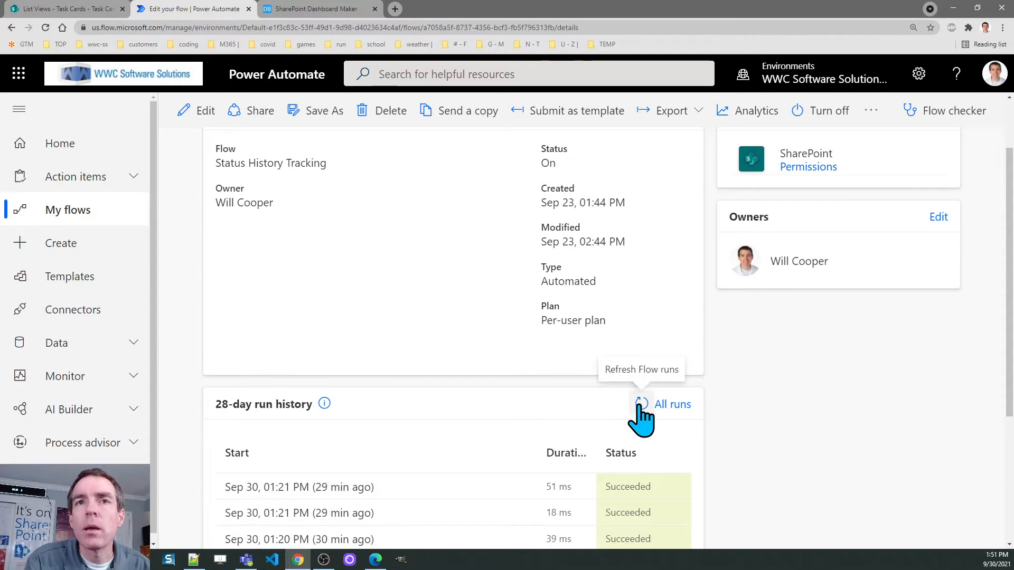
mouse_move(673, 485)
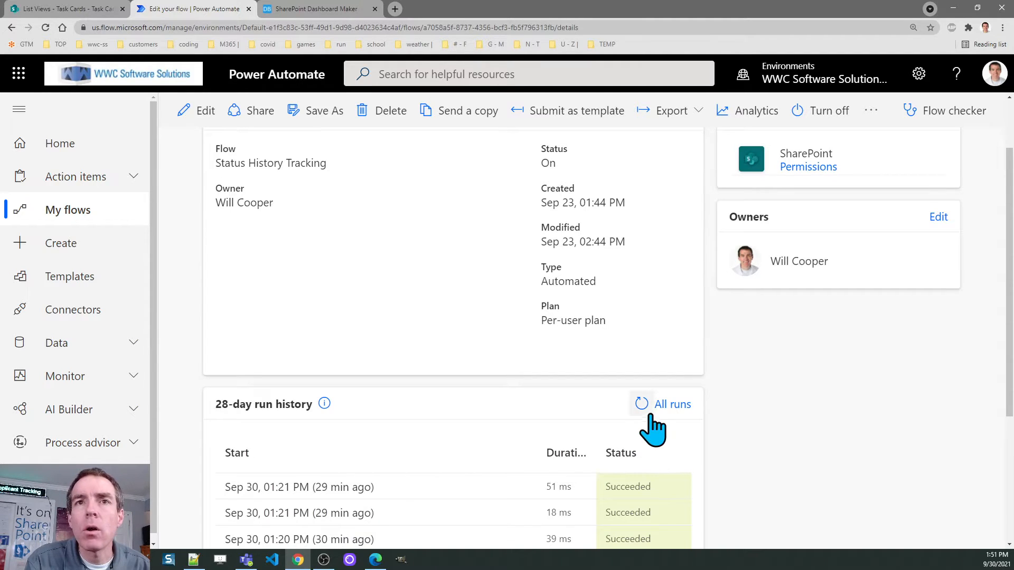
mouse_move(704, 469)
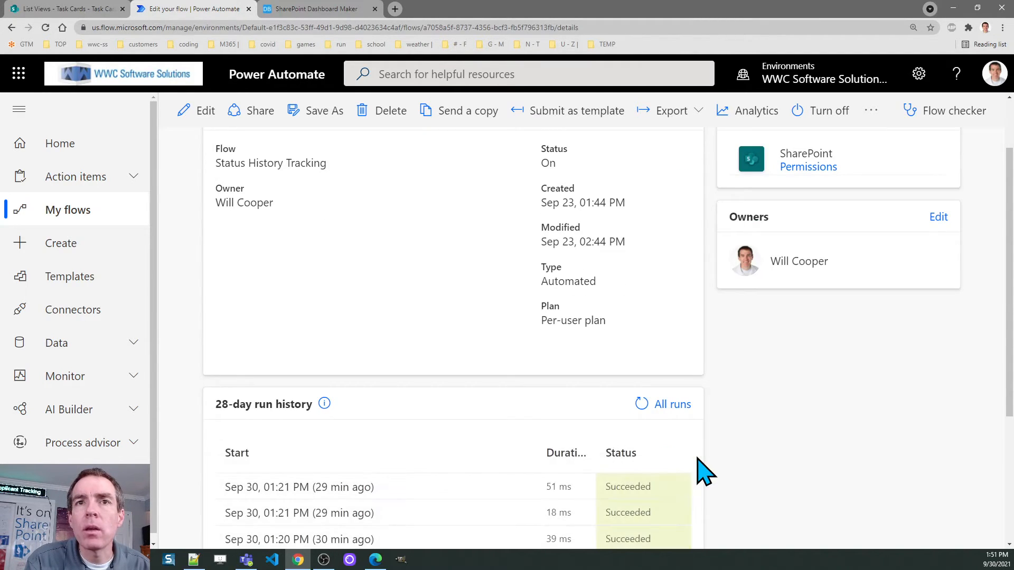
scroll(down, 3)
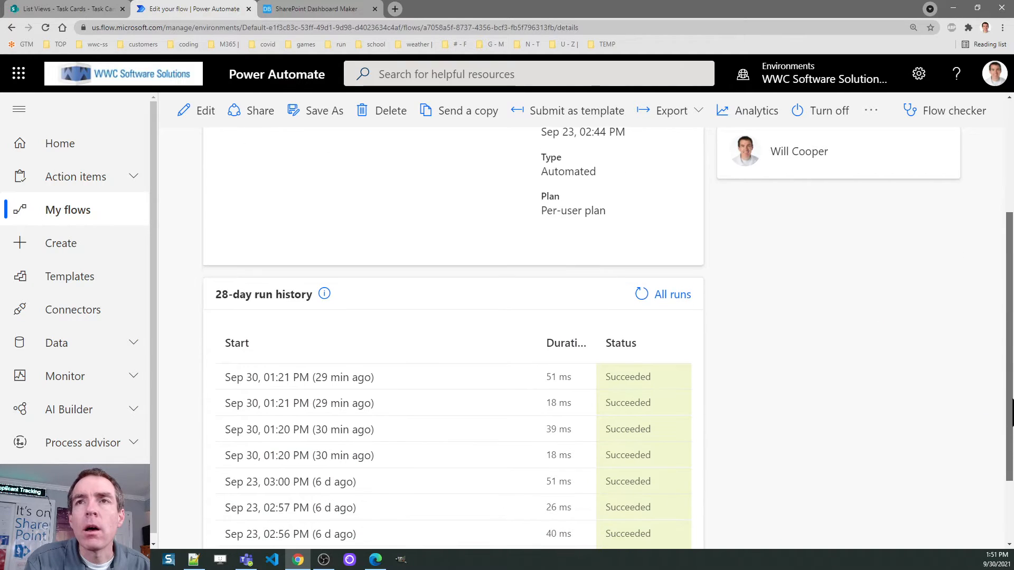
mouse_move(921, 396)
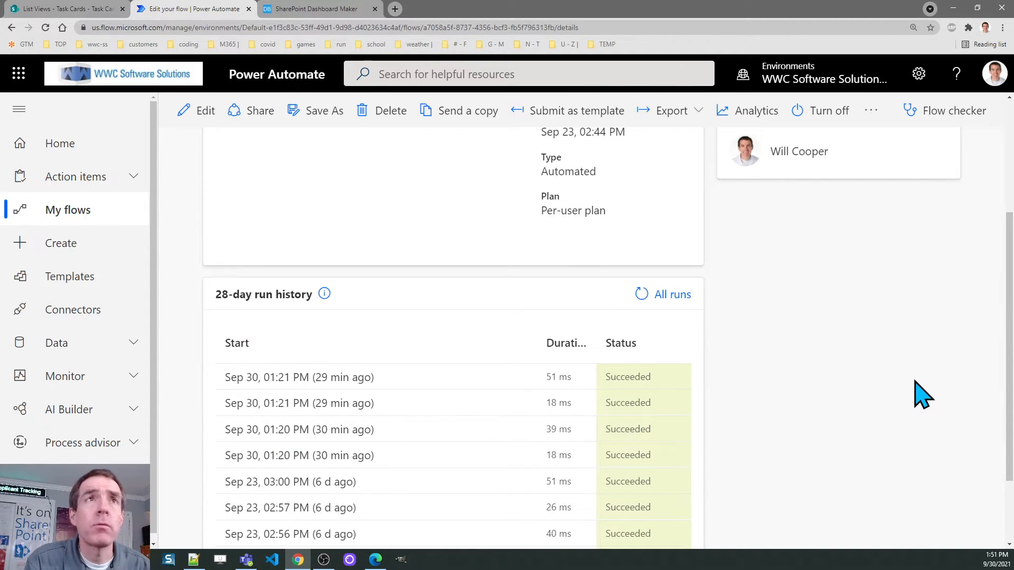
mouse_move(789, 387)
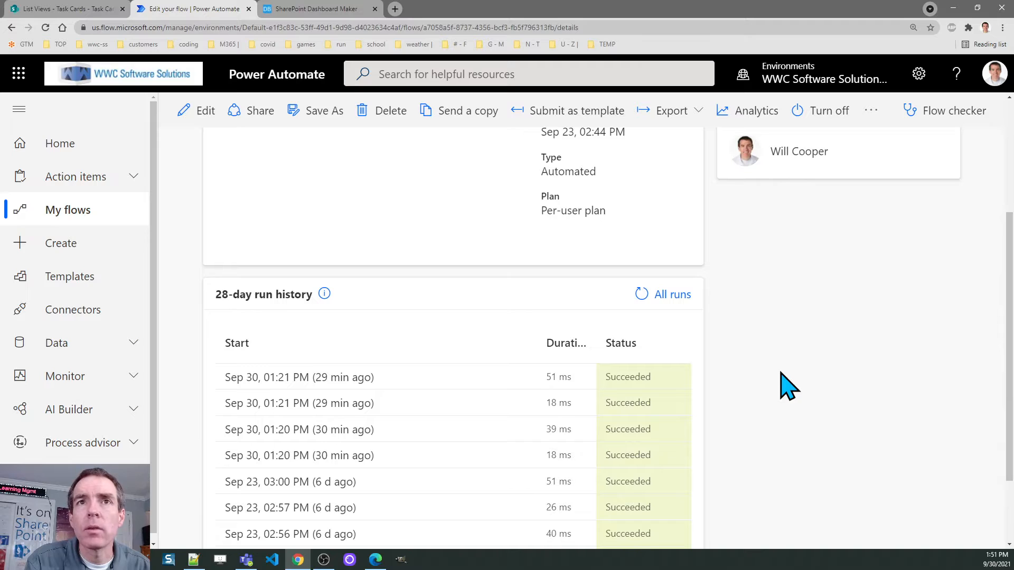
scroll(up, 3)
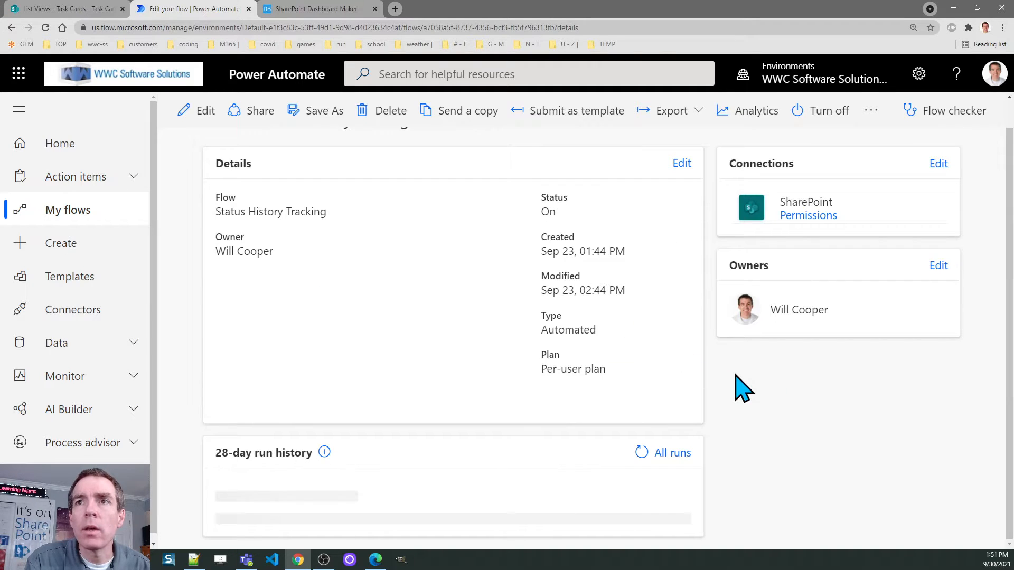
scroll(down, 3)
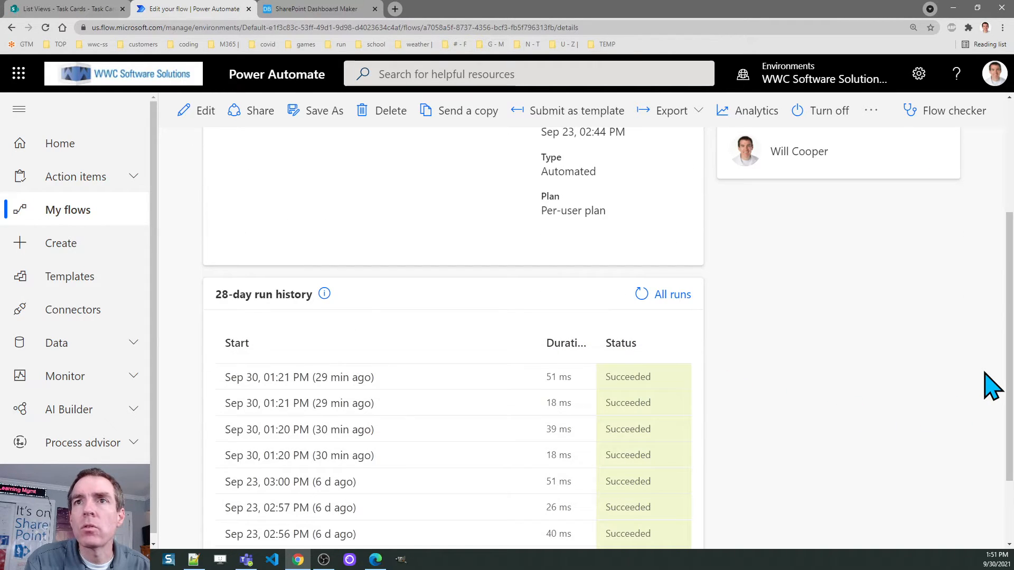
mouse_move(913, 342)
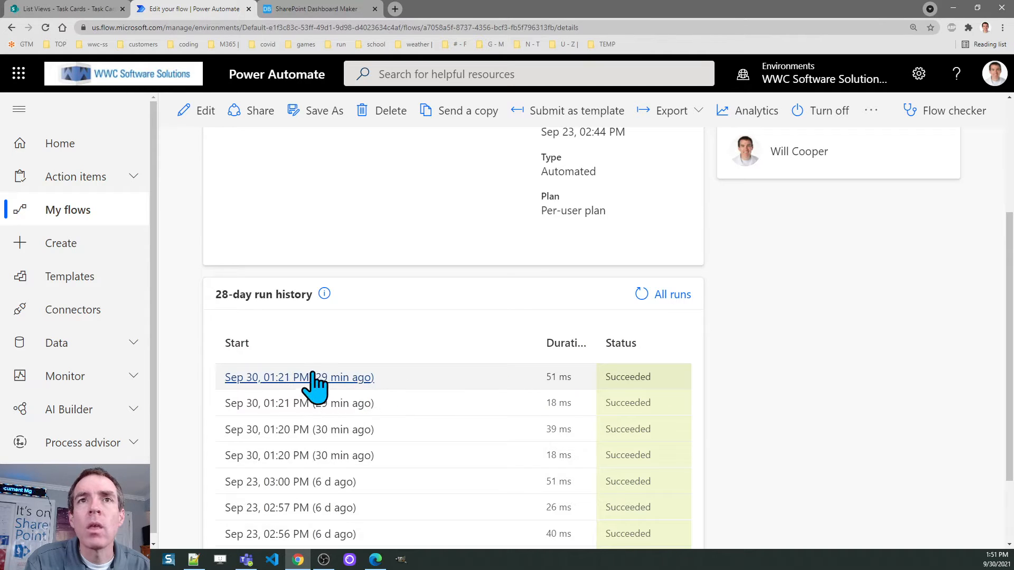
mouse_move(342, 384)
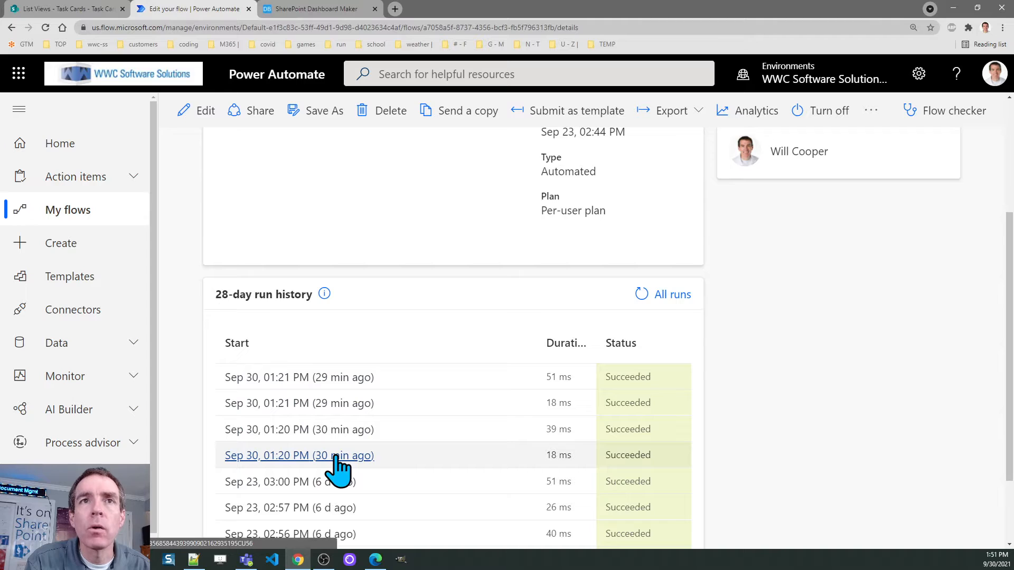
mouse_move(421, 377)
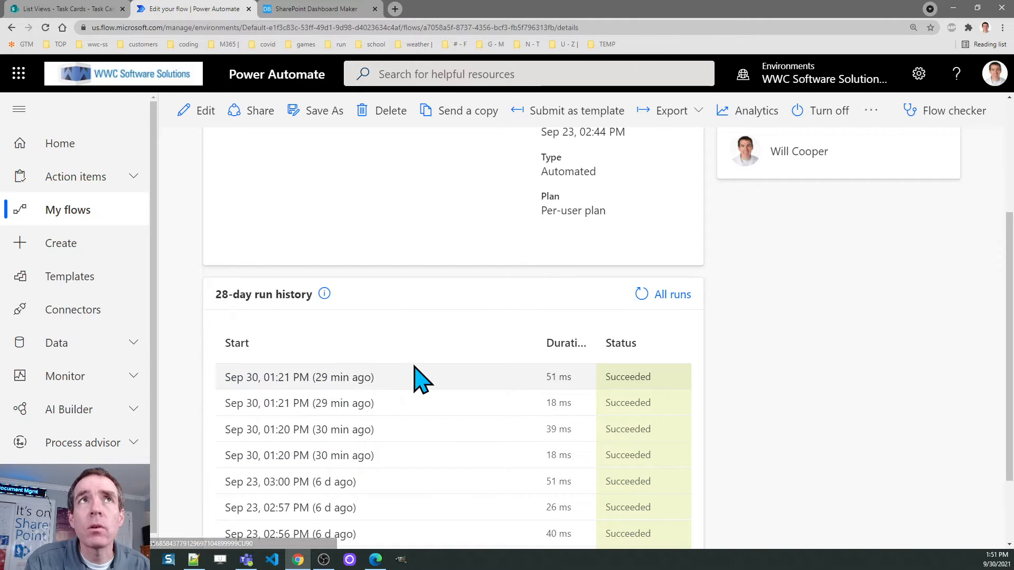
mouse_move(430, 380)
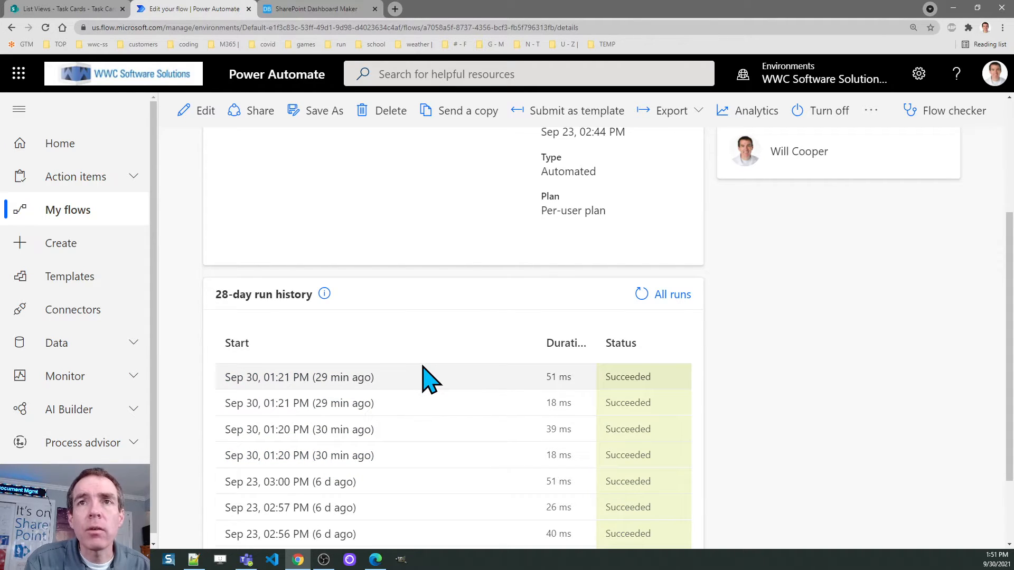
mouse_move(524, 371)
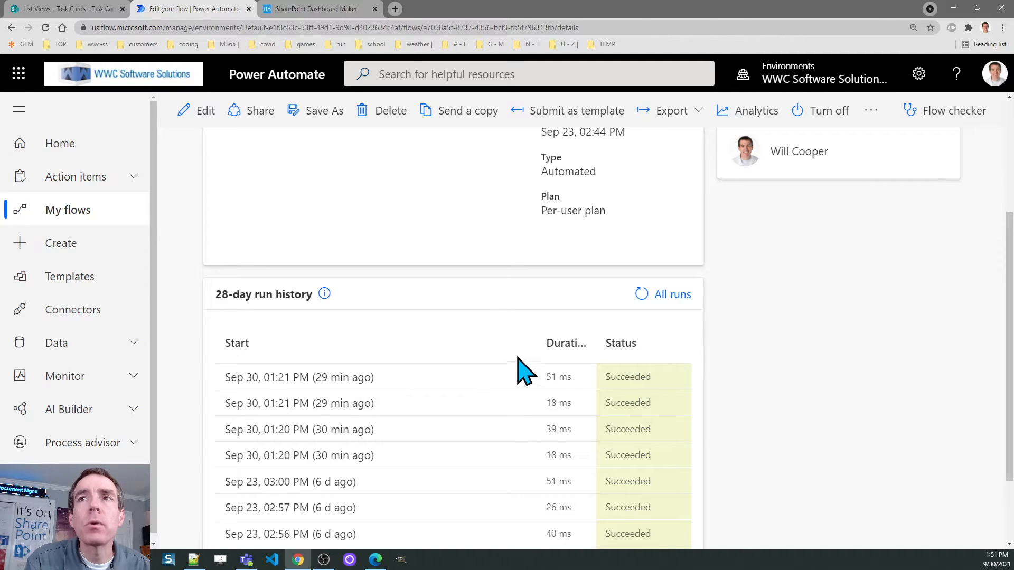
Step: Refresh All runs until the seconds-old run shows Succeeded, then go back to the SharePoint list
click(672, 295)
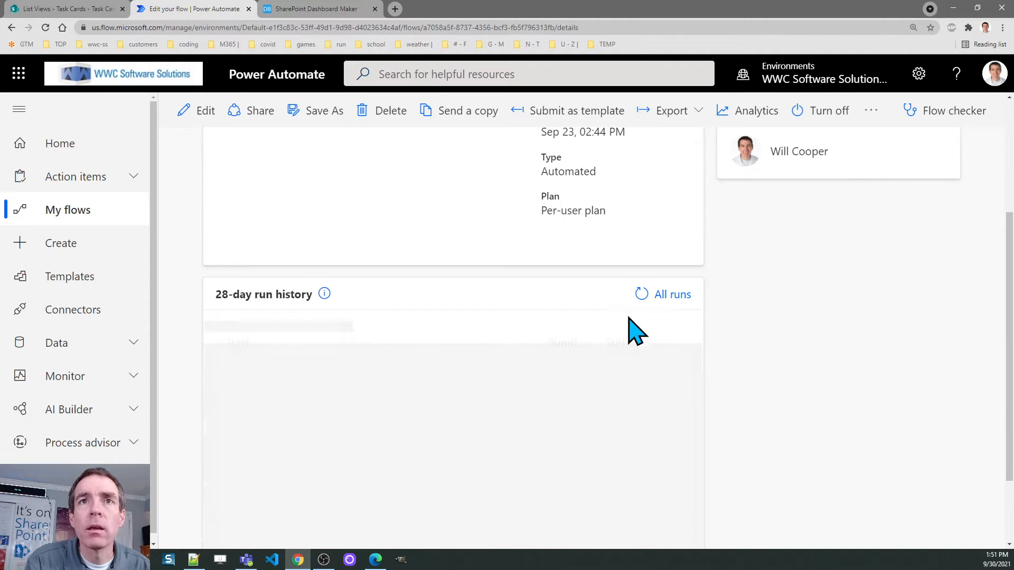
click(642, 295)
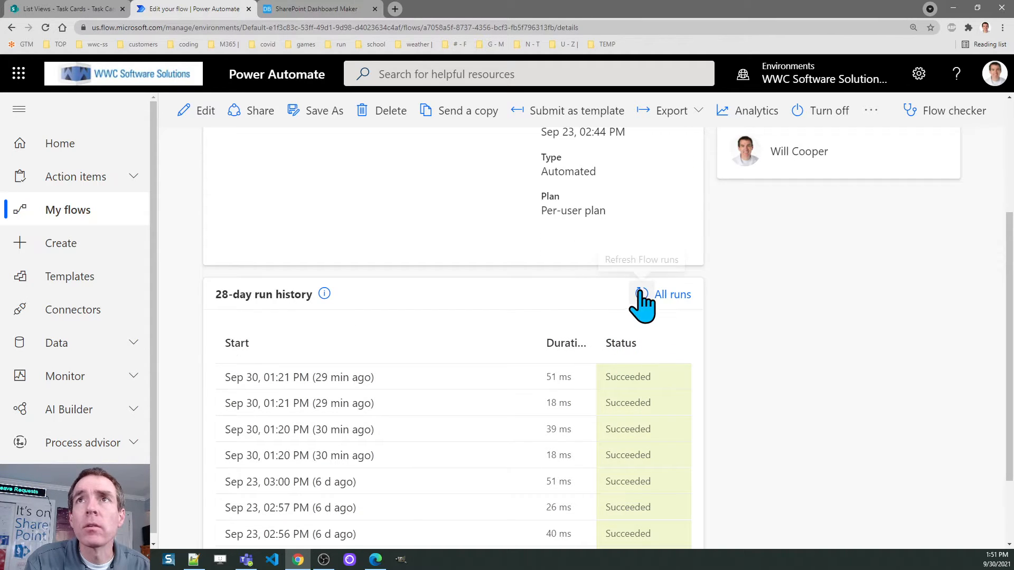
mouse_move(653, 352)
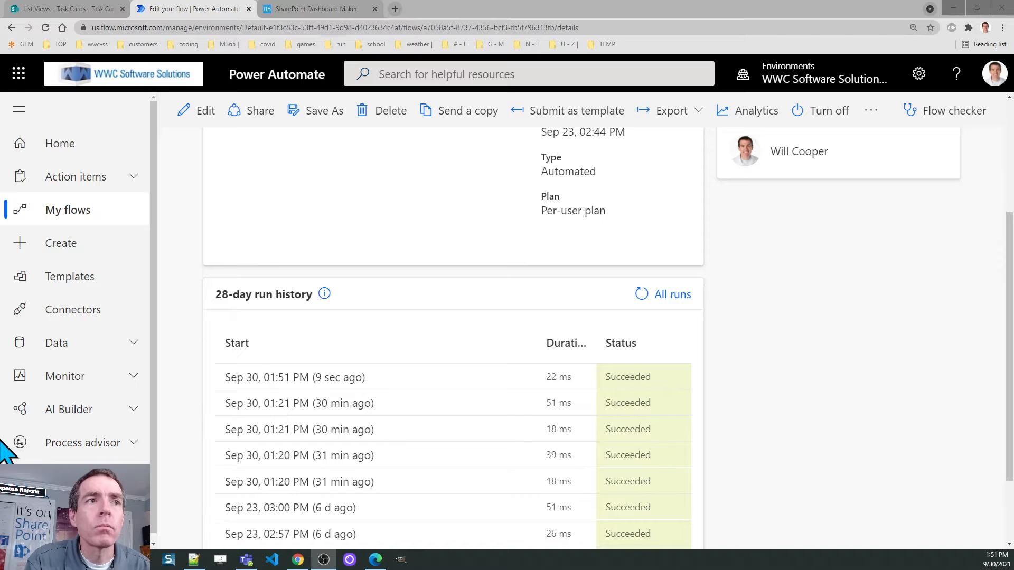
mouse_move(640, 375)
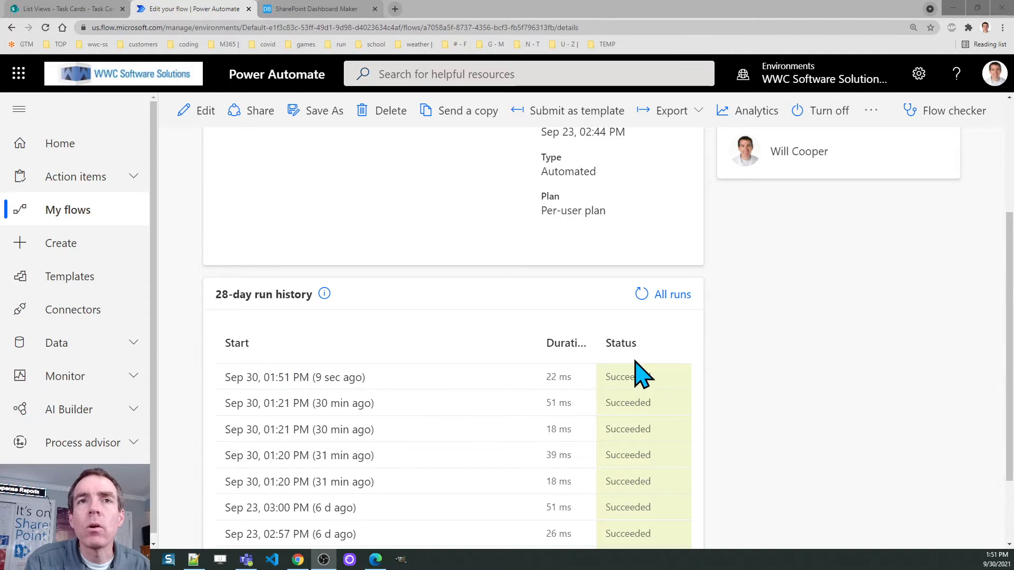
mouse_move(295, 377)
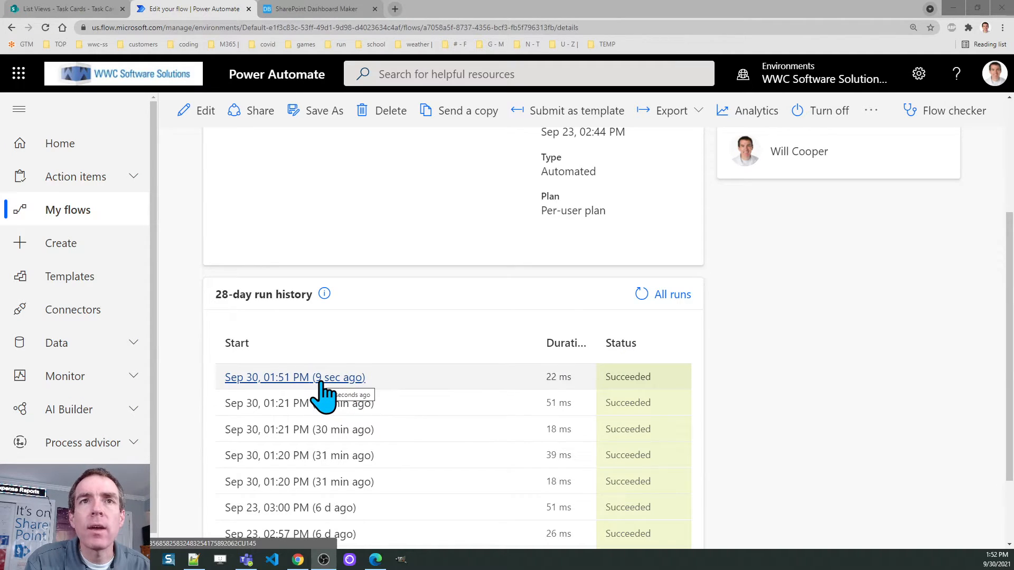
mouse_move(644, 394)
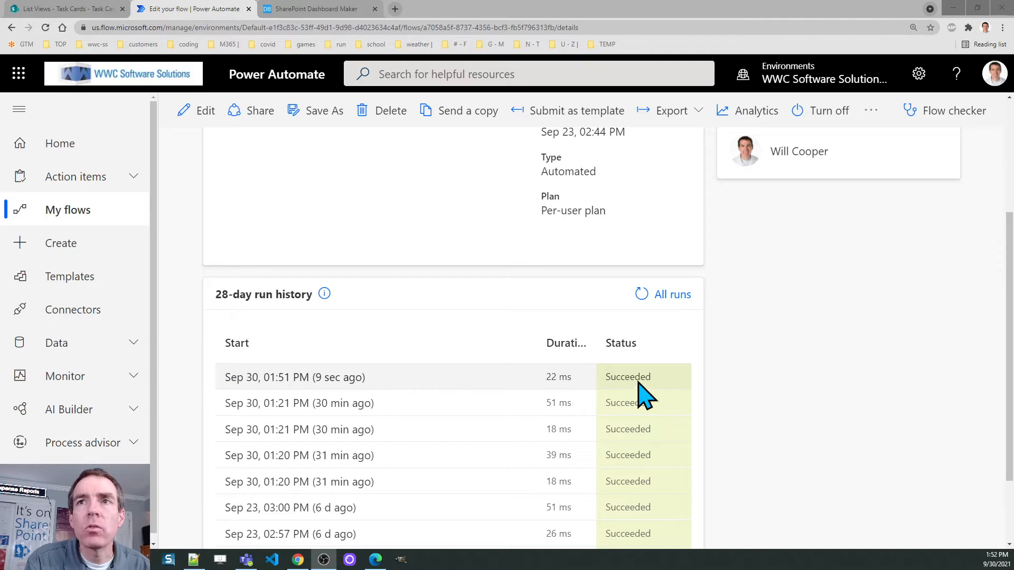
mouse_move(449, 341)
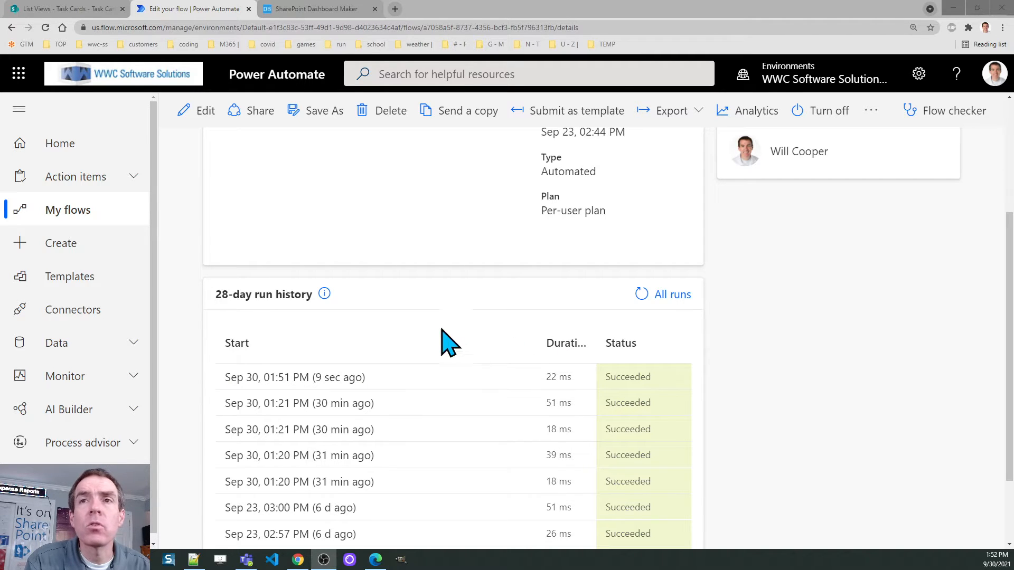
click(65, 8)
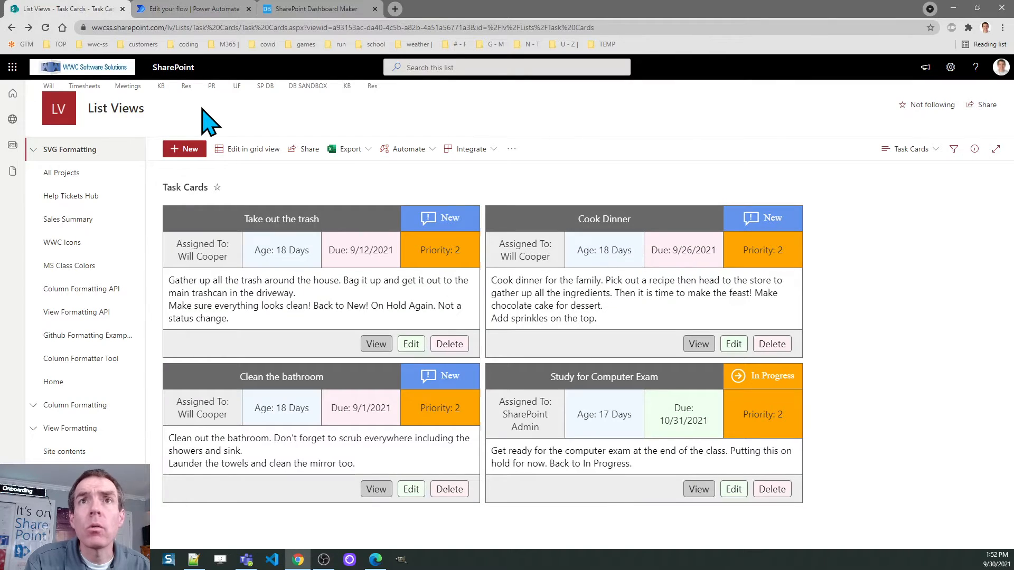
mouse_move(411, 343)
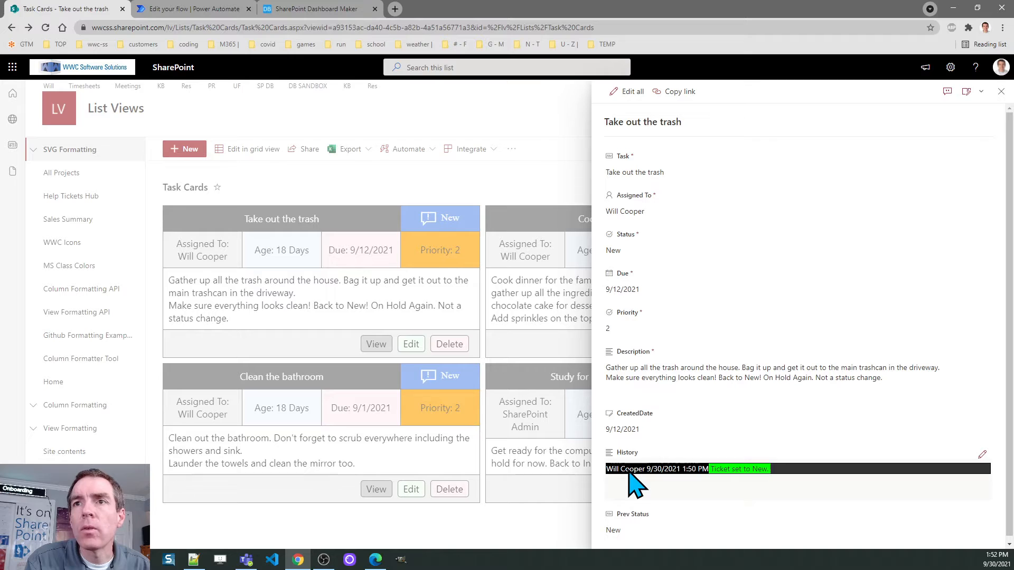
mouse_move(673, 481)
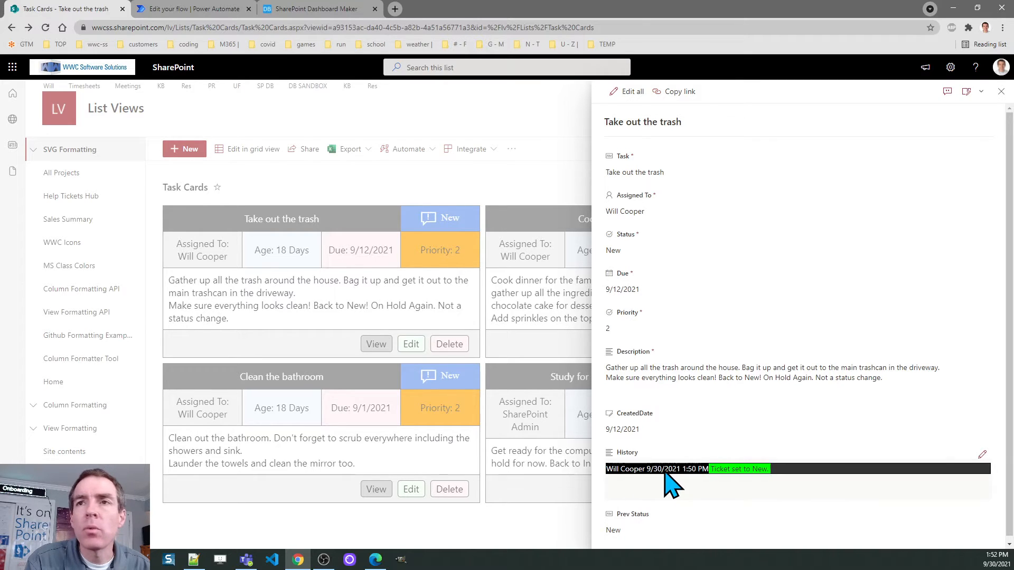
mouse_move(744, 482)
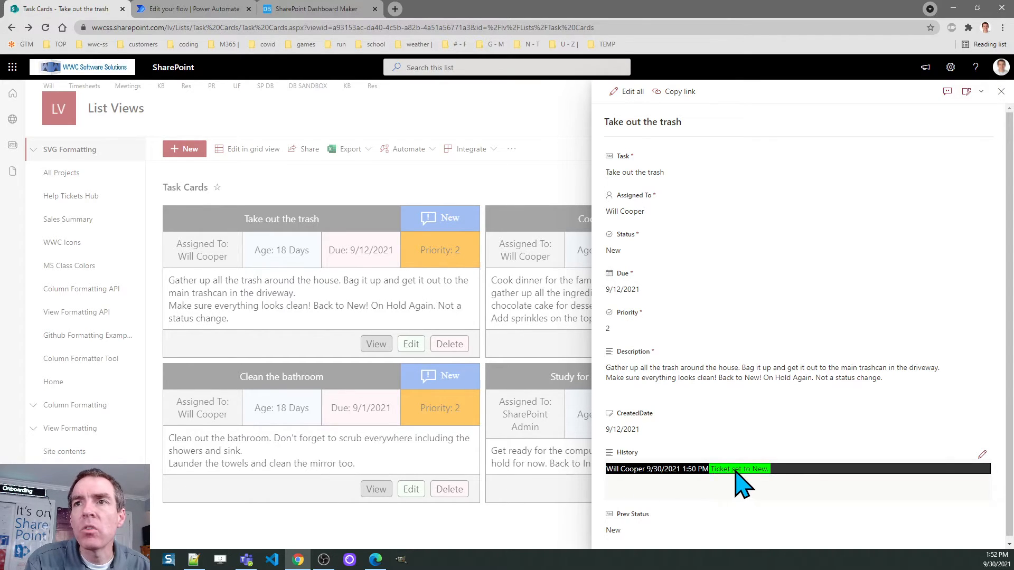
mouse_move(788, 484)
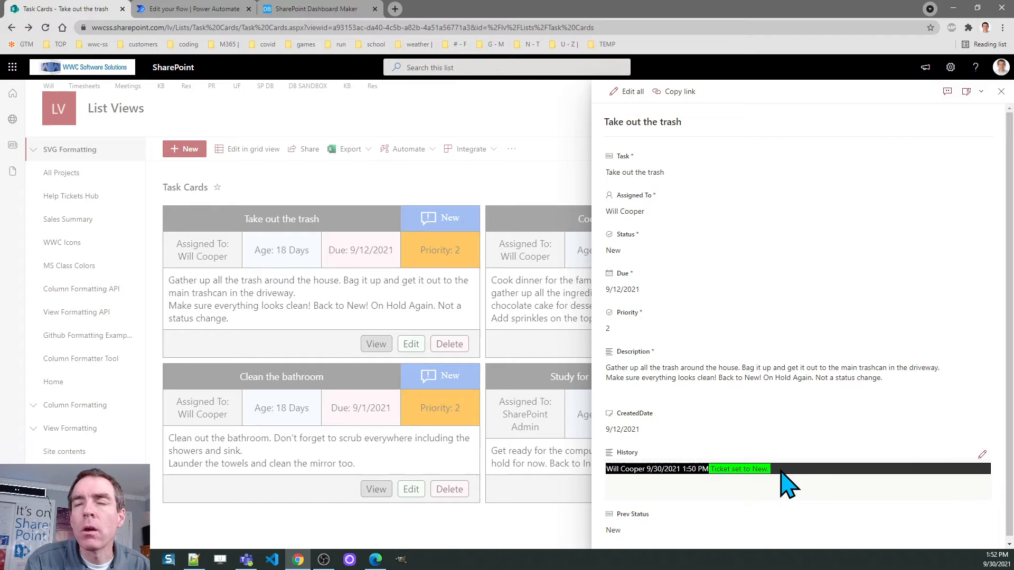
mouse_move(1001, 139)
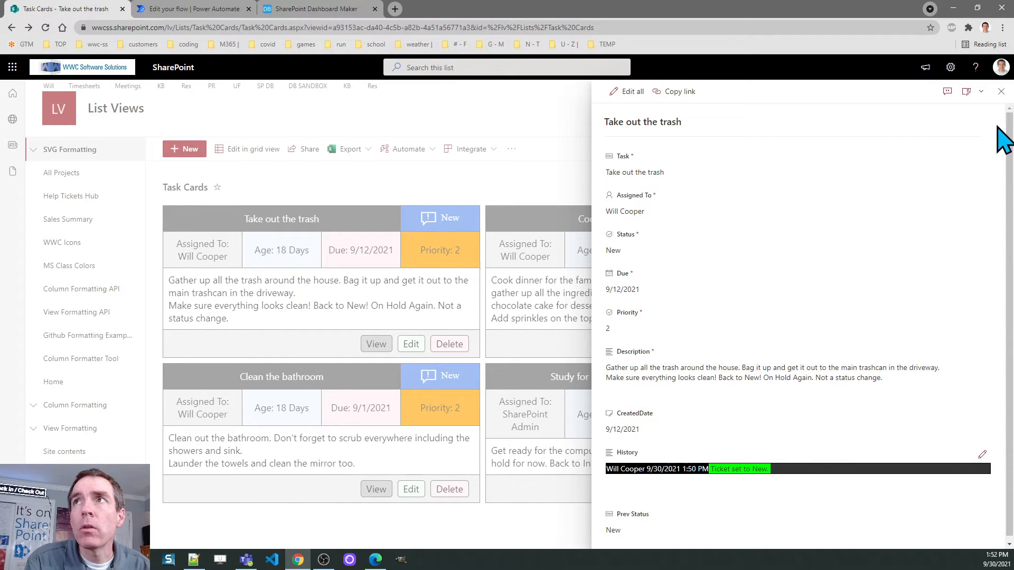
mouse_move(1002, 103)
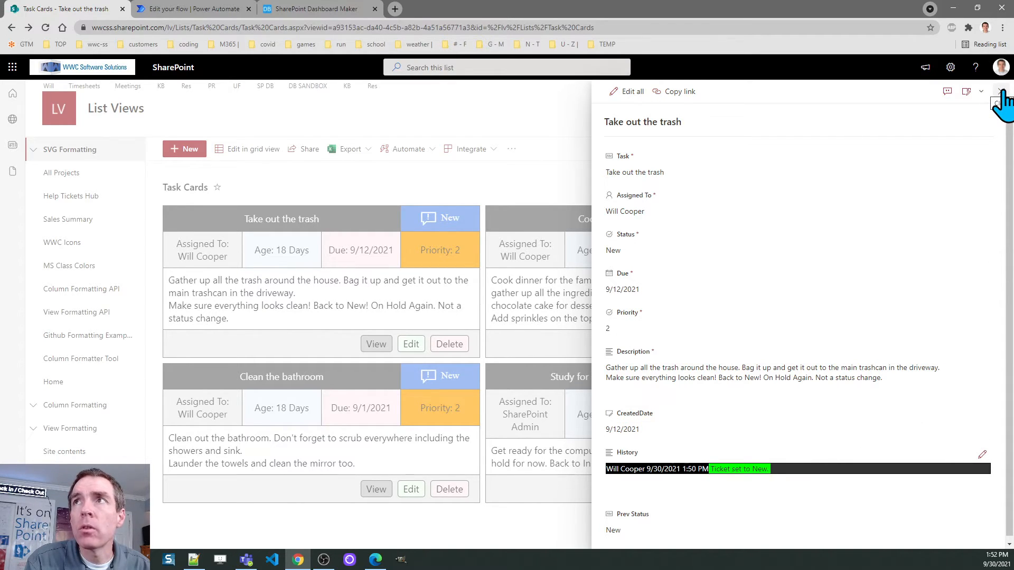
Step: Close the details pane, set the Take out the trash task's Status to Complete and save
click(1003, 91)
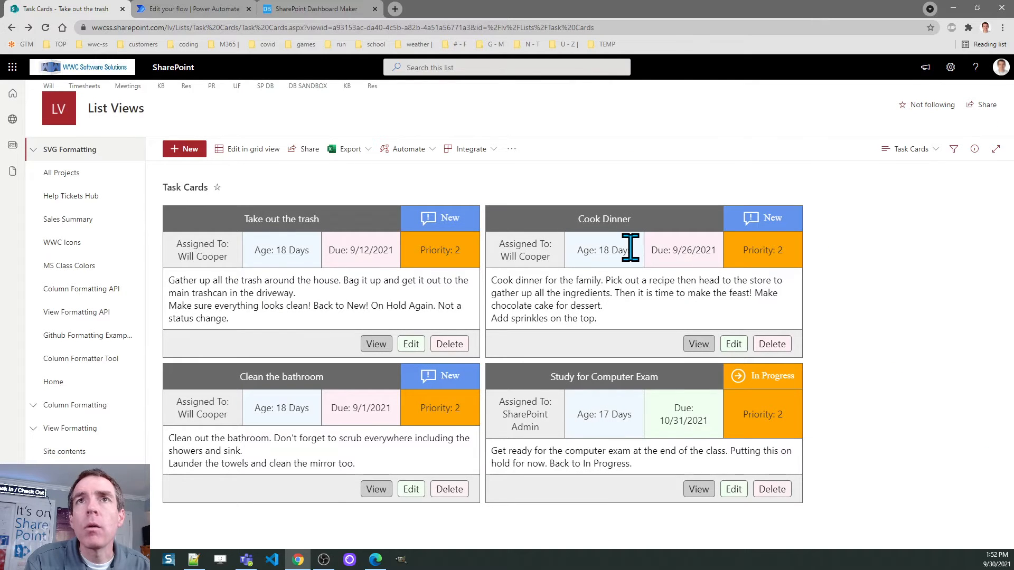
mouse_move(411, 344)
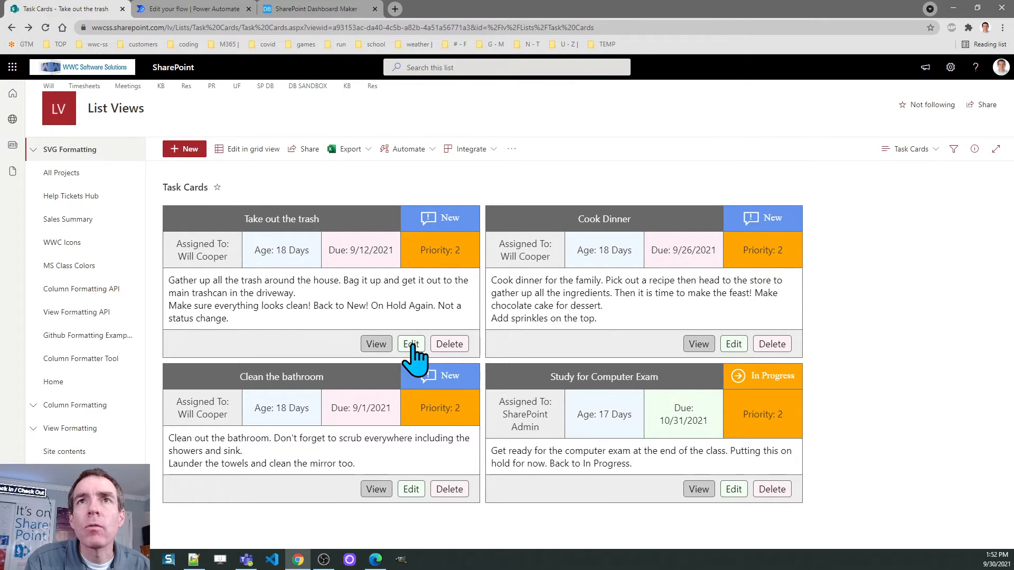
click(411, 343)
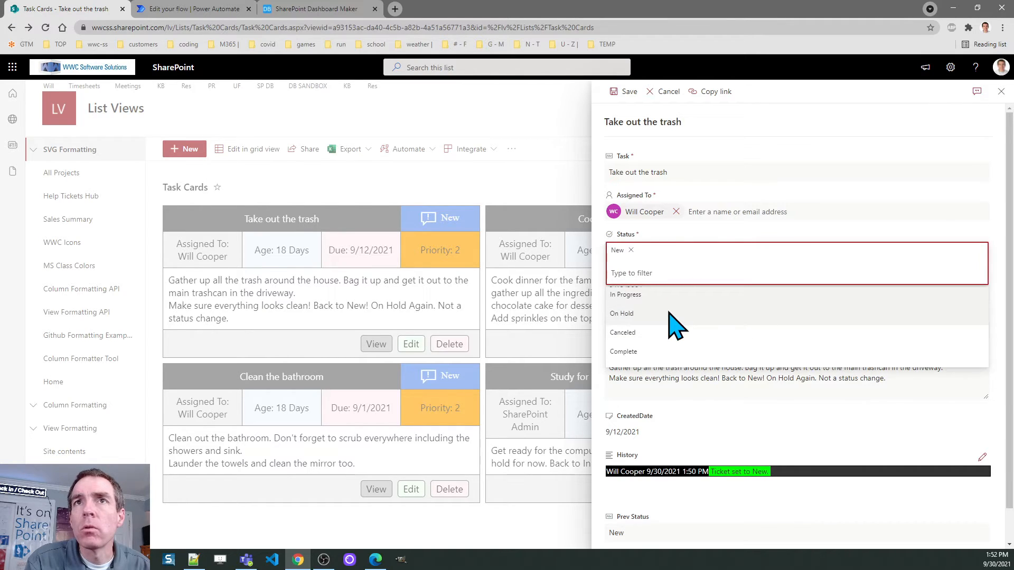
mouse_move(659, 332)
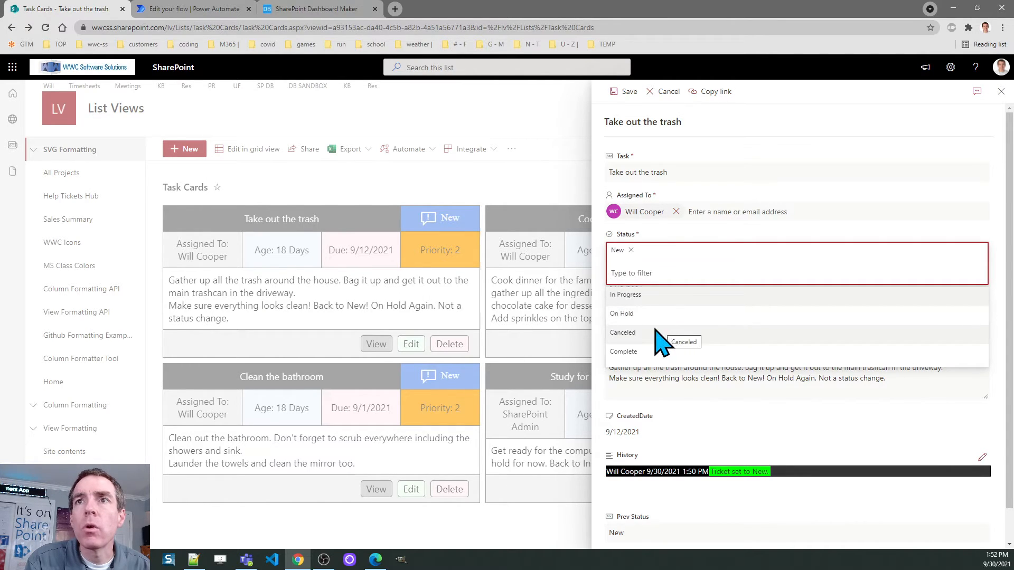
click(623, 351)
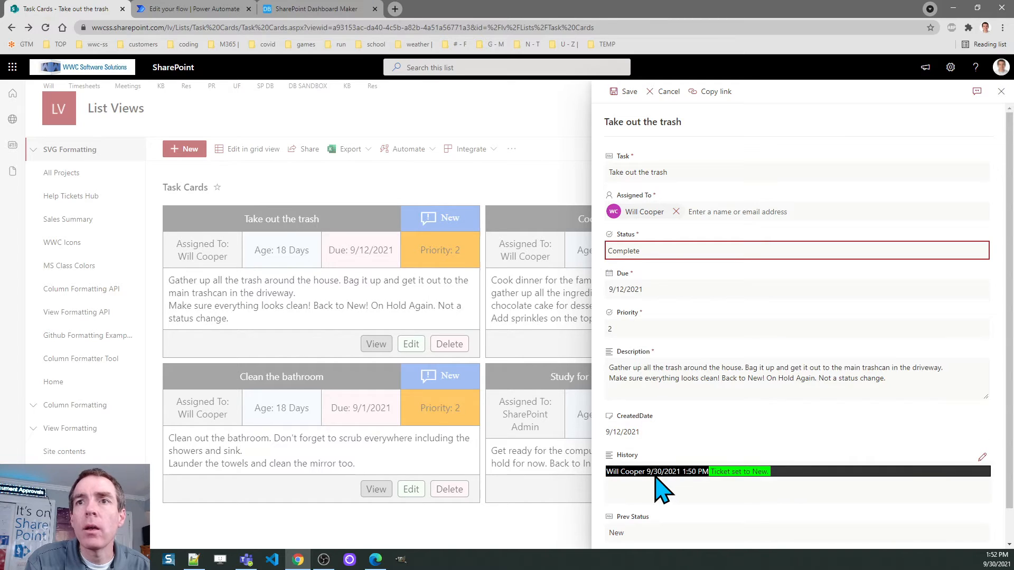
mouse_move(637, 126)
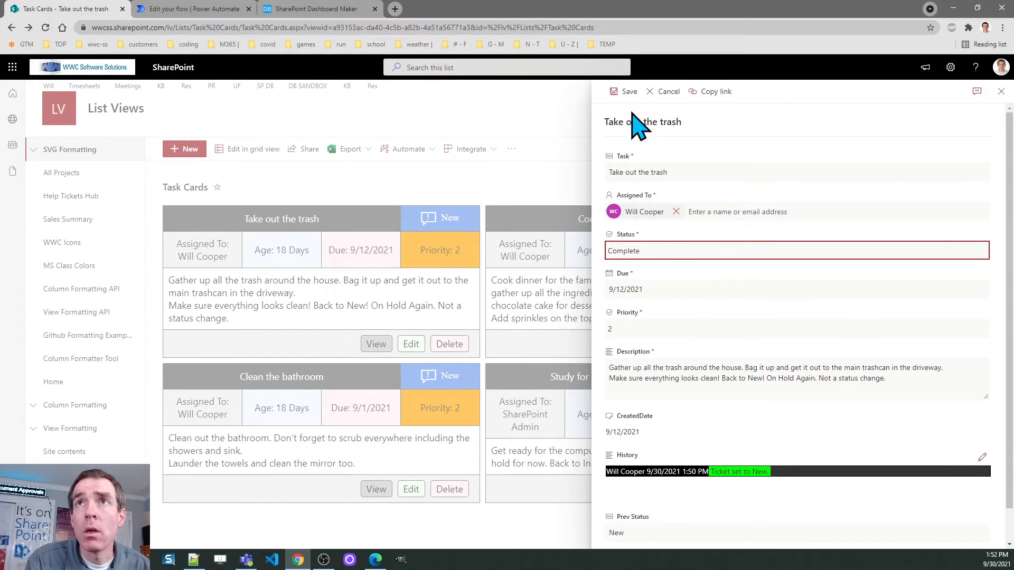
click(622, 90)
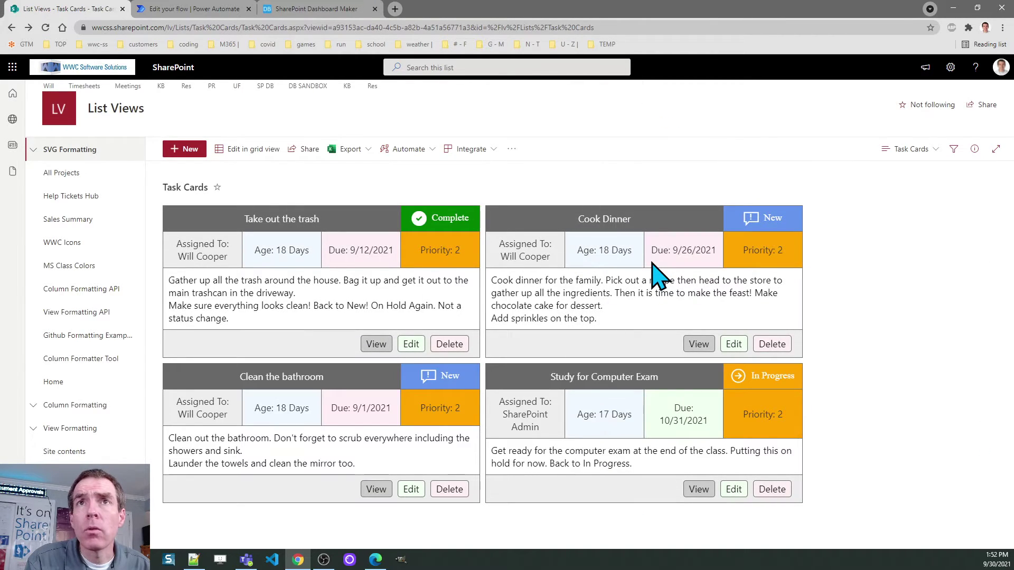
mouse_move(460, 219)
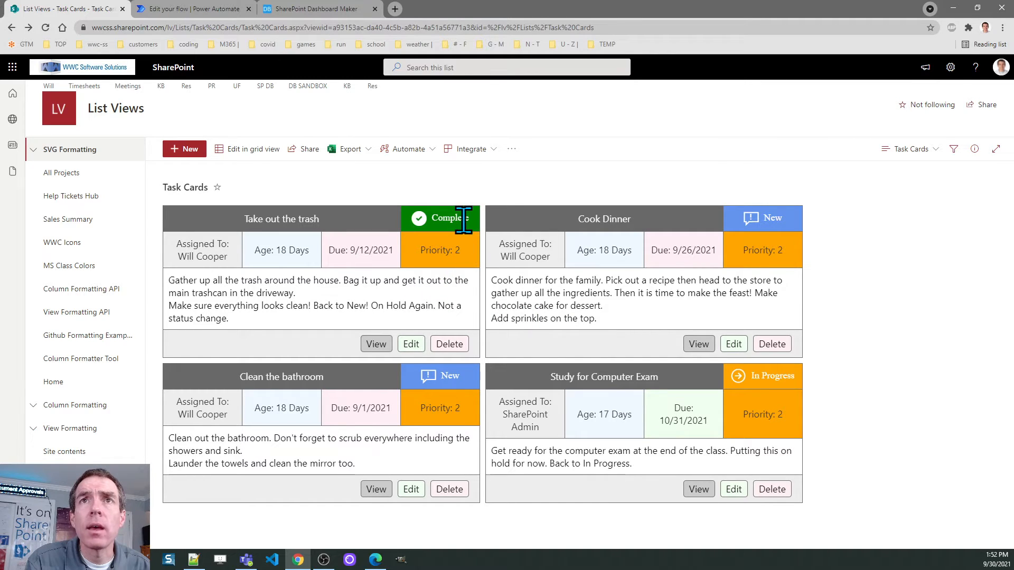
Step: On the flow's details page, check the 28-day run history for the newest Succeeded run
click(191, 9)
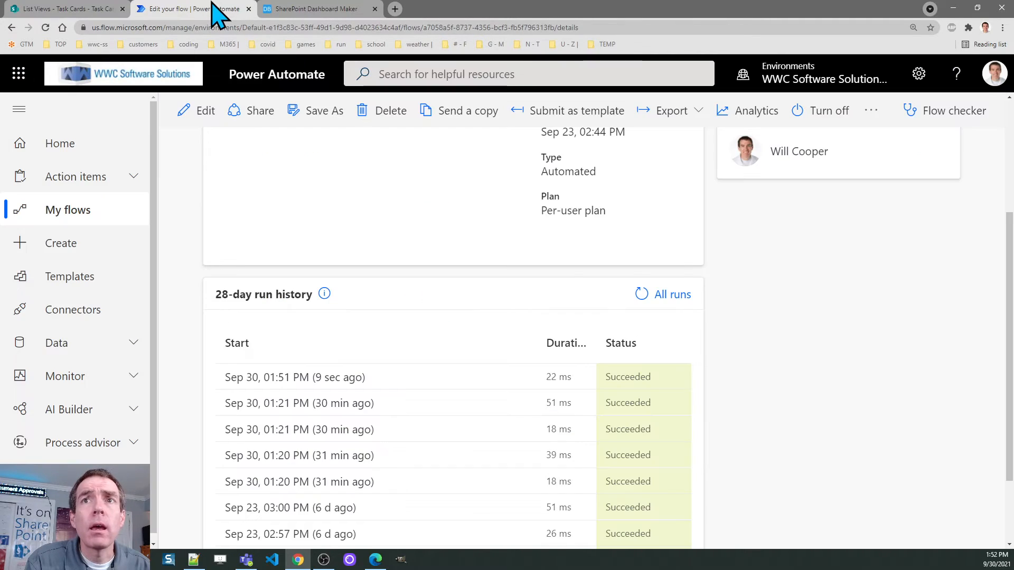
scroll(up, 3)
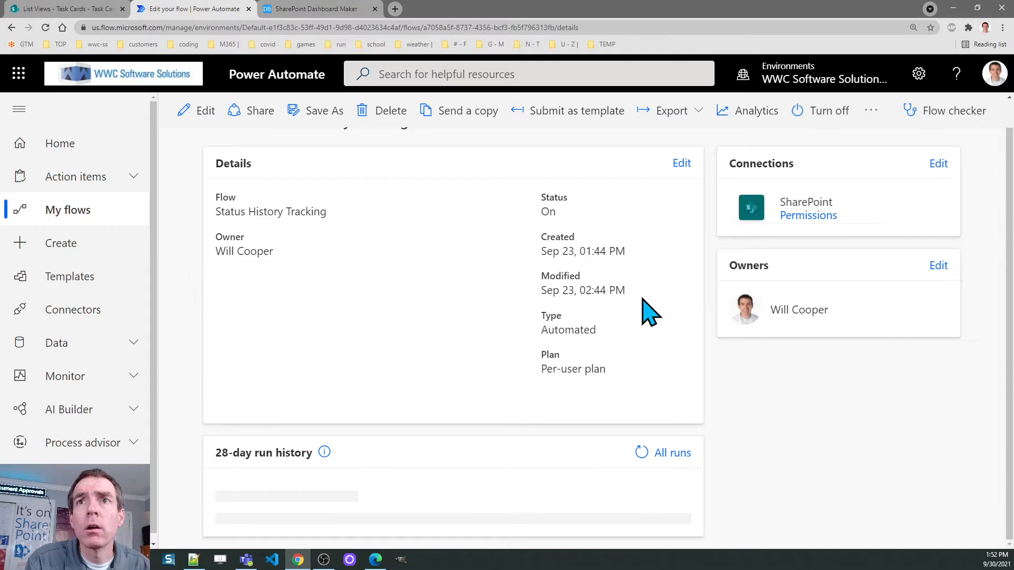
scroll(down, 3)
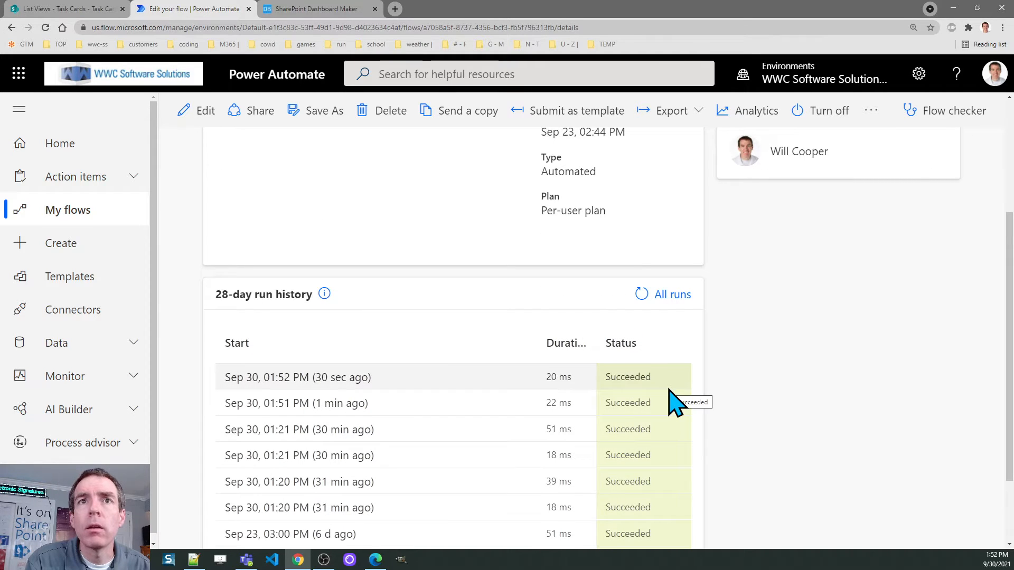
scroll(up, 3)
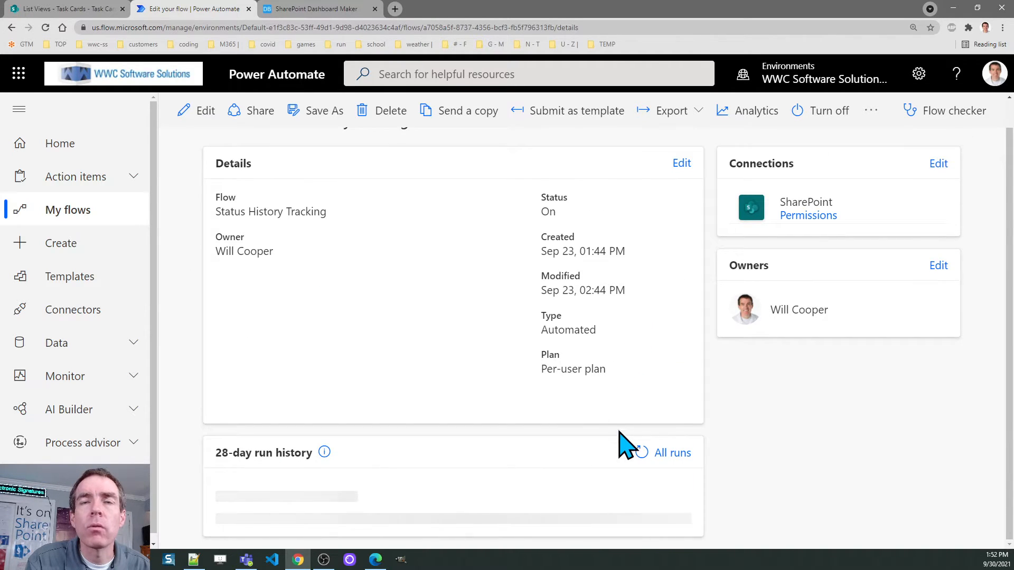
scroll(down, 3)
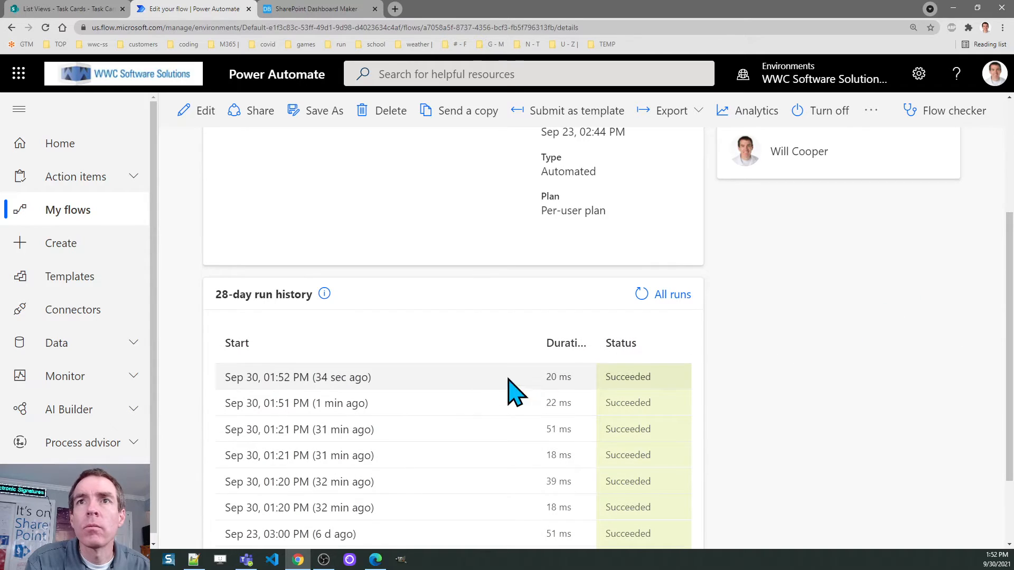
mouse_move(16, 450)
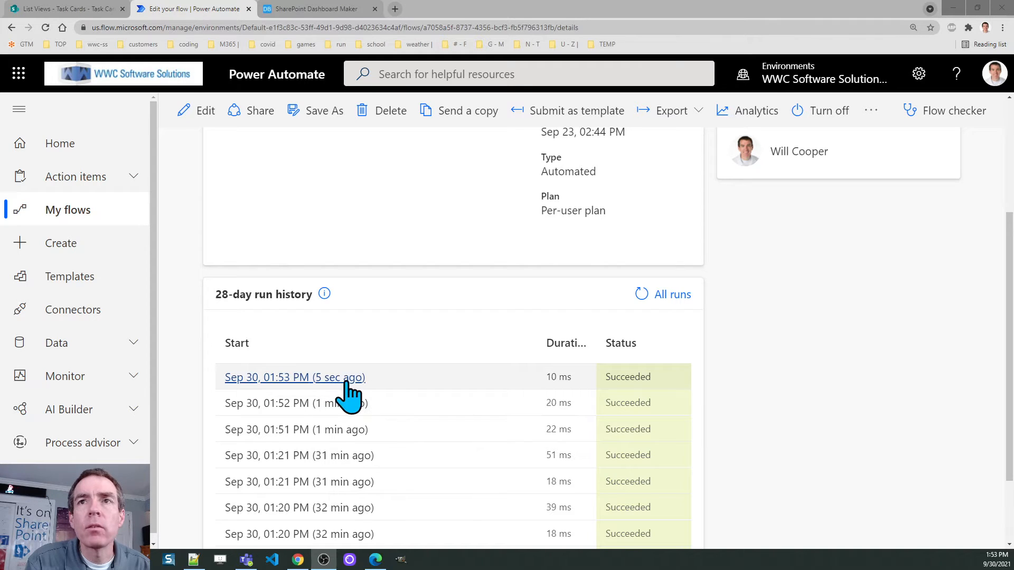
mouse_move(125, 28)
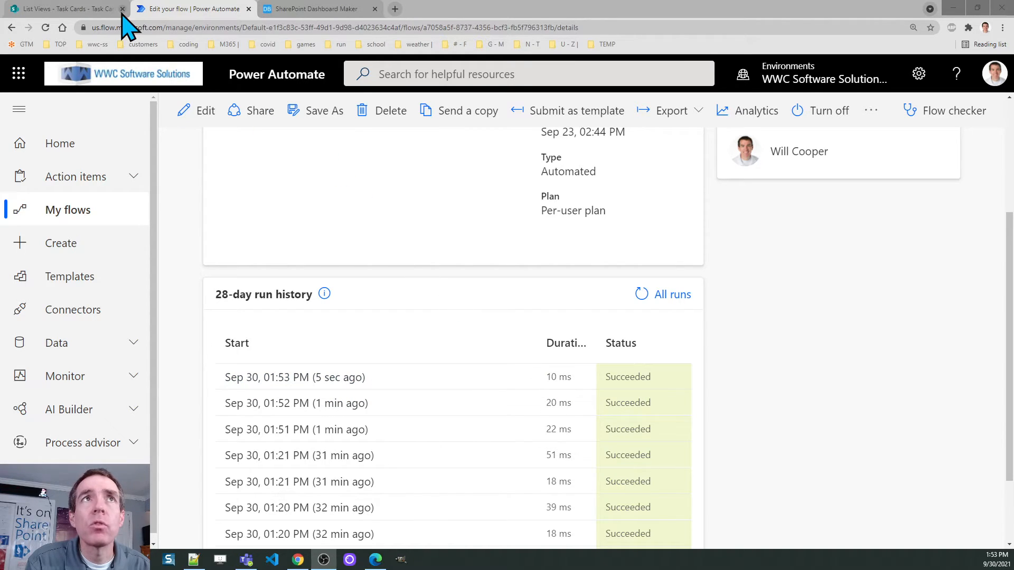
Step: Return to the Task Cards list and view the Take out the trash card's details and History
click(64, 8)
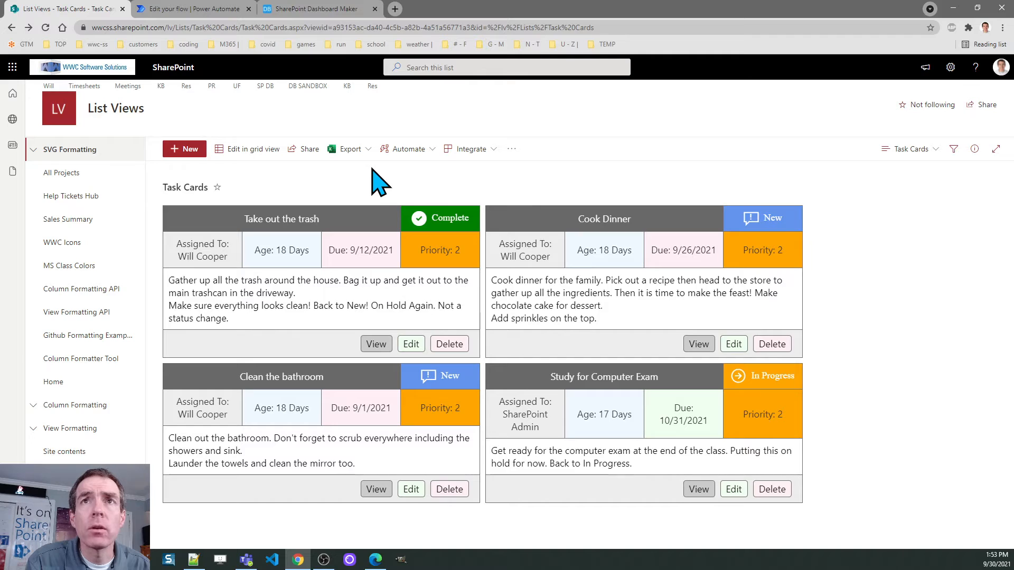
mouse_move(401, 287)
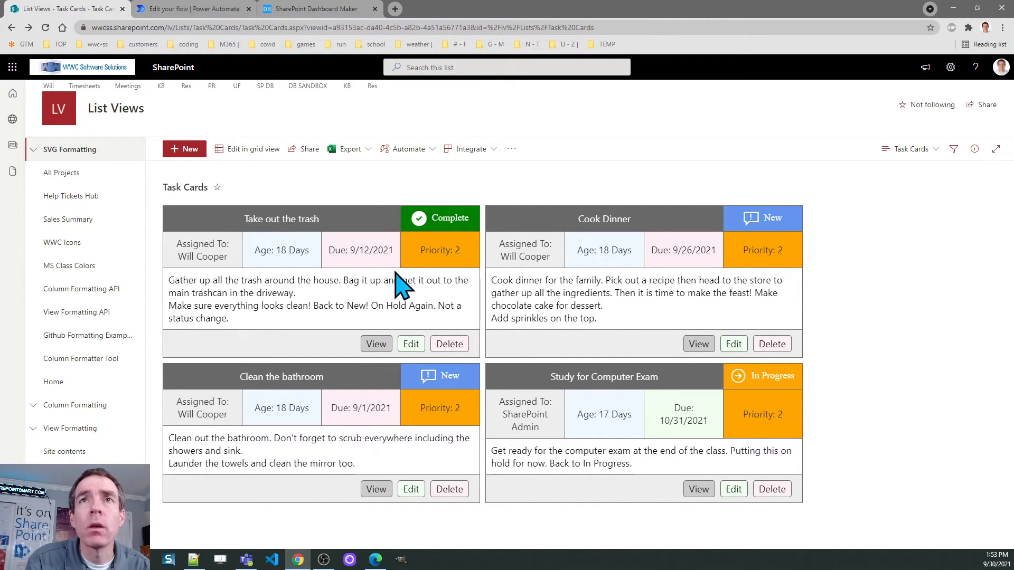
mouse_move(376, 343)
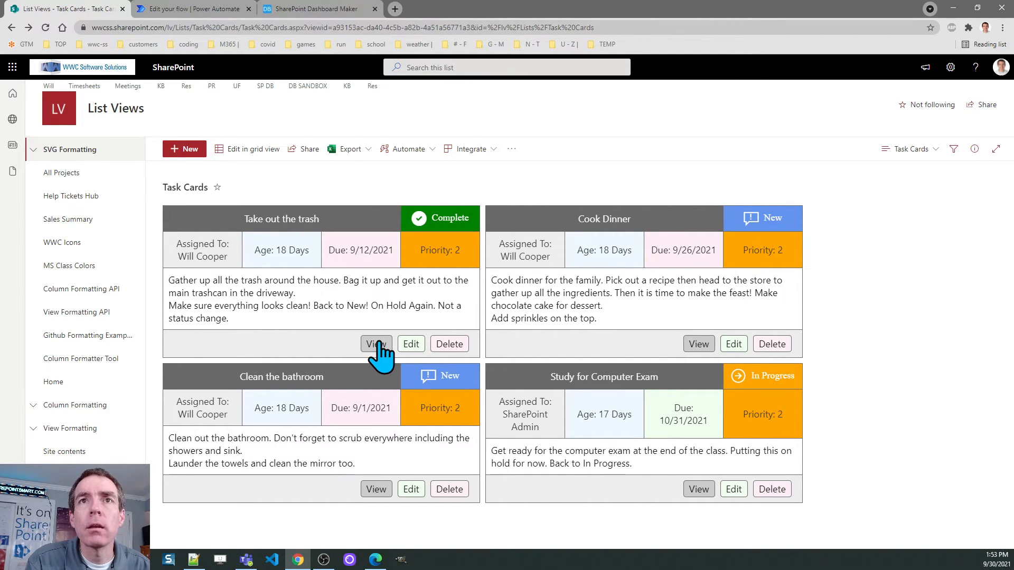
click(376, 343)
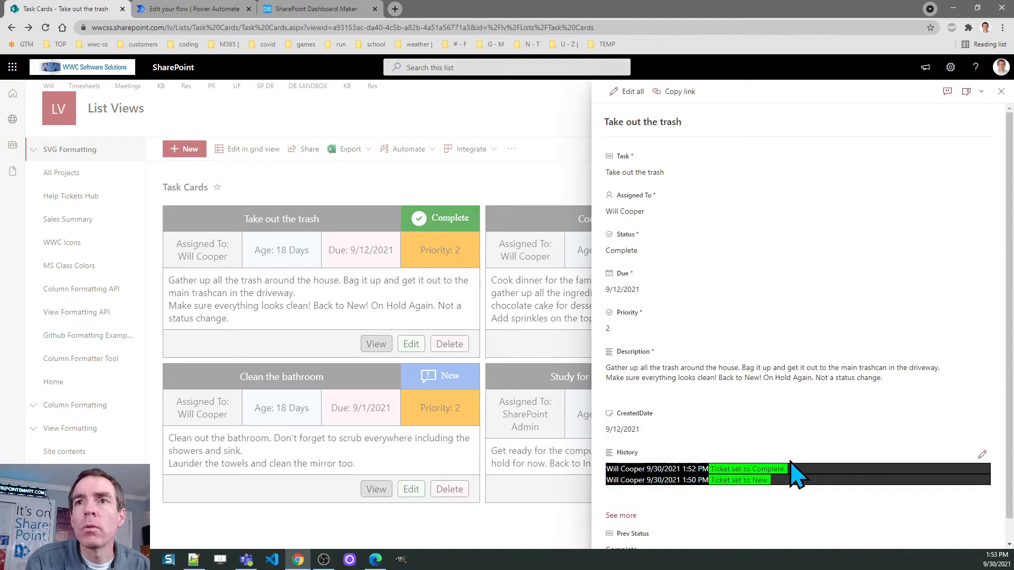
mouse_move(655, 485)
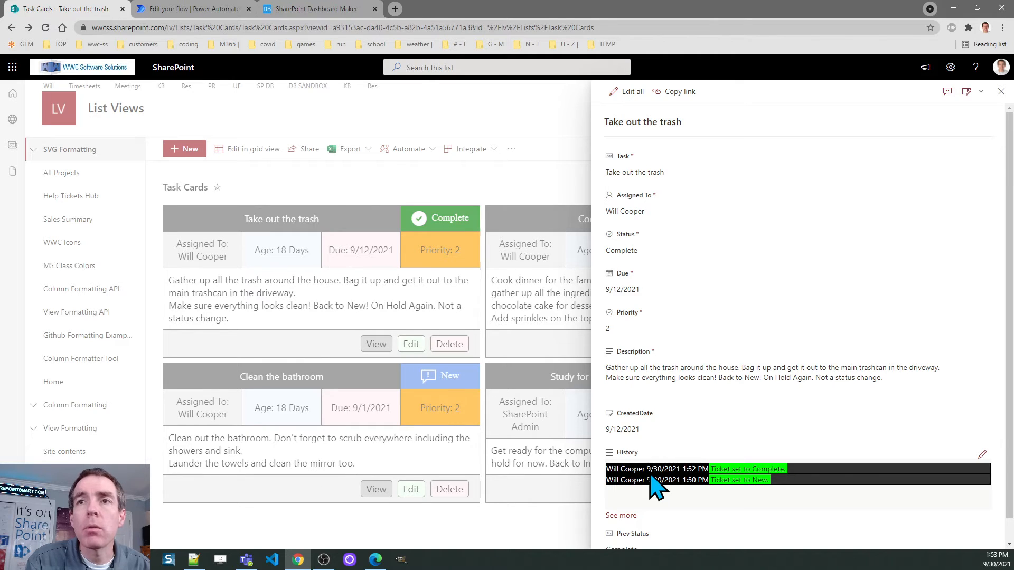
mouse_move(704, 494)
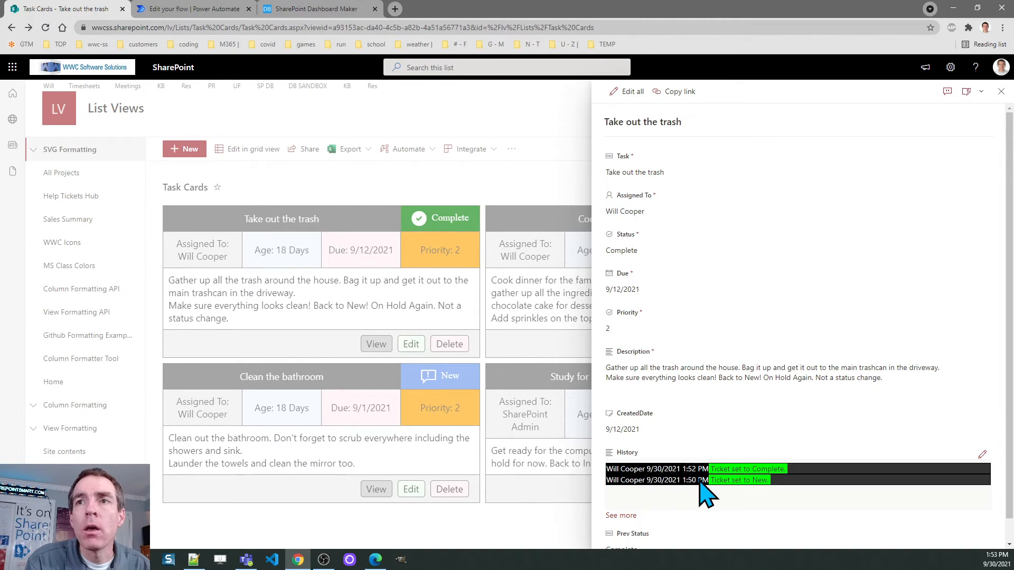
mouse_move(621, 482)
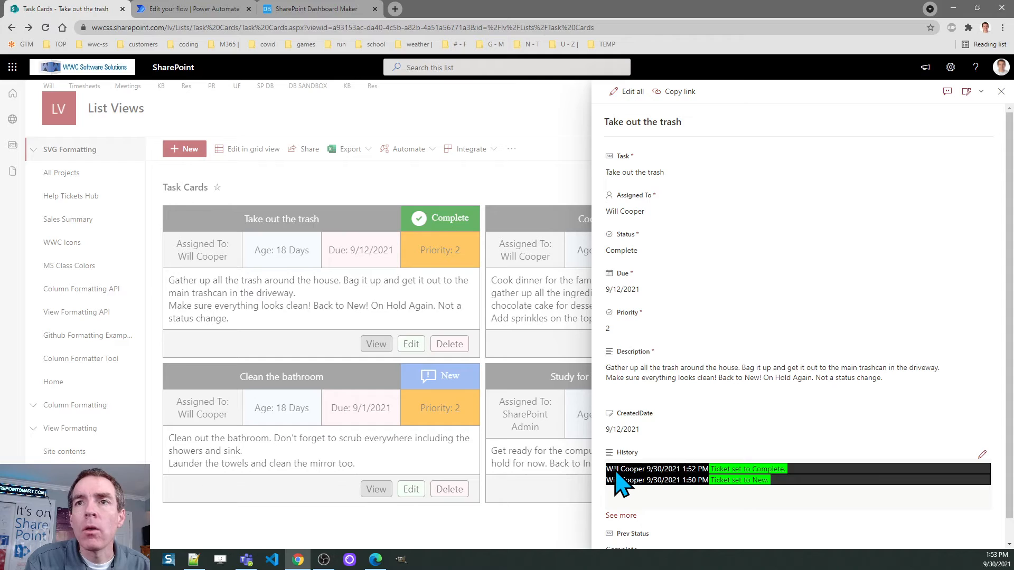
mouse_move(673, 481)
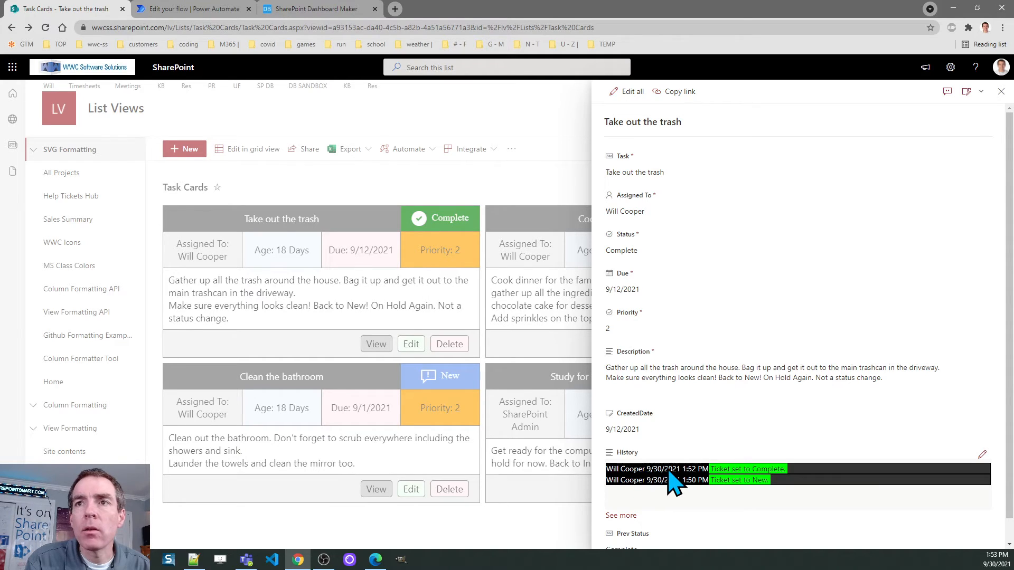
mouse_move(731, 482)
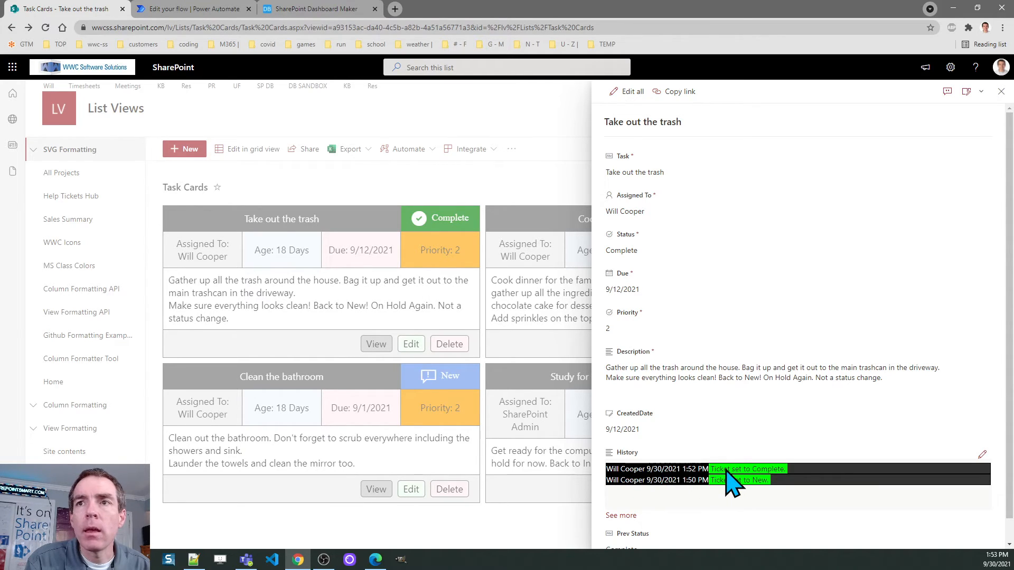
mouse_move(776, 479)
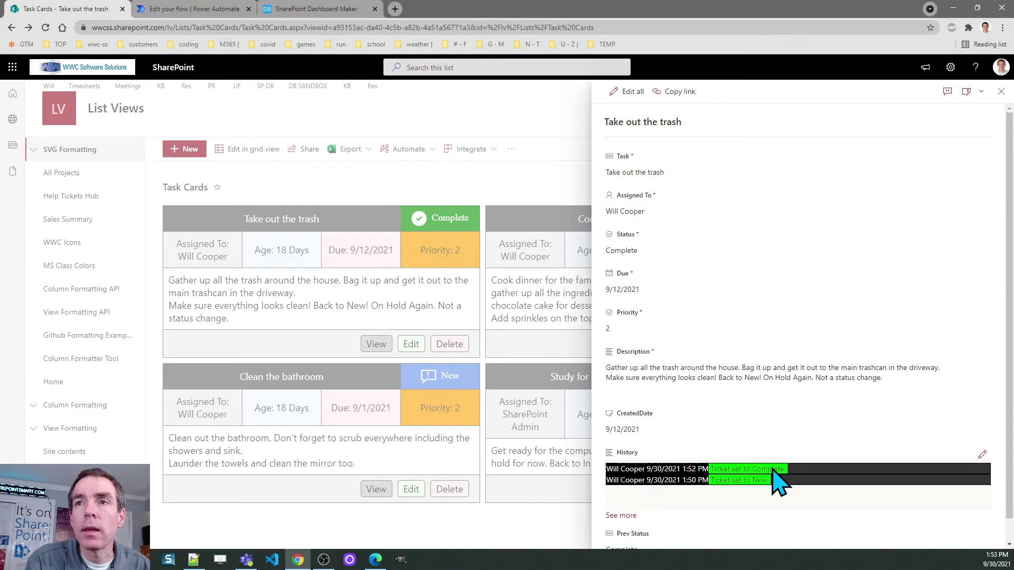
mouse_move(777, 445)
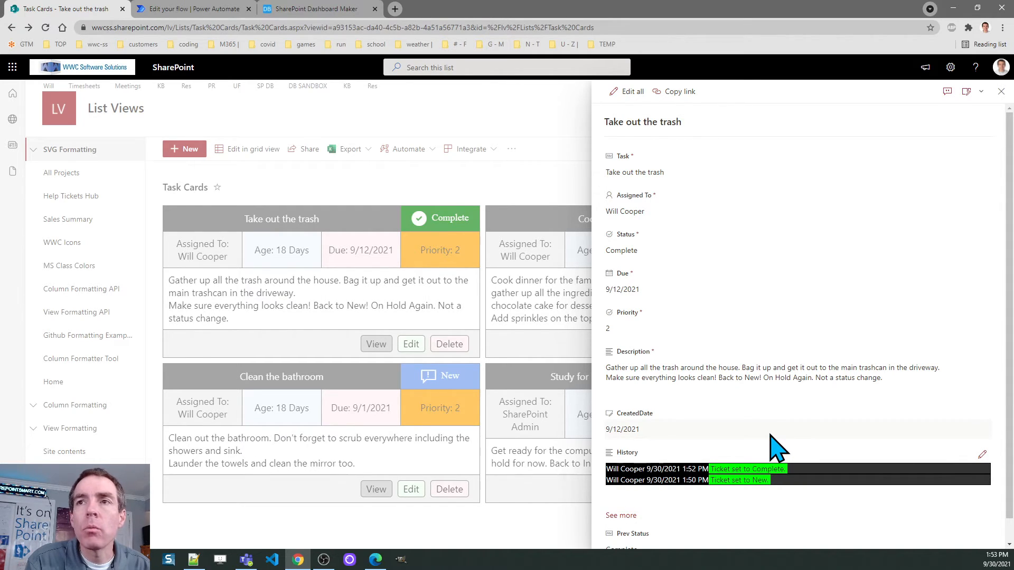
mouse_move(931, 252)
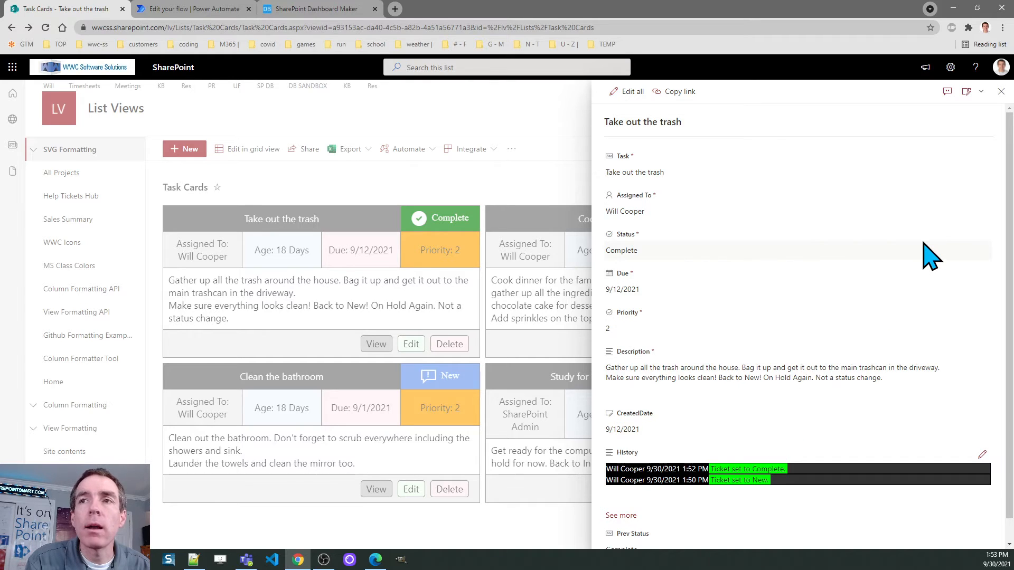
mouse_move(983, 168)
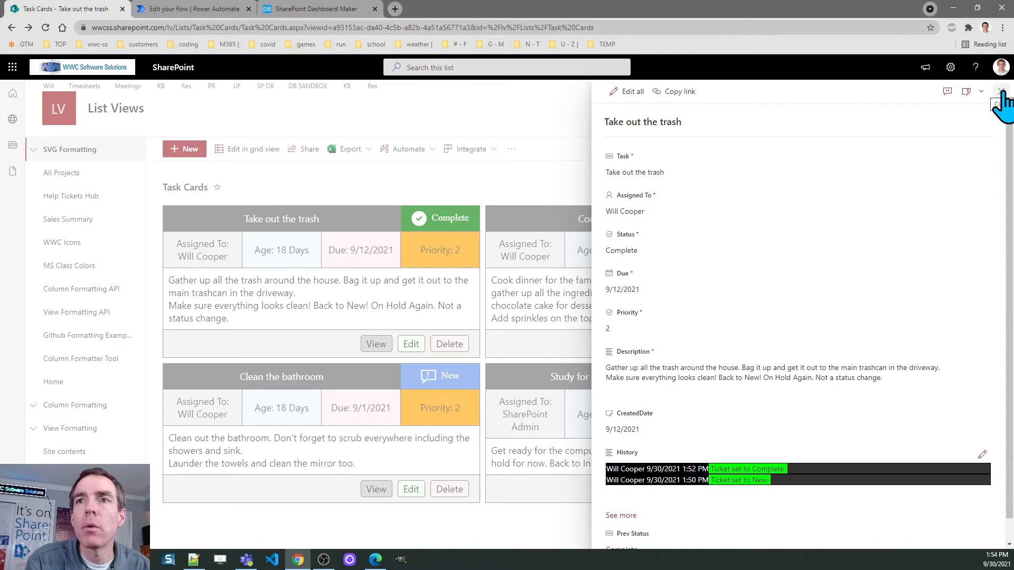
mouse_move(929, 265)
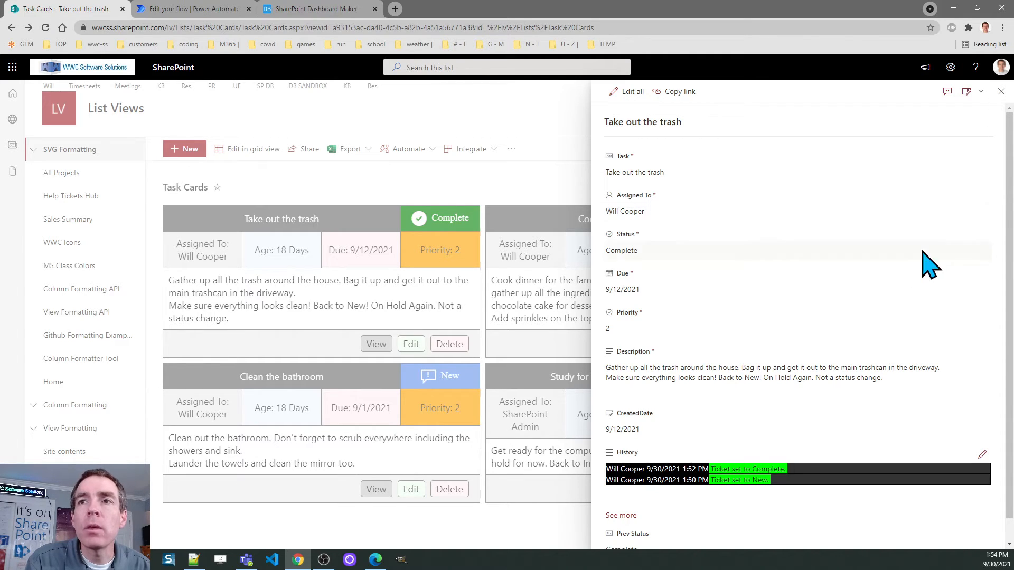
mouse_move(854, 333)
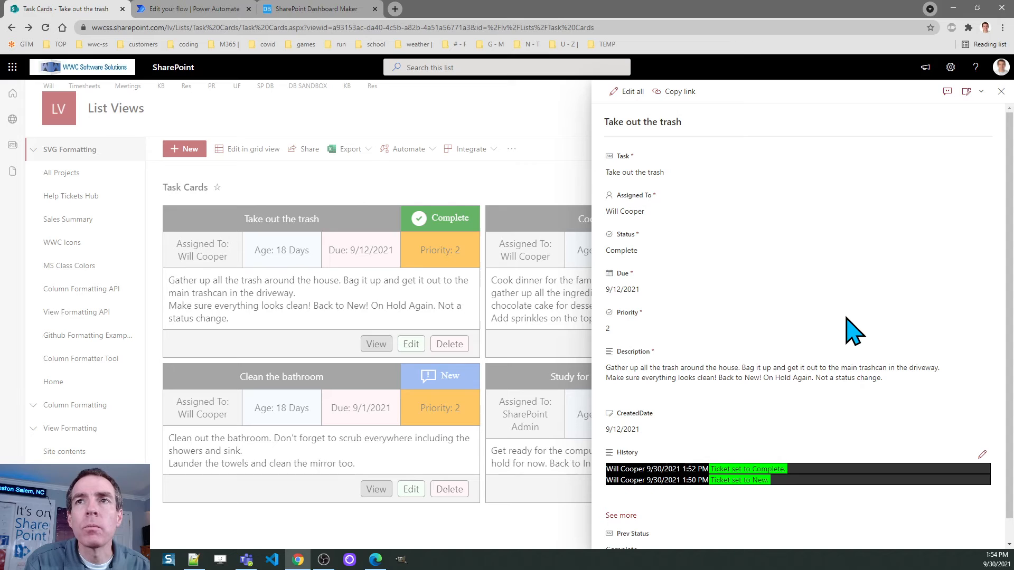
Step: Close the item details pane to show the full Task Cards board again
click(1001, 91)
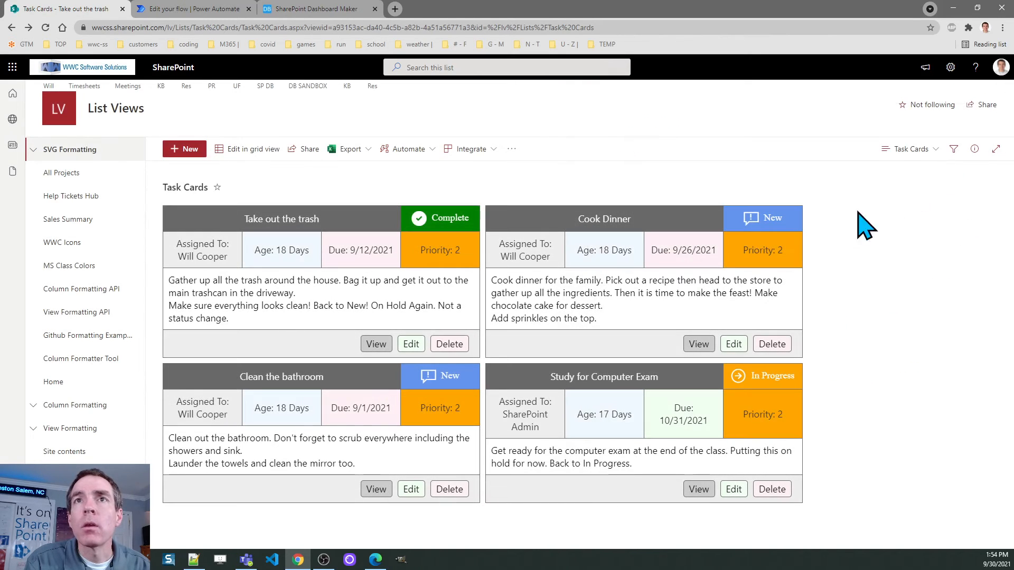
mouse_move(305, 307)
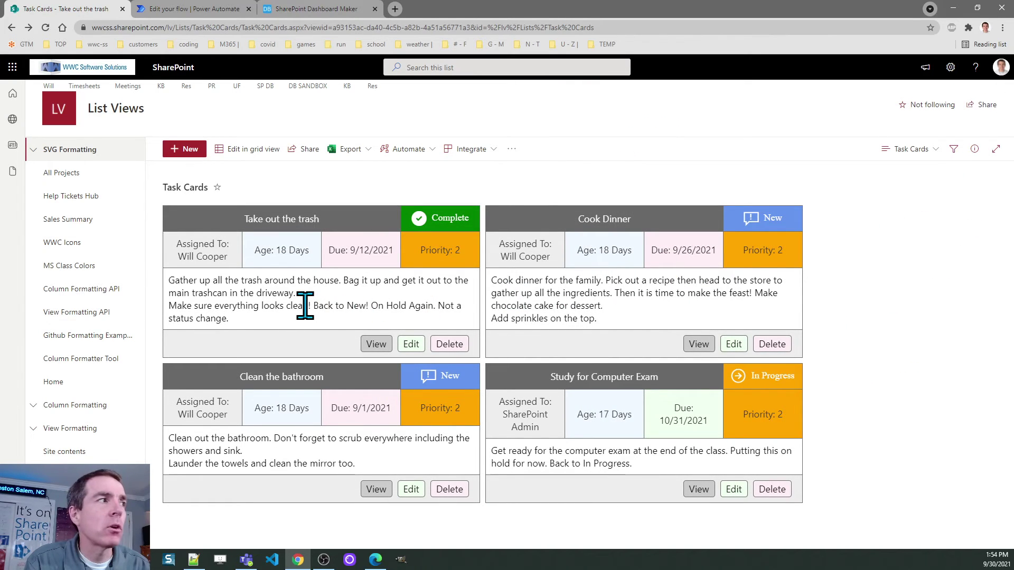